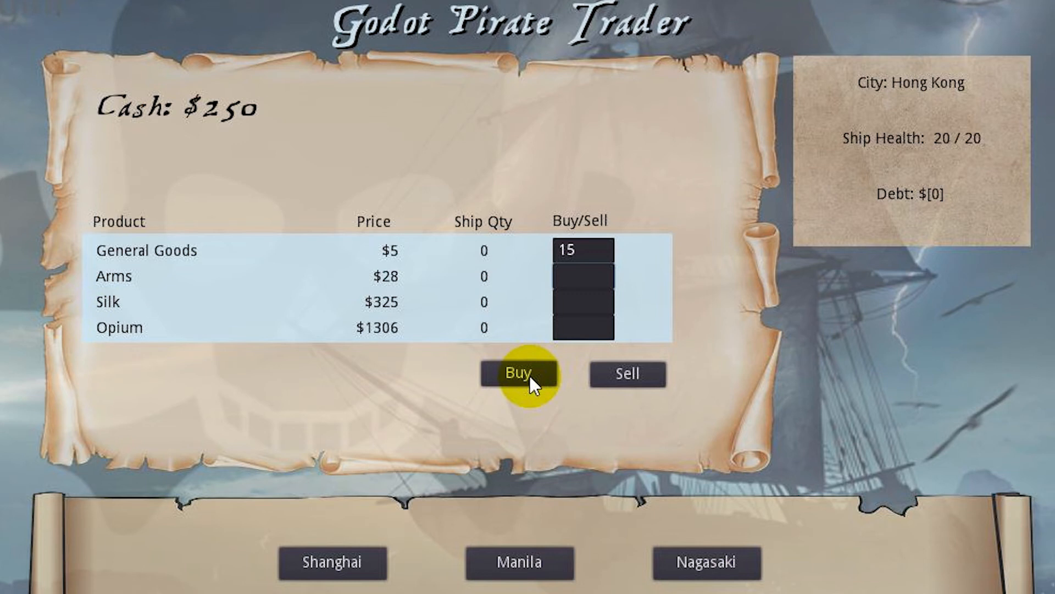
Buy 15 General Goods in Hong Kong and sail to Manila, fighting off a lone pirate
left_click(518, 374)
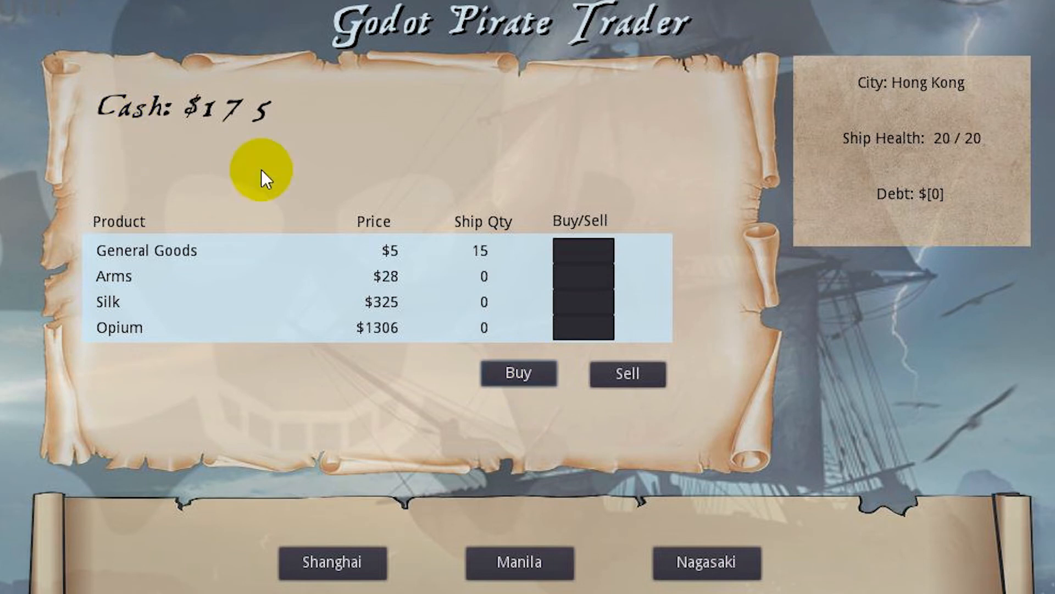
left_click(520, 563)
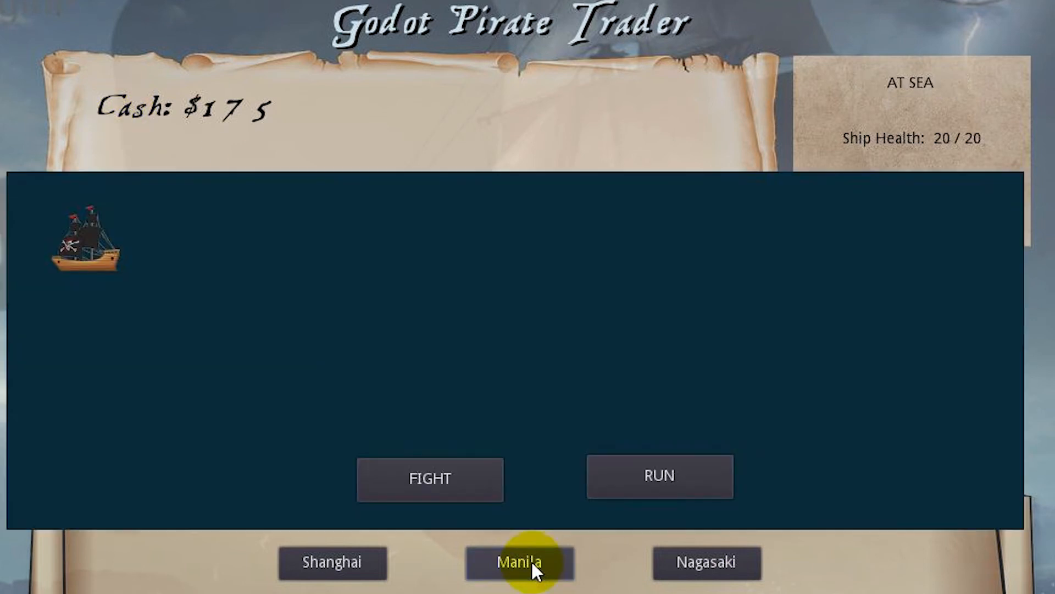
mouse_move(495, 450)
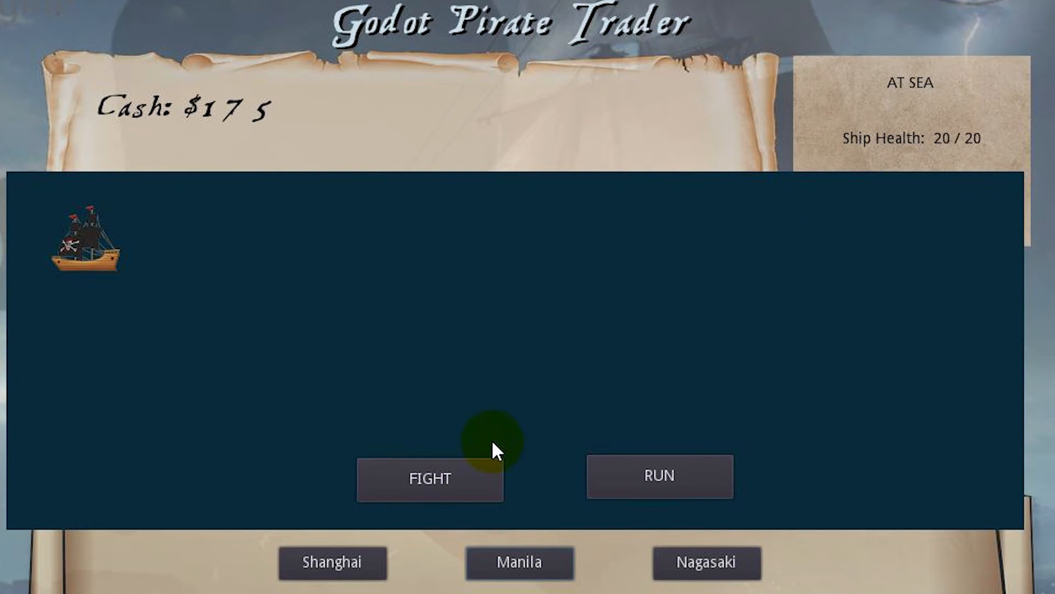
left_click(659, 476)
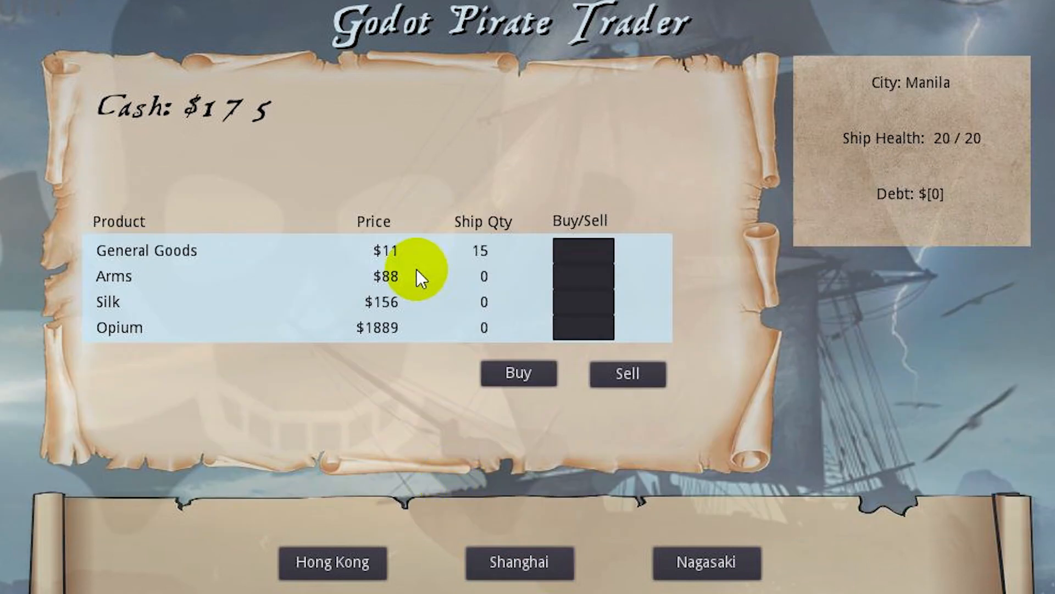
mouse_move(404, 259)
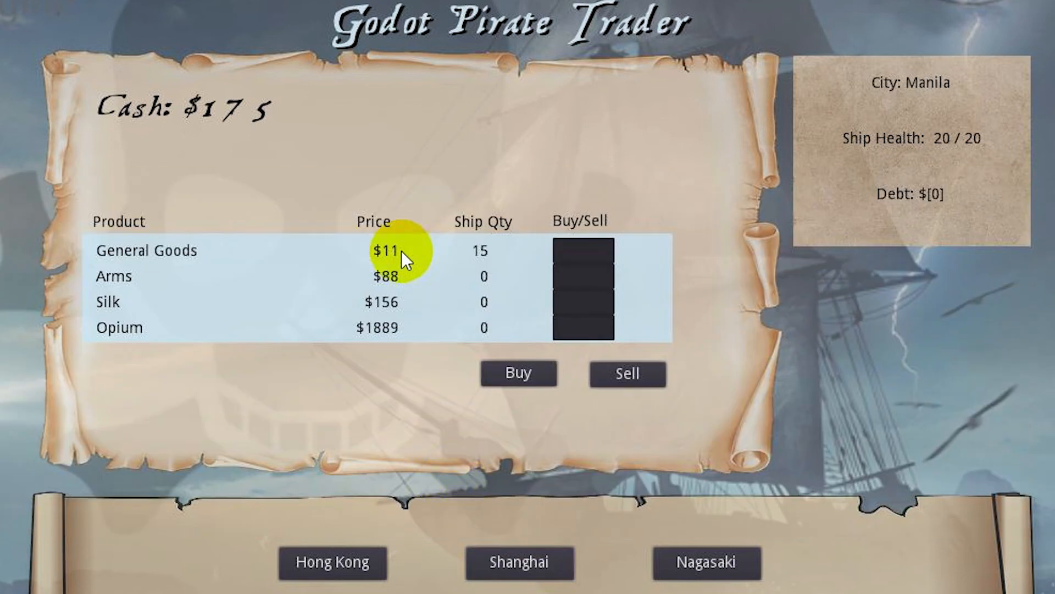
mouse_move(494, 256)
type("15")
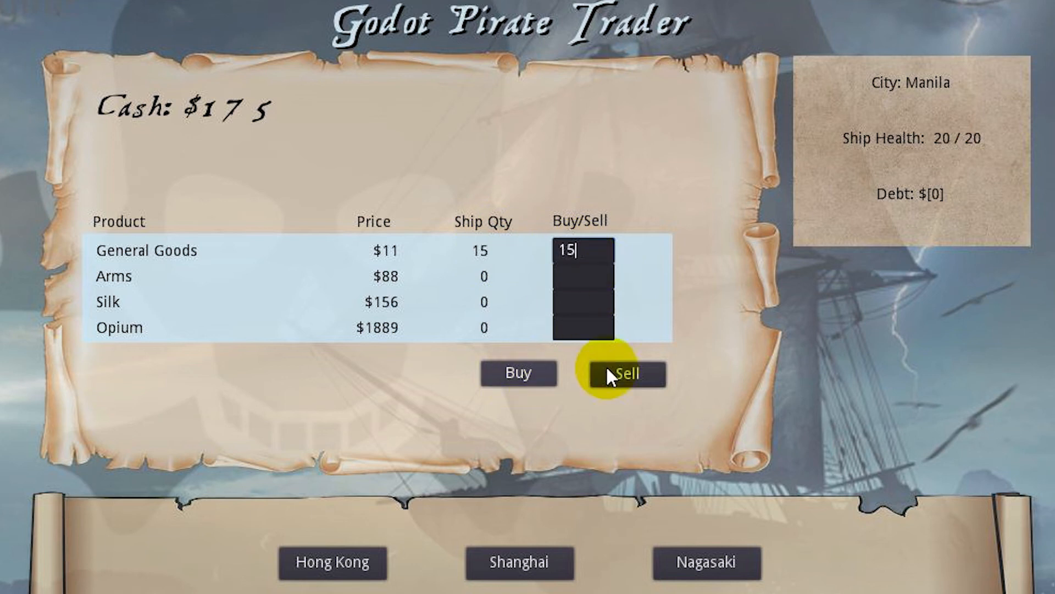
Sell the 15 General Goods in Manila, then sail via Nagasaki back to Hong Kong
left_click(626, 372)
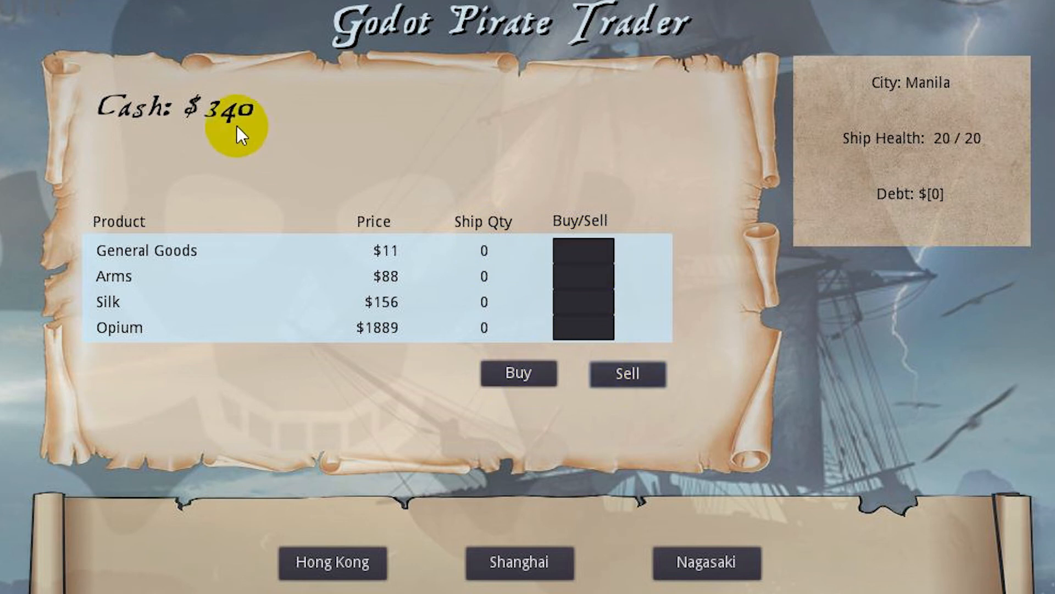
mouse_move(663, 440)
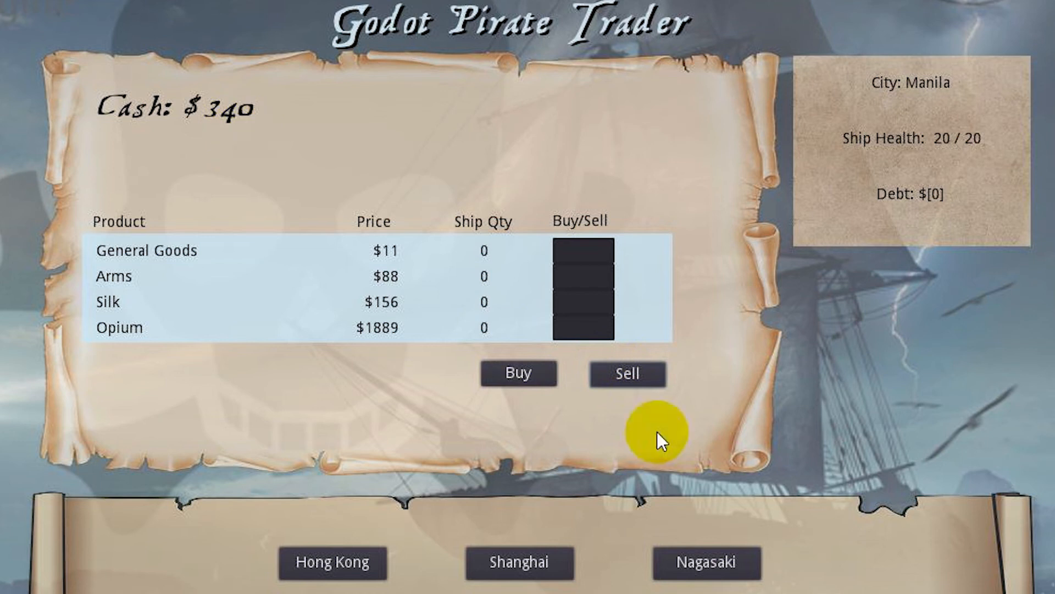
left_click(705, 562)
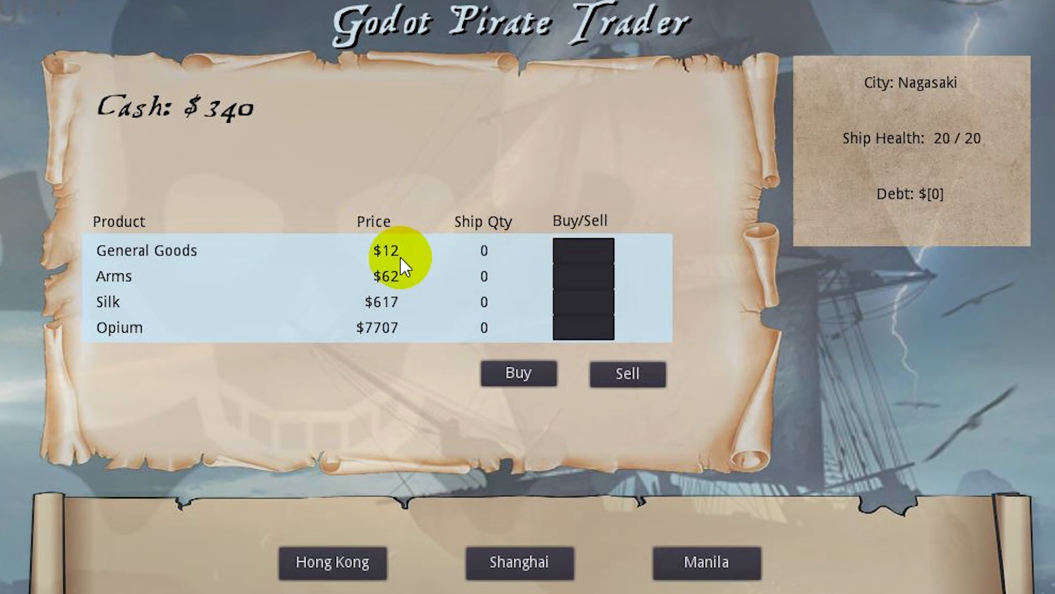
mouse_move(399, 295)
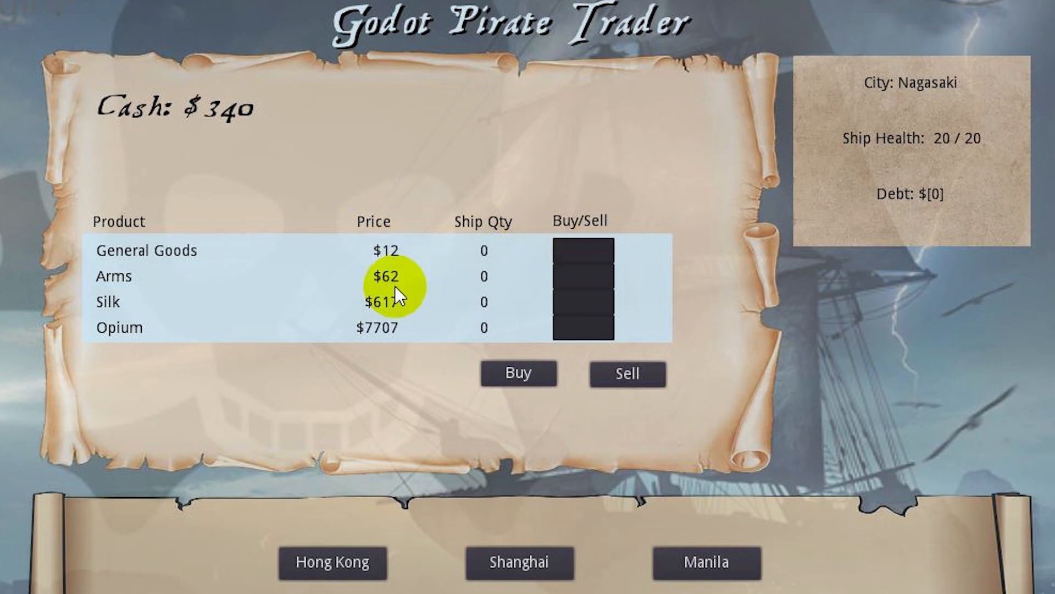
left_click(332, 561)
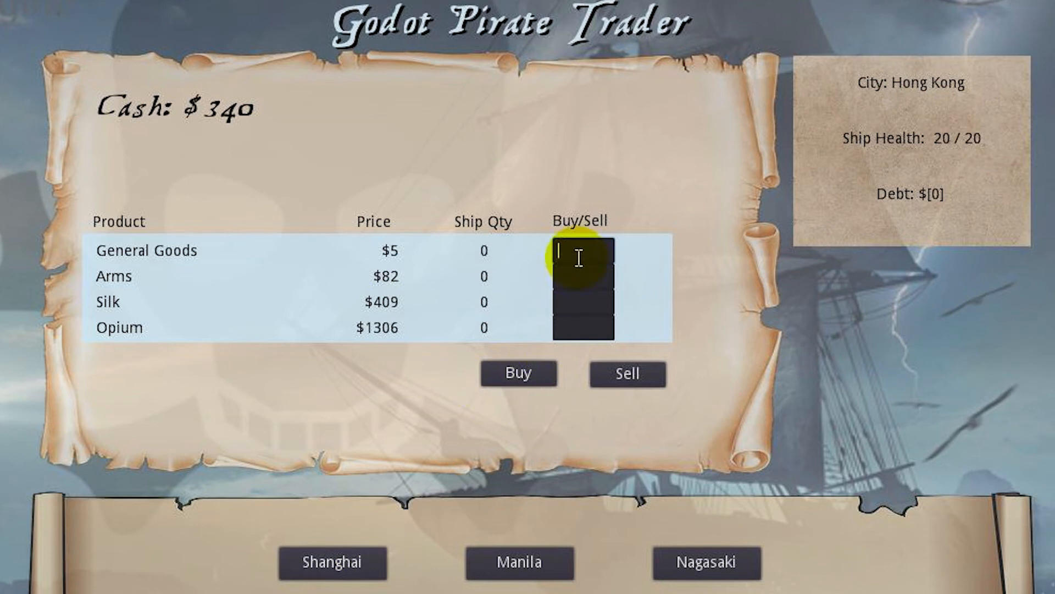
Buy 10 General Goods in Hong Kong and set sail for Manila again
type("10")
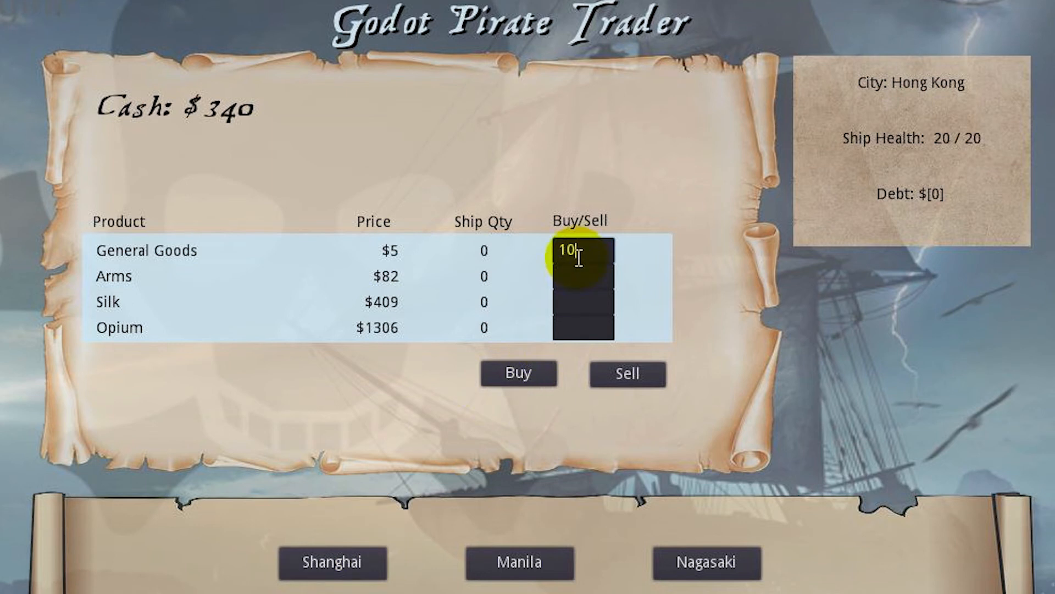
left_click(518, 372)
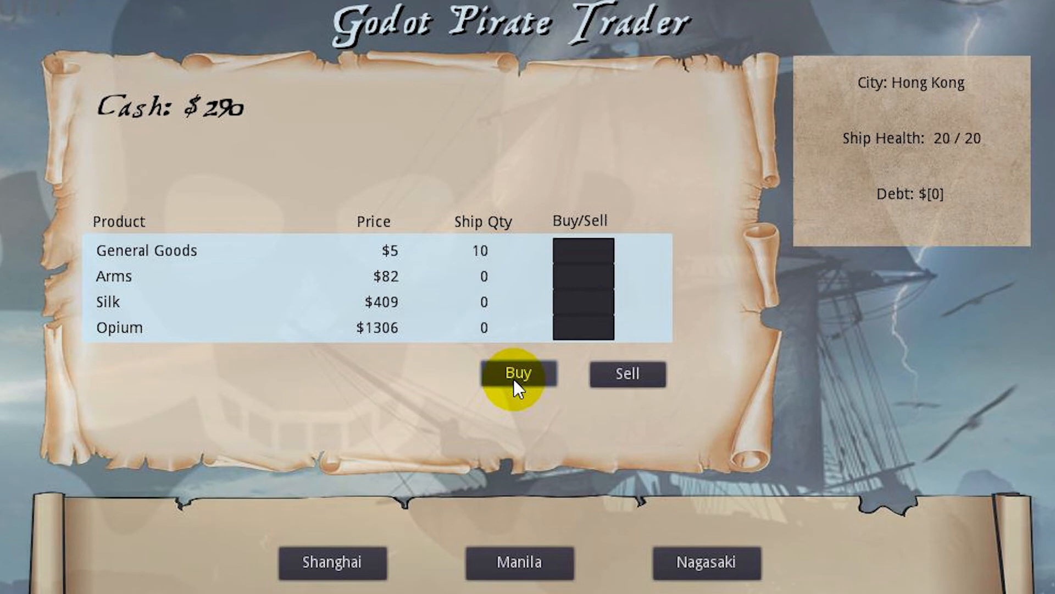
left_click(519, 561)
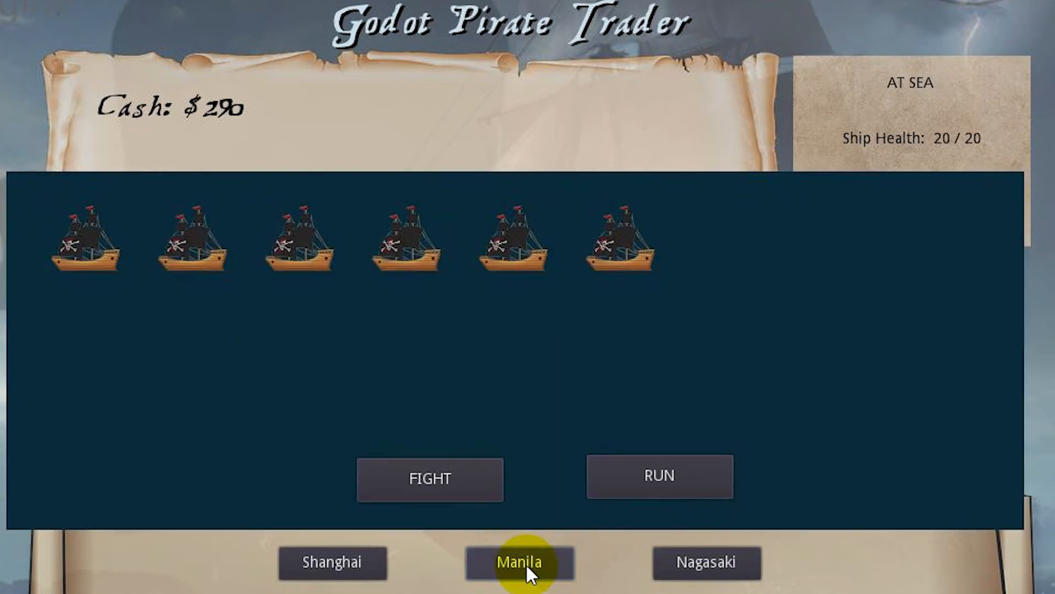
Fight through the pirate fleet and sell the General Goods in Manila, reaching $400
left_click(430, 479)
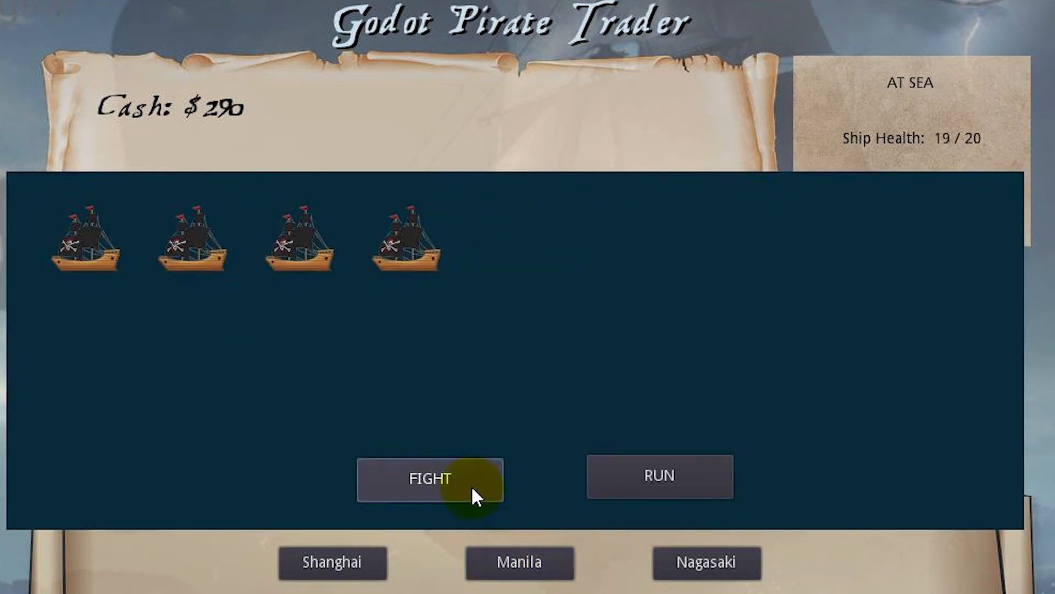
mouse_move(962, 155)
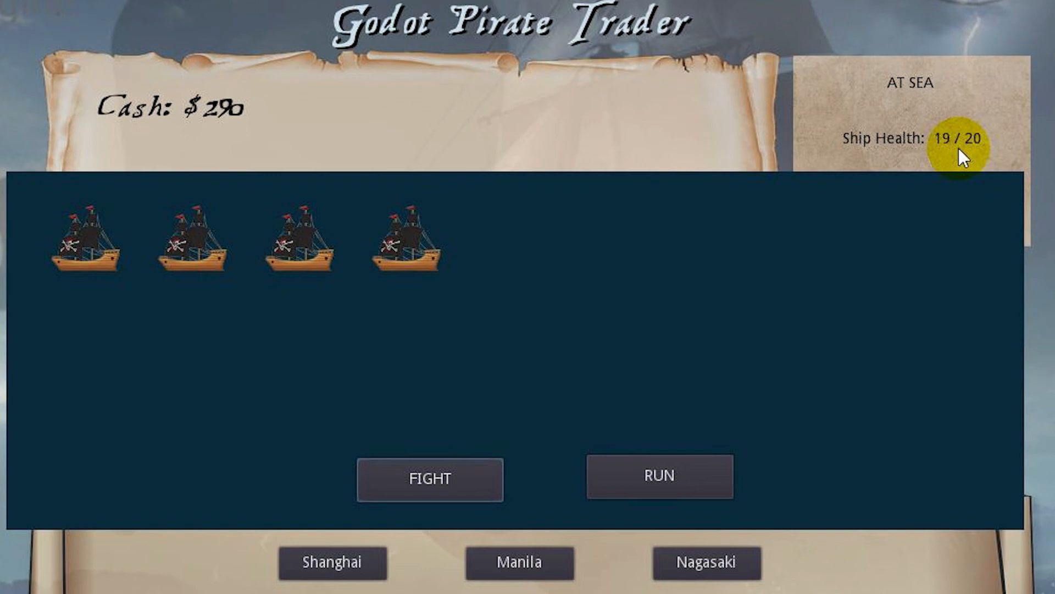
left_click(429, 479)
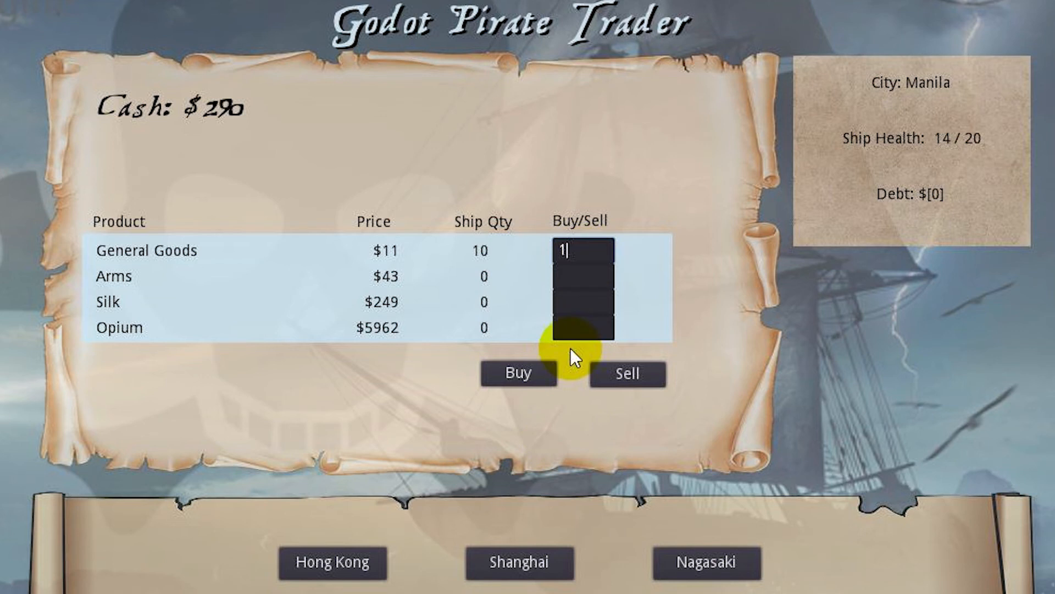
left_click(626, 374)
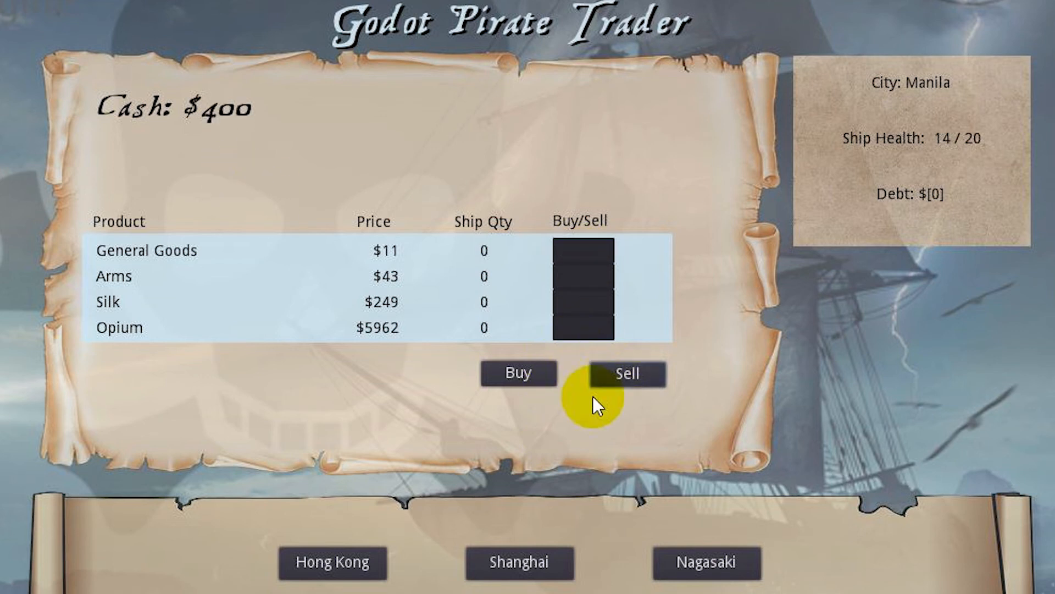
Sail Hong Kong, Nagasaki, Manila and fight the large pirate fleet until the ship sinks
left_click(332, 562)
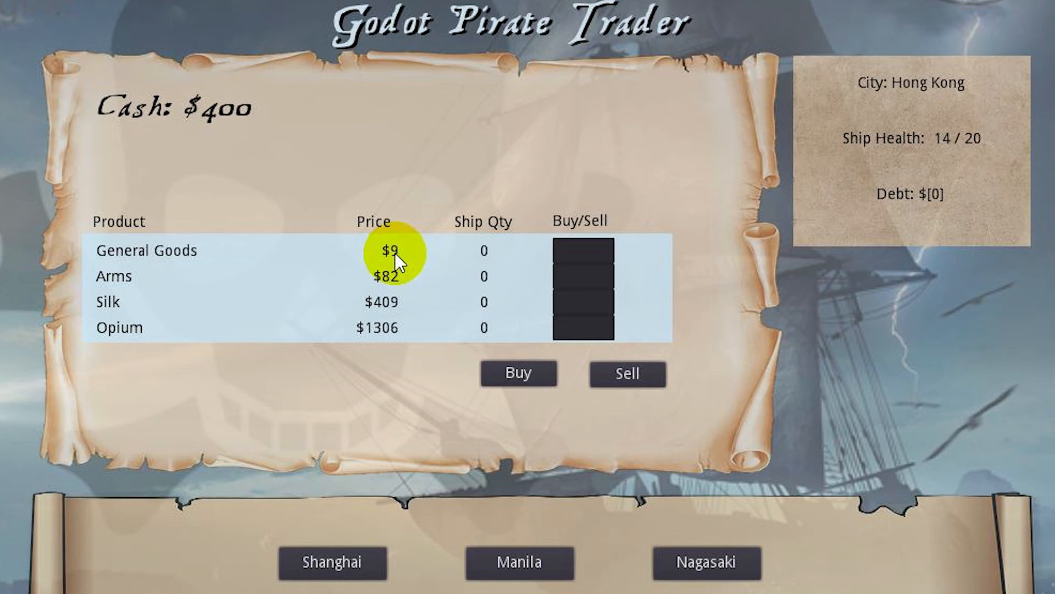
left_click(705, 562)
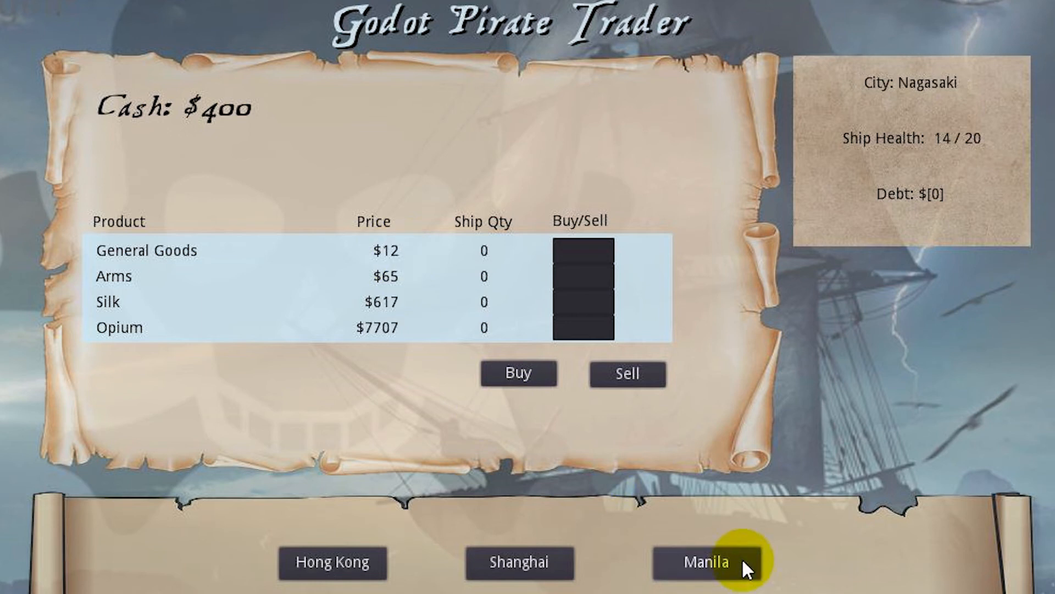
left_click(519, 562)
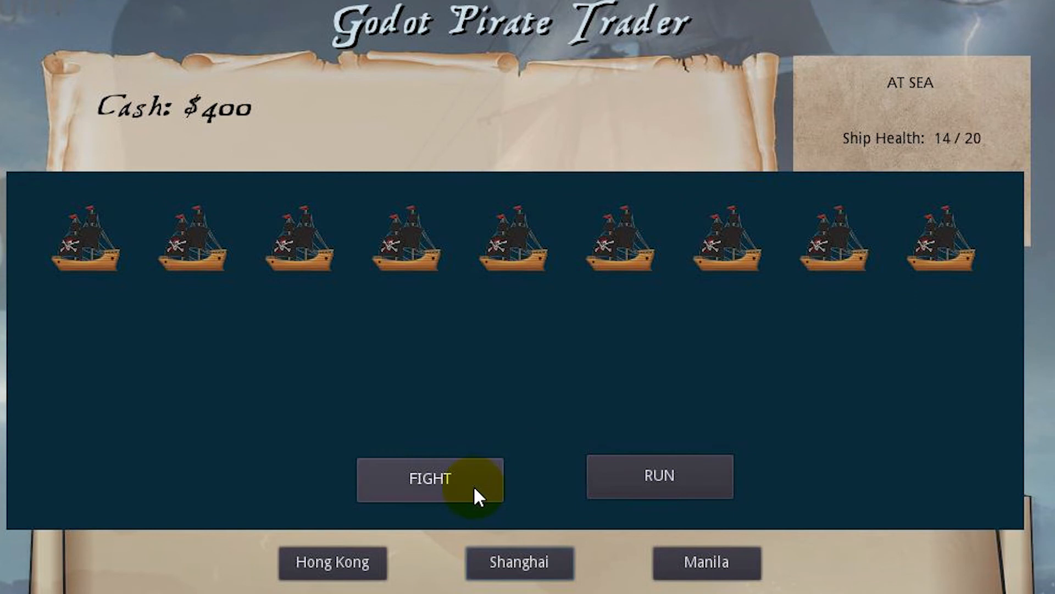
left_click(417, 479)
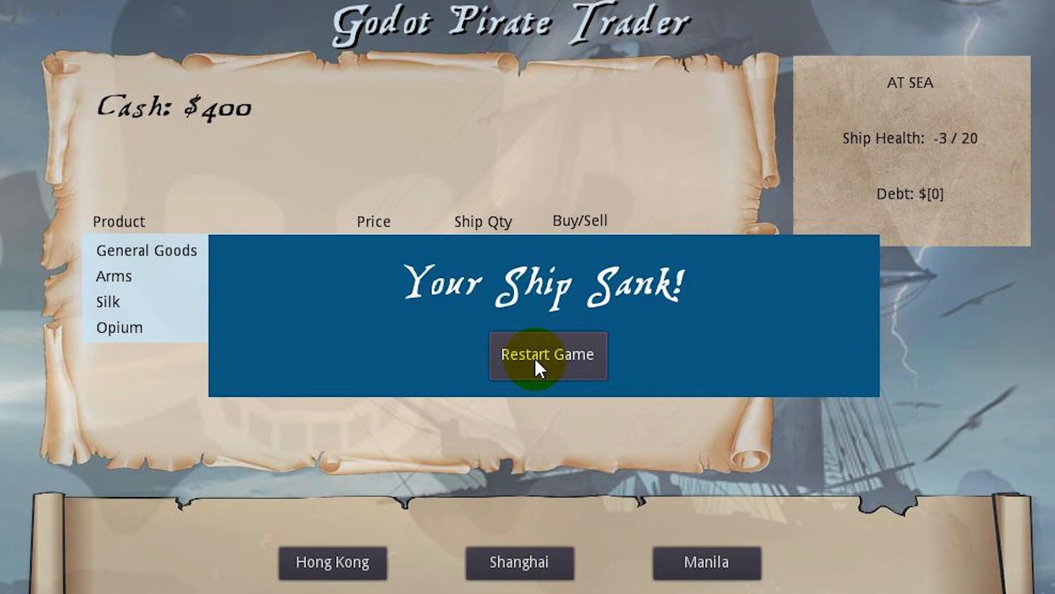
mouse_move(666, 390)
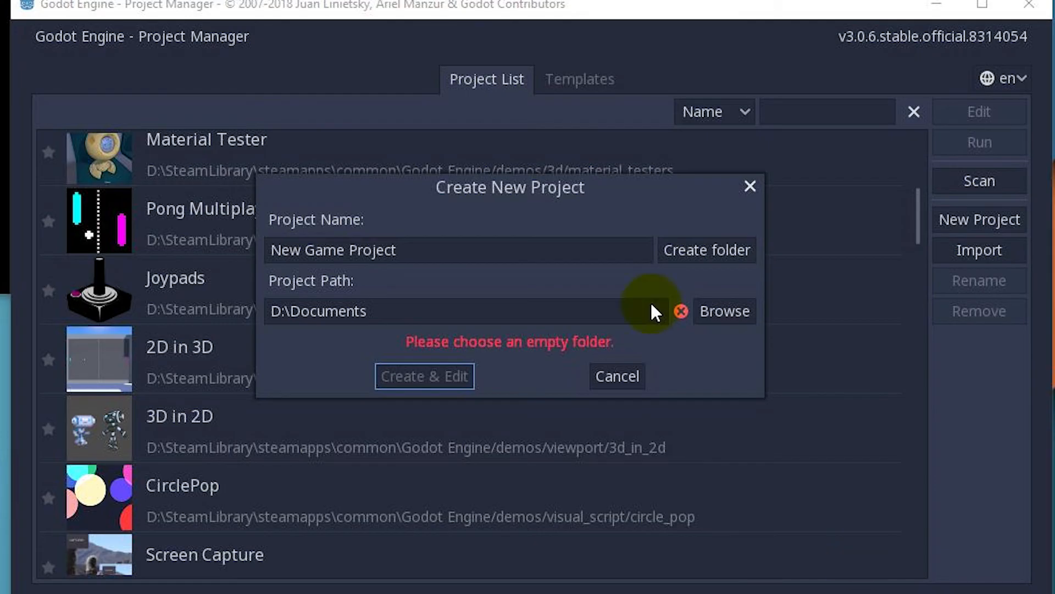
mouse_move(537, 220)
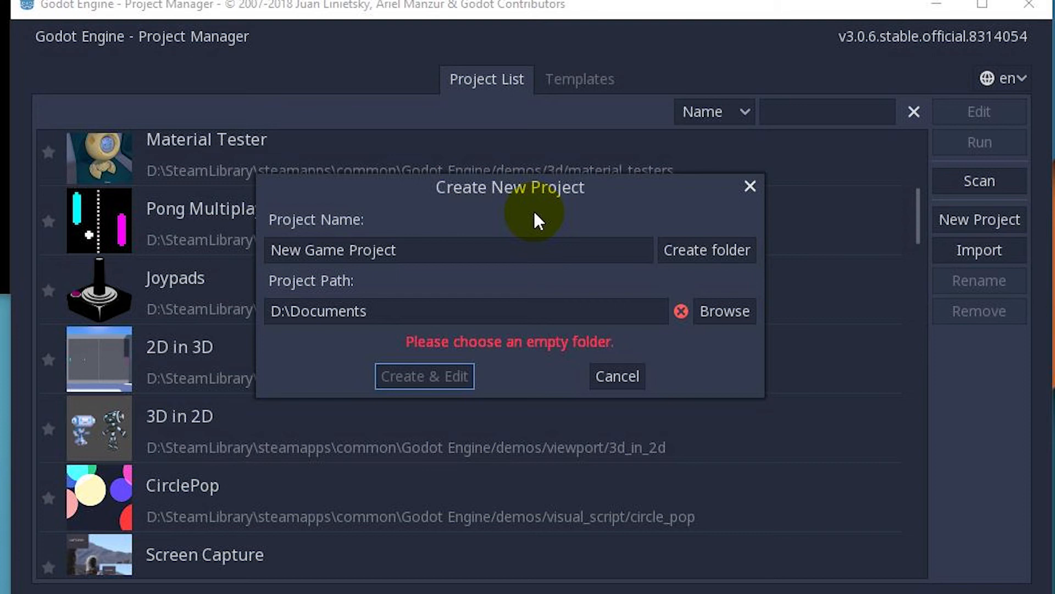
mouse_move(870, 54)
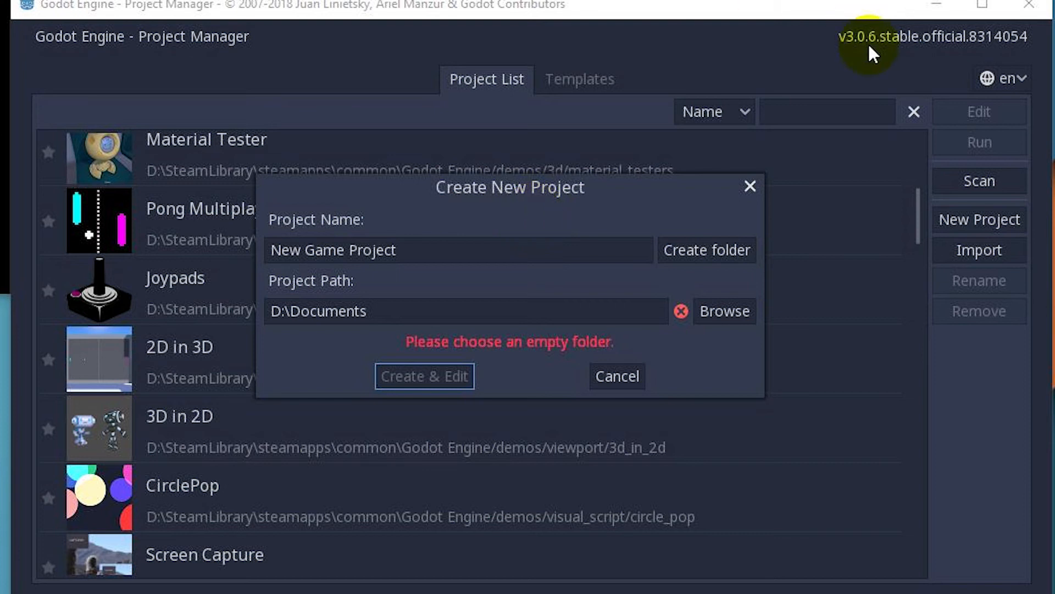
mouse_move(806, 132)
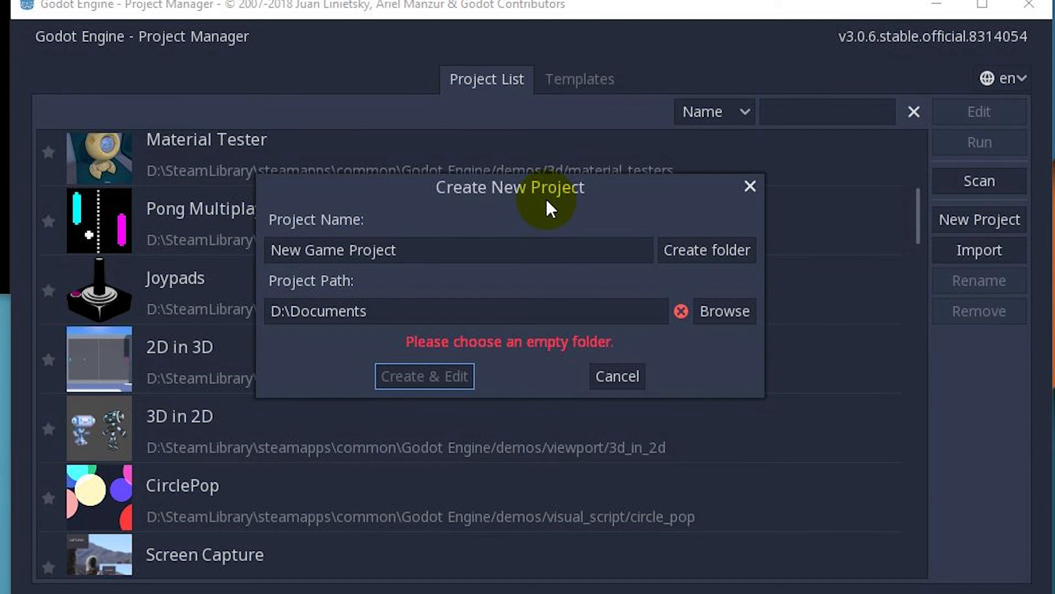
mouse_move(504, 216)
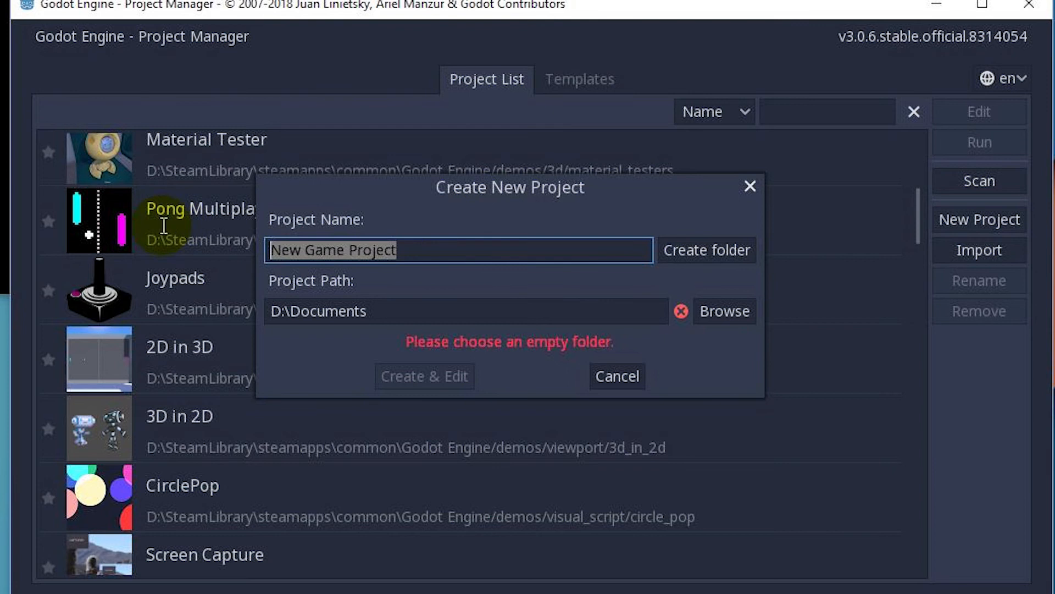
Name the project GodotPirateTrader, give it its own folder and create it for editing
type("Pirat")
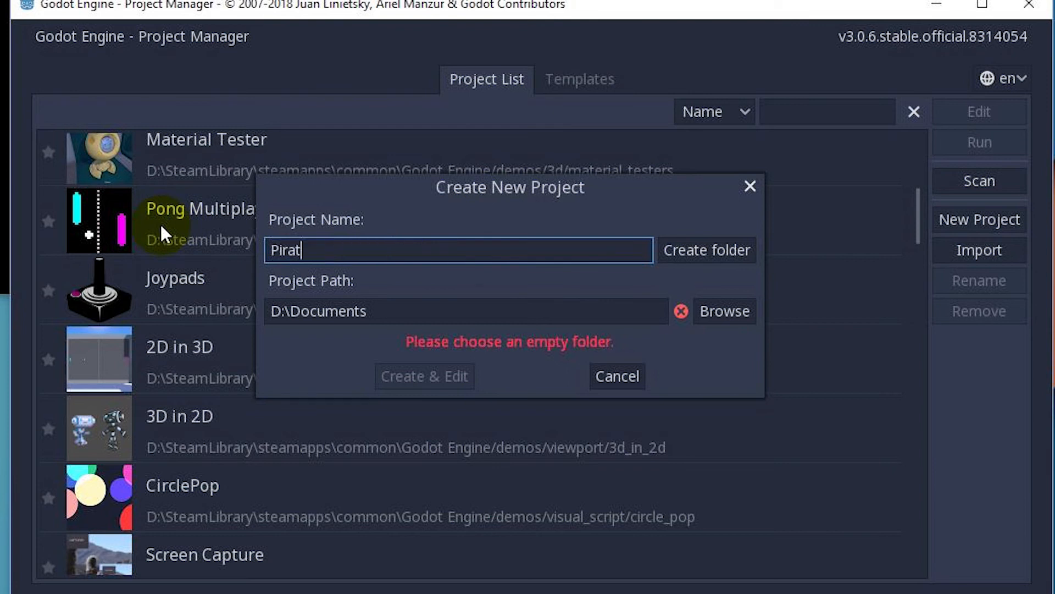
key("Backspace")
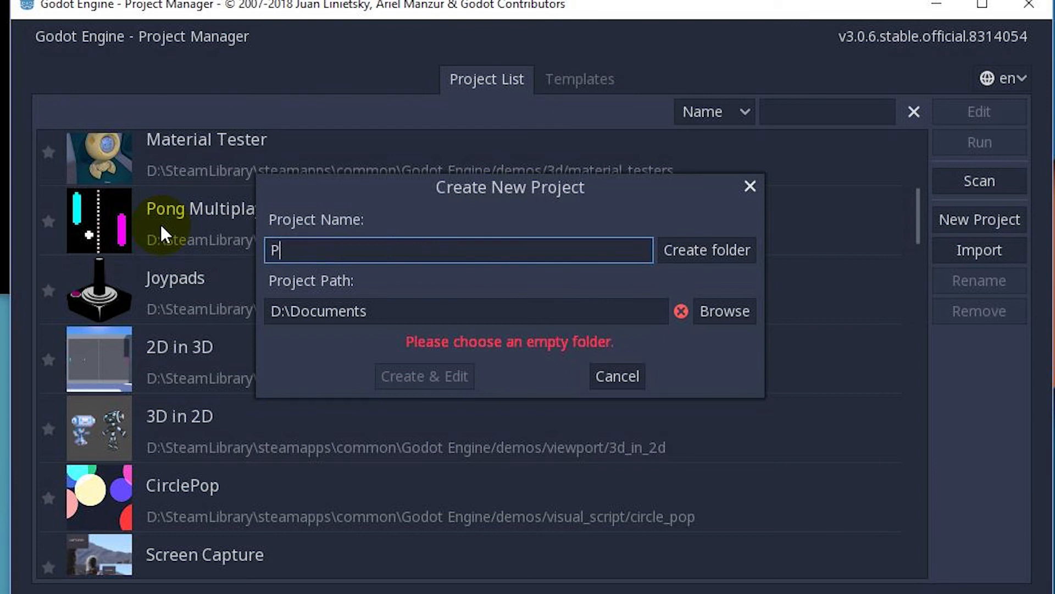
type("Godot")
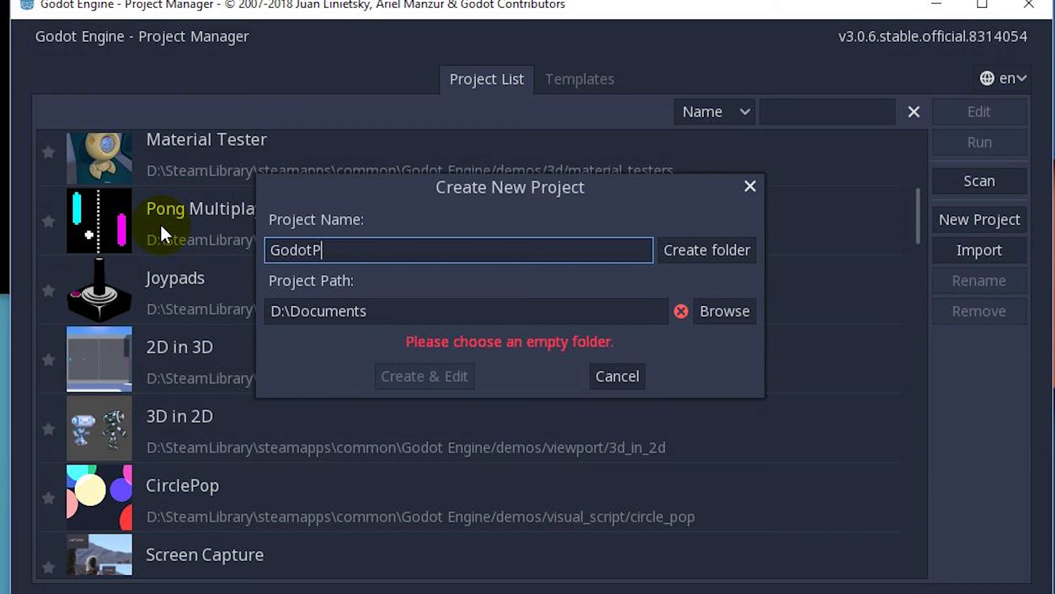
type("irateTrader")
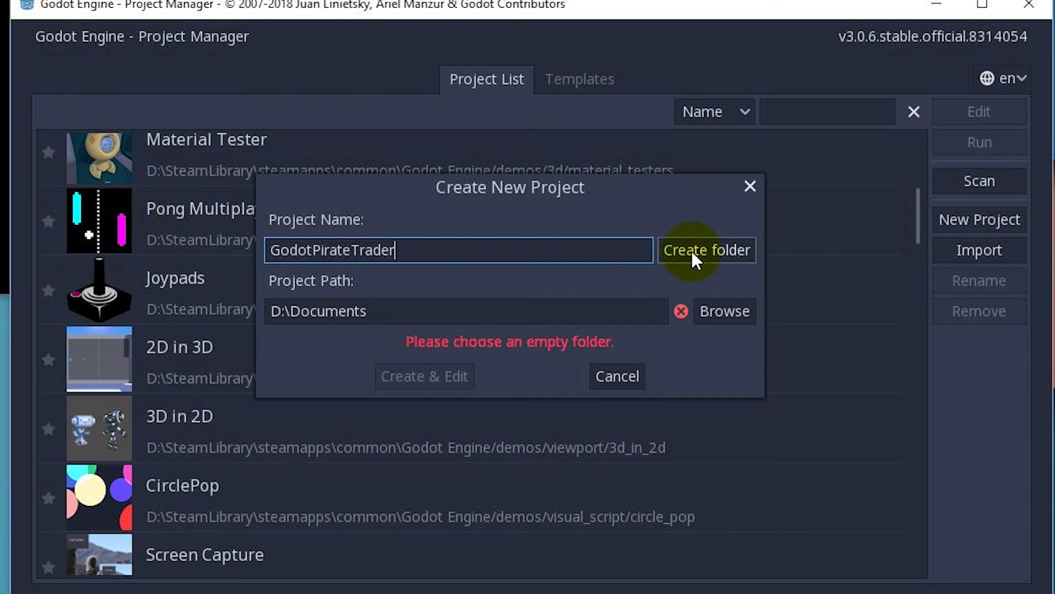
left_click(705, 249)
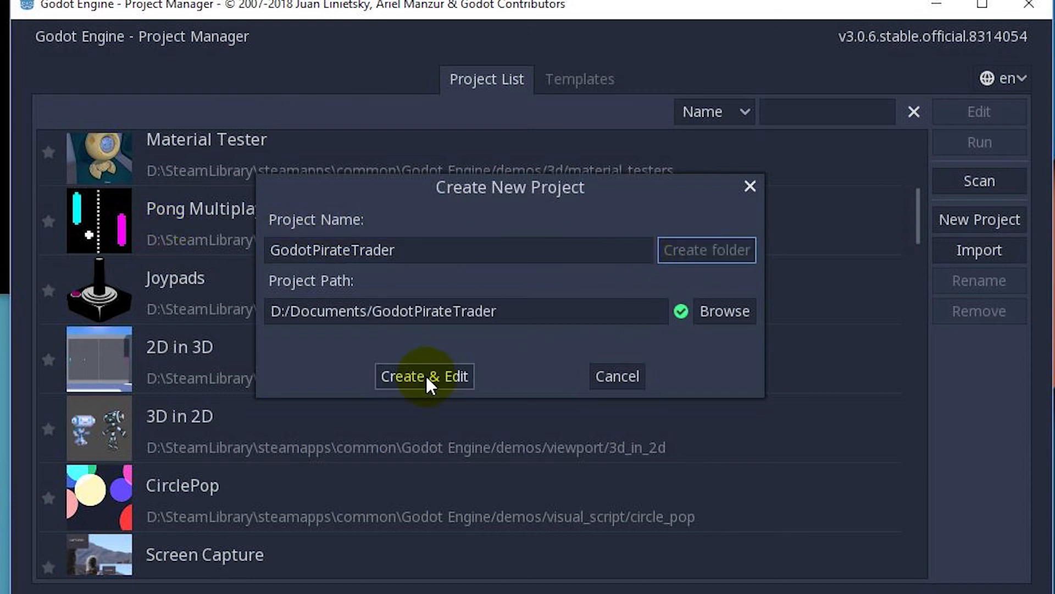
left_click(424, 375)
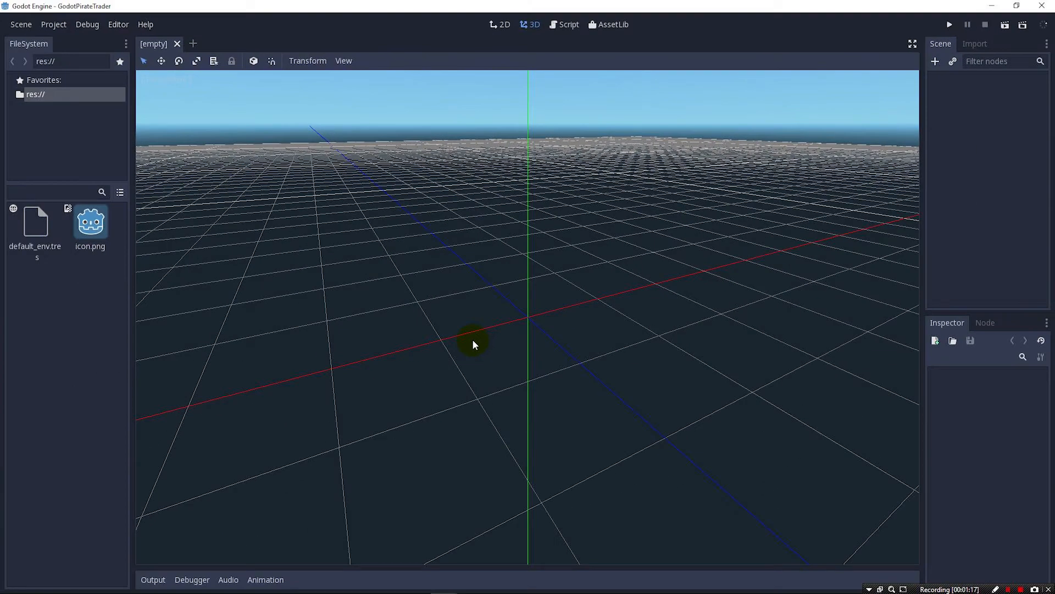
mouse_move(401, 49)
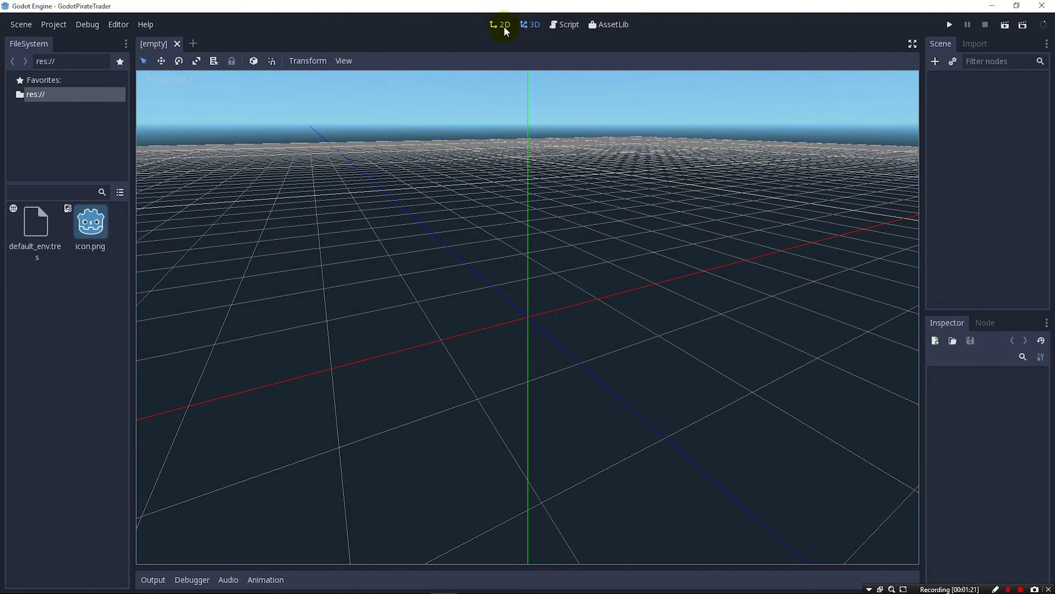
Switch the editor from the 3D workspace to the 2D workspace
left_click(503, 25)
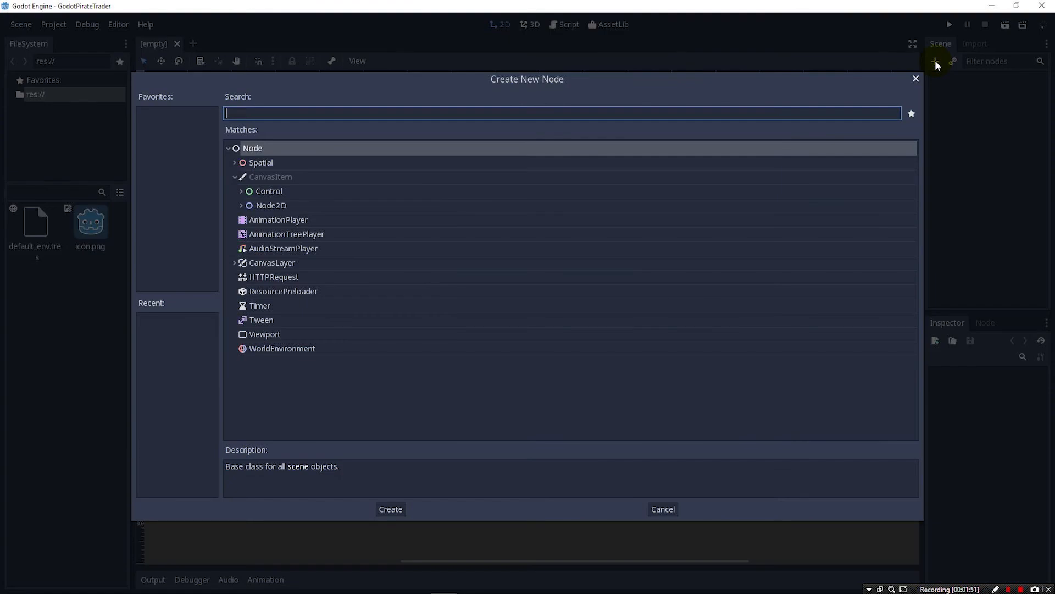
mouse_move(281, 105)
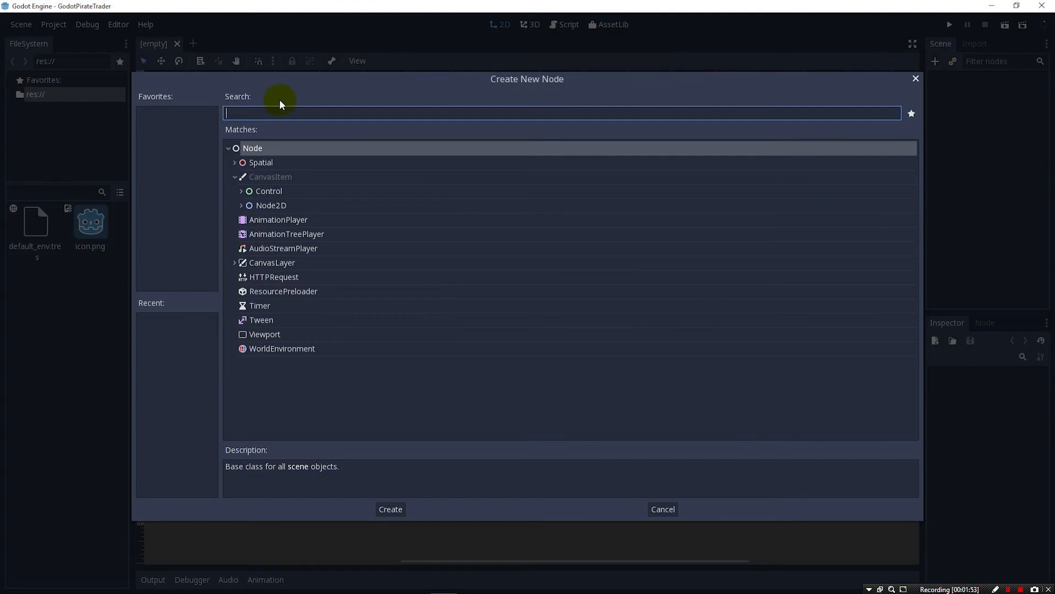
Search the node-creation dialog for the Panel node type
type("panel")
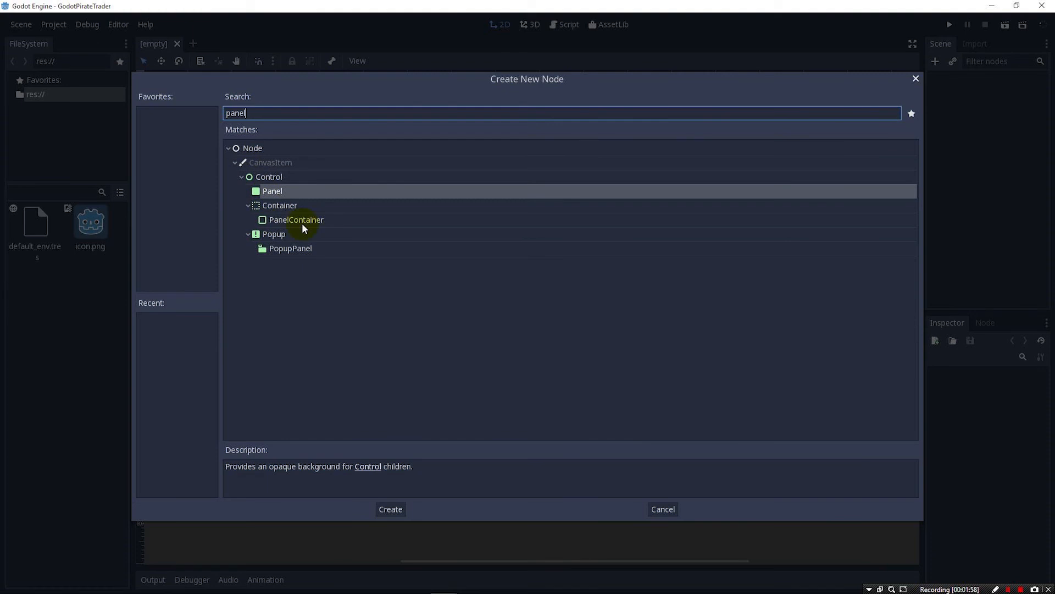
mouse_move(272, 196)
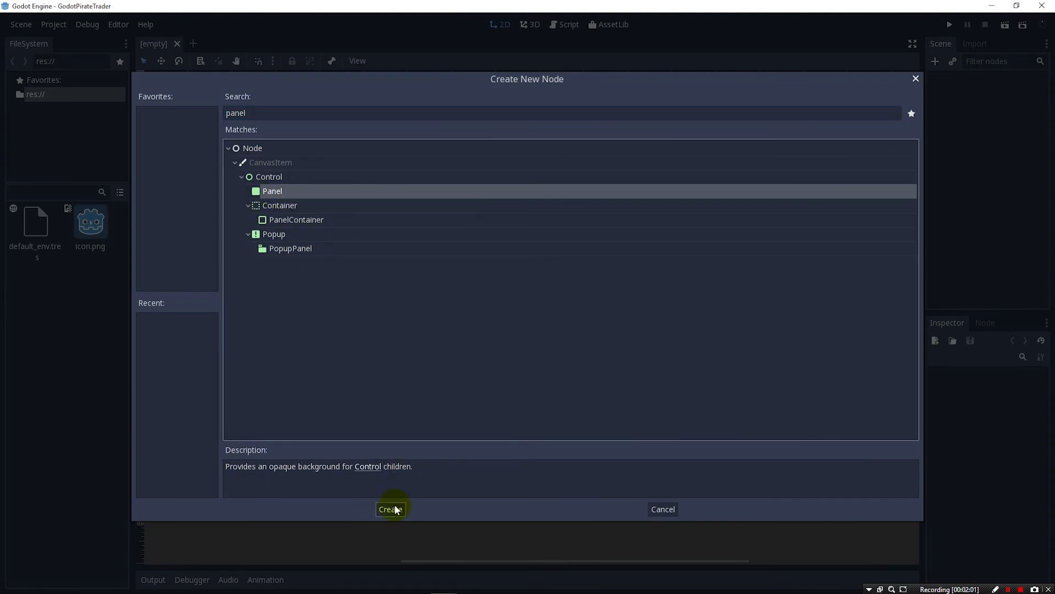
Create the Panel root node, stretch it to fill the game screen and rename it main
left_click(390, 508)
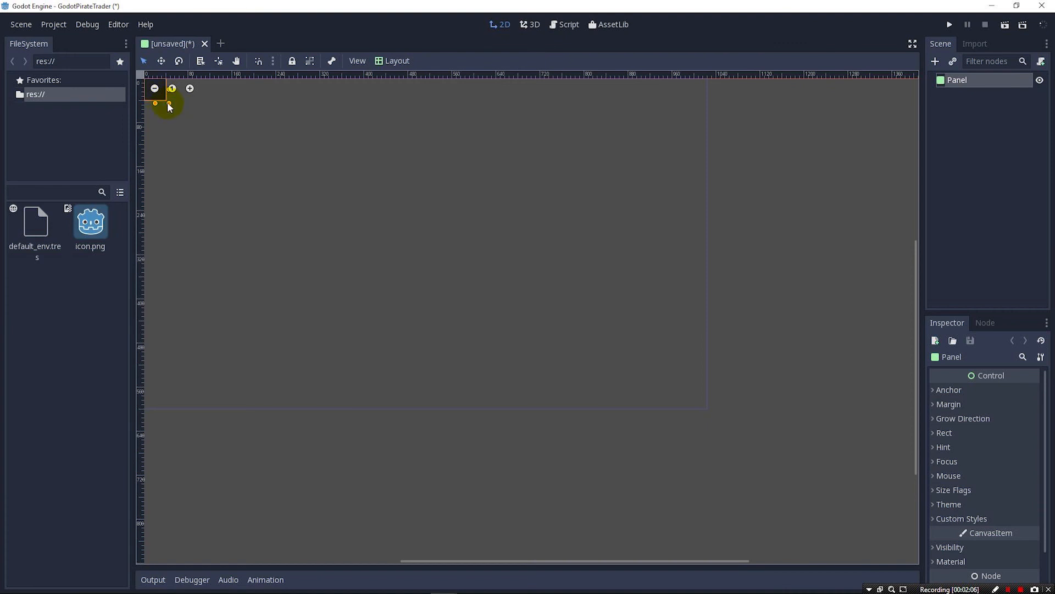
left_click_drag(168, 104, 699, 369)
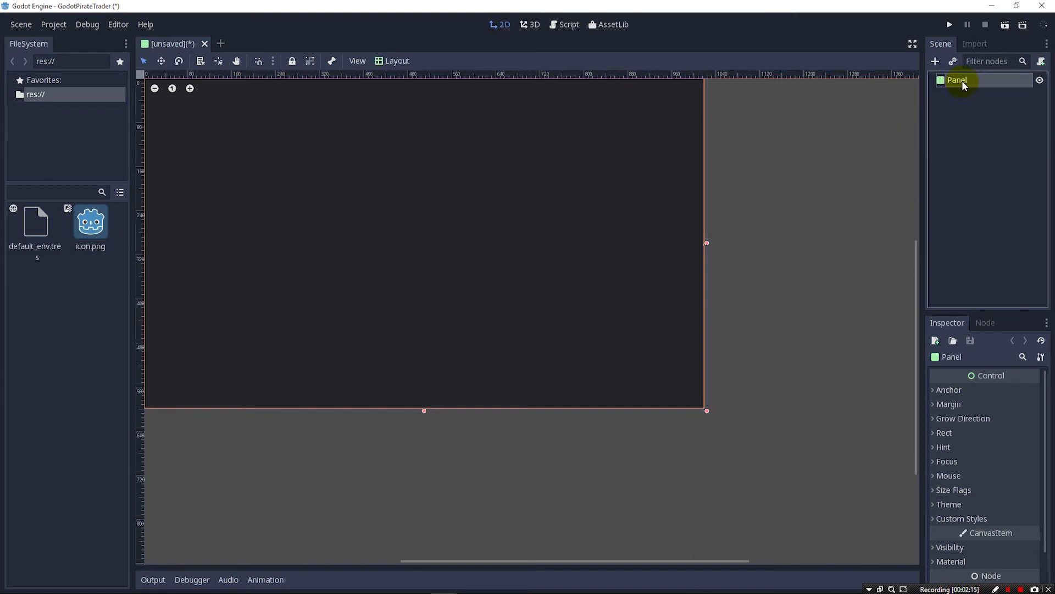
type("main")
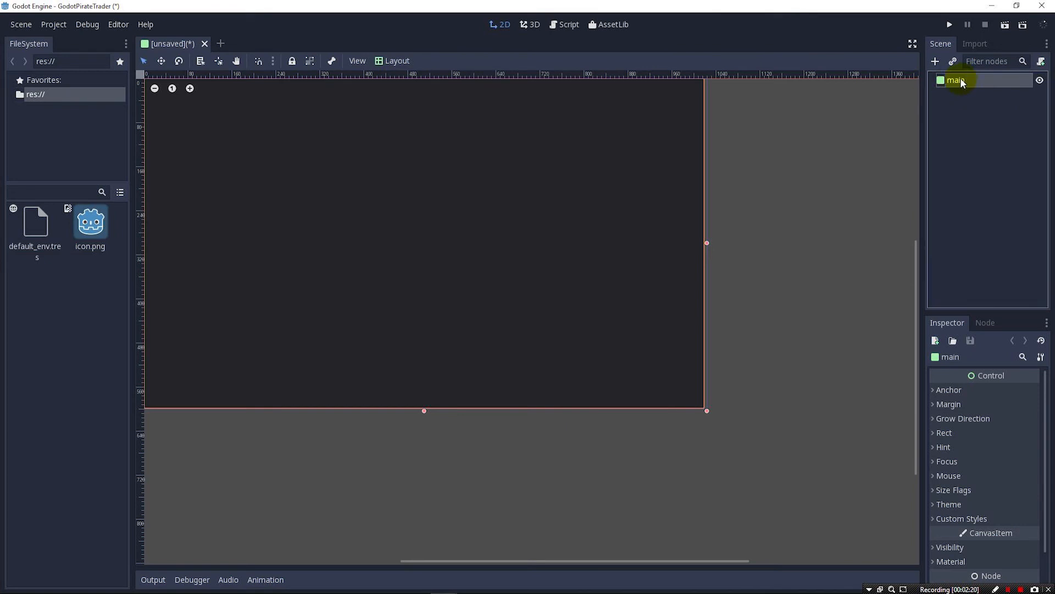
mouse_move(949, 81)
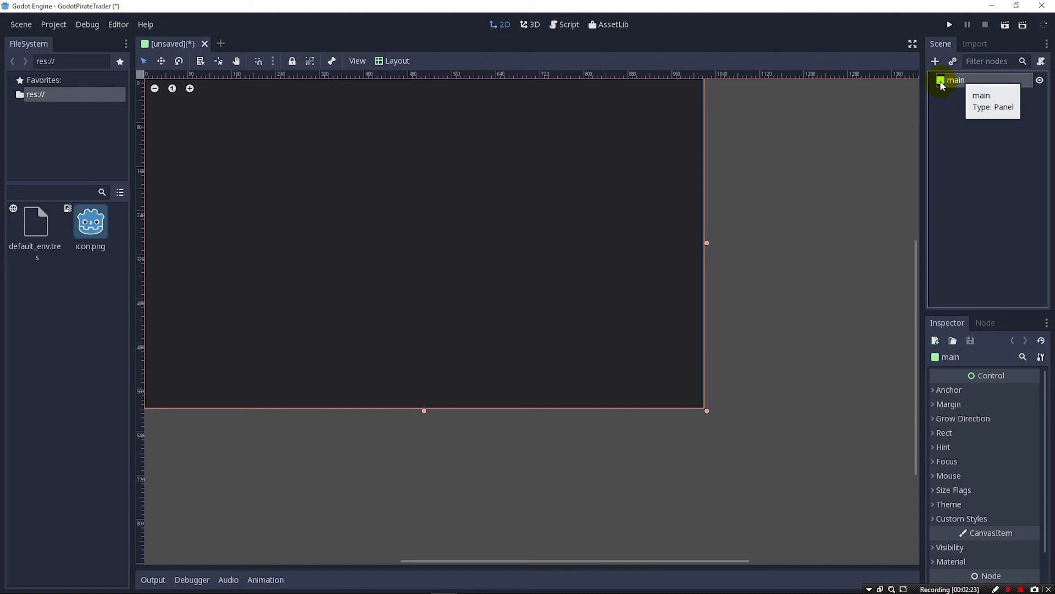
mouse_move(607, 301)
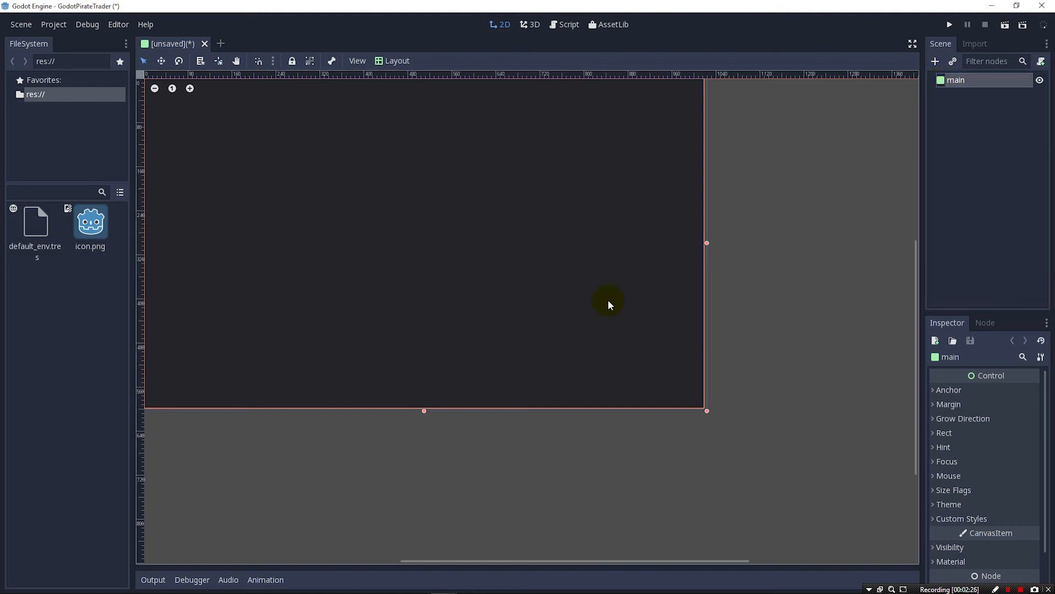
mouse_move(847, 221)
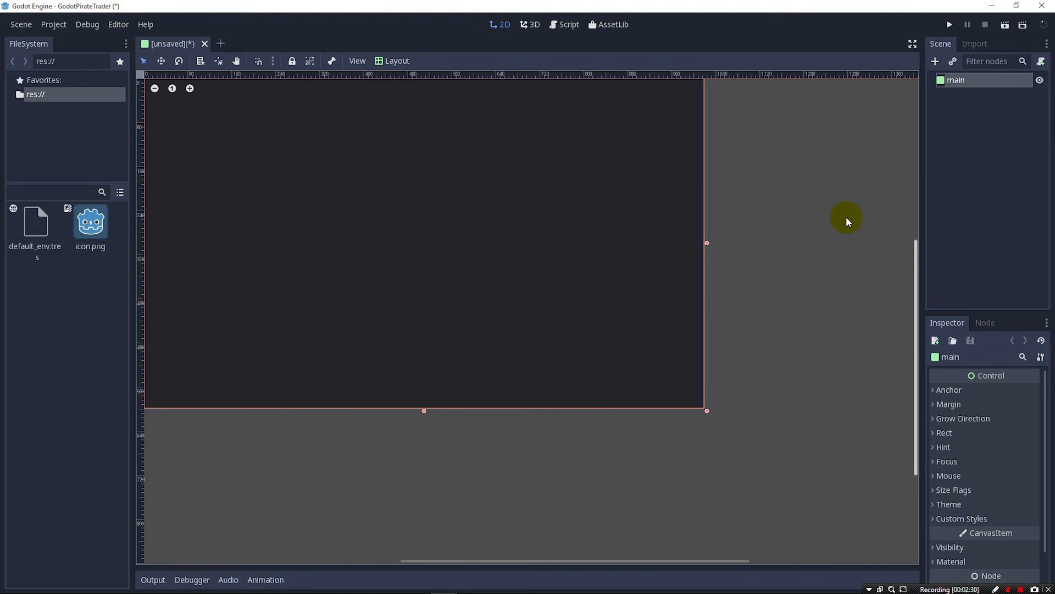
mouse_move(480, 115)
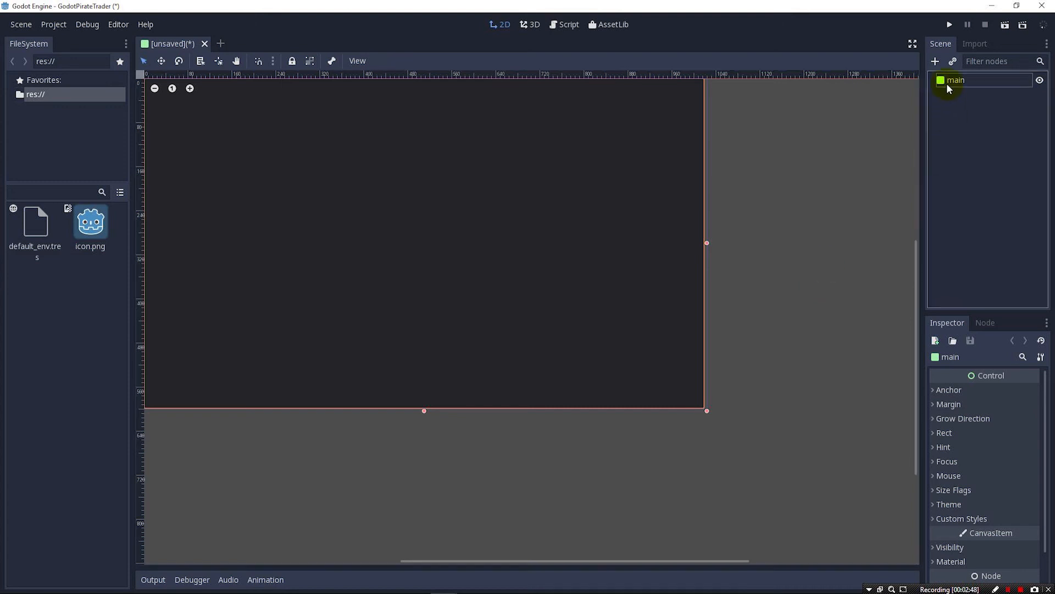
Add a Label node as a child of main
right_click(953, 79)
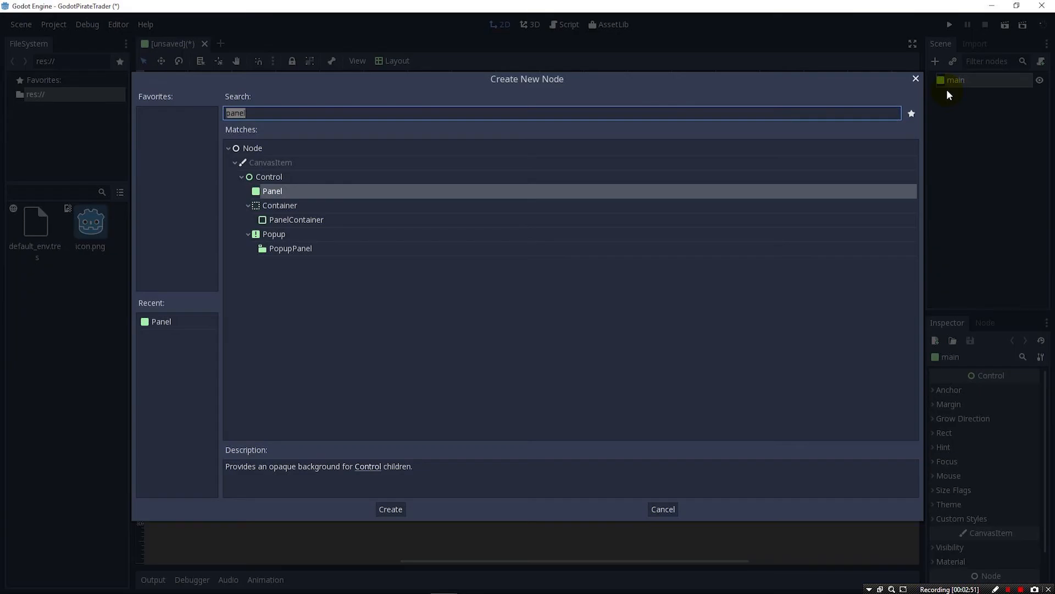
type("label")
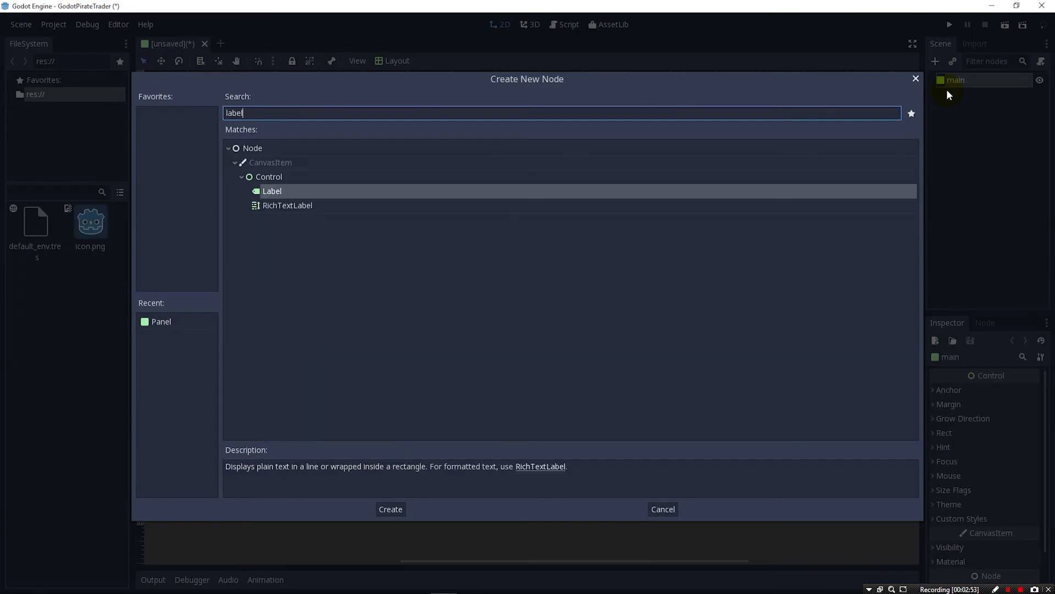
left_click(272, 191)
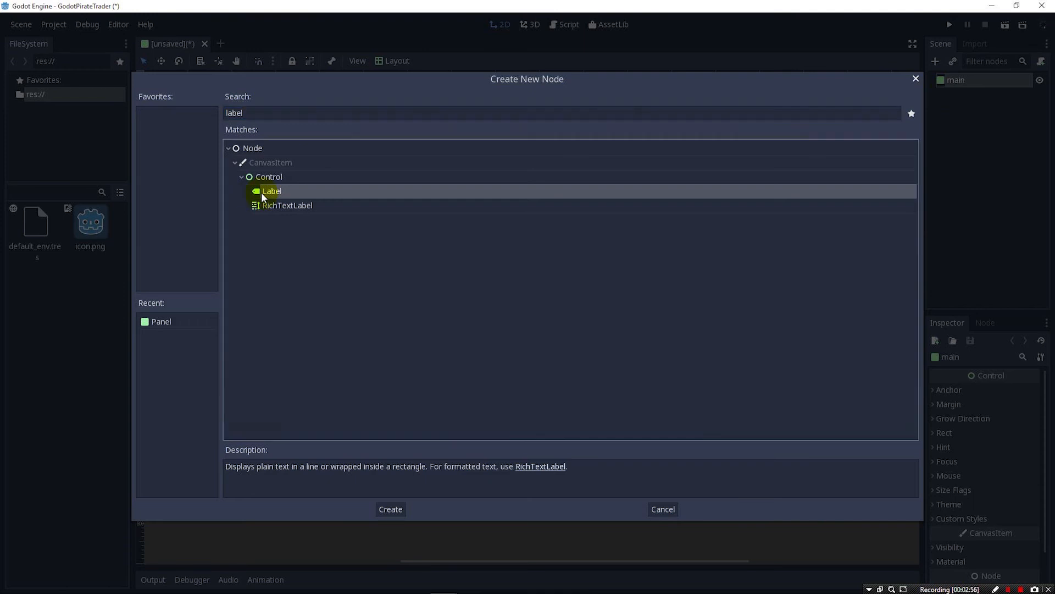
left_click(390, 509)
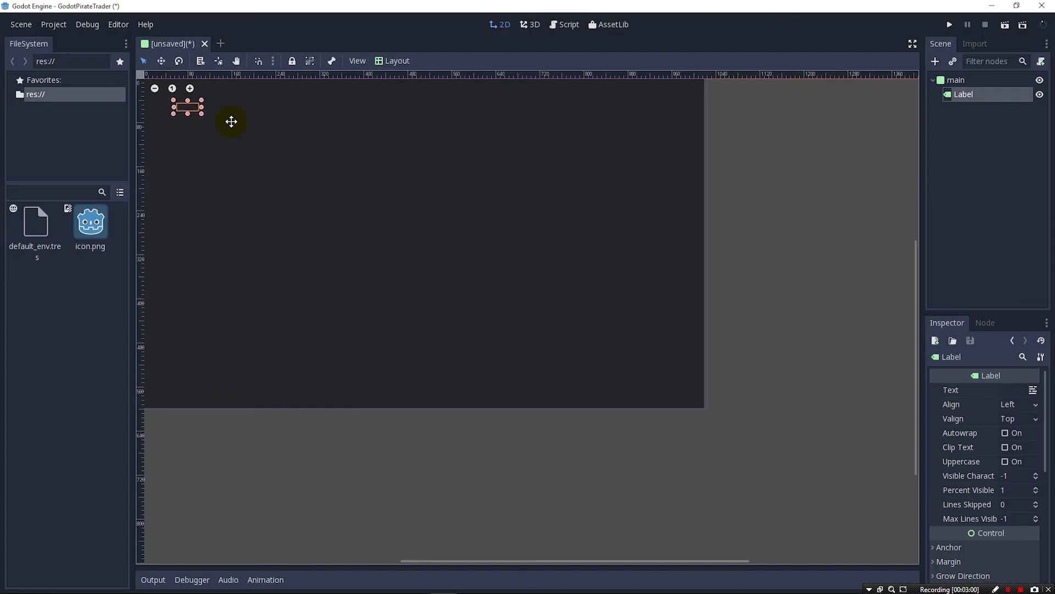
Move the label into the panel and widen it into a longer text box
left_click_drag(187, 106, 254, 140)
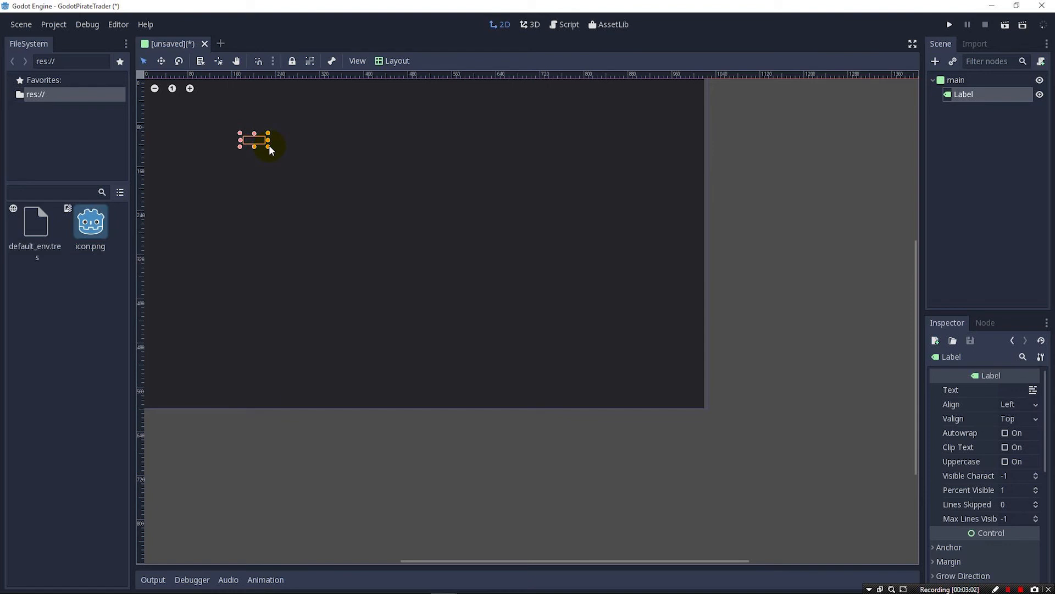
left_click_drag(270, 144, 366, 167)
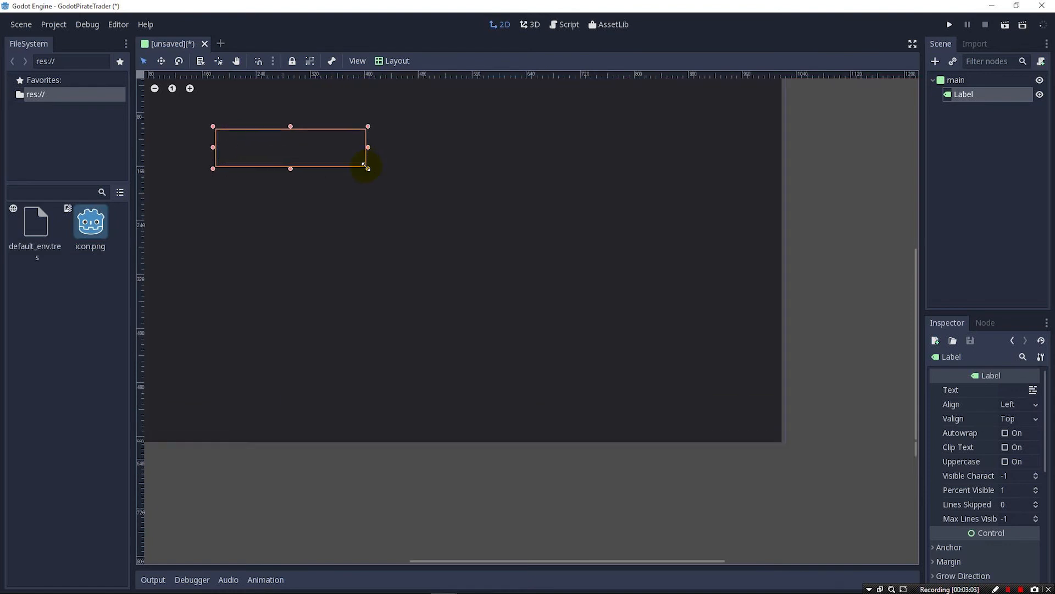
left_click_drag(363, 166, 376, 132)
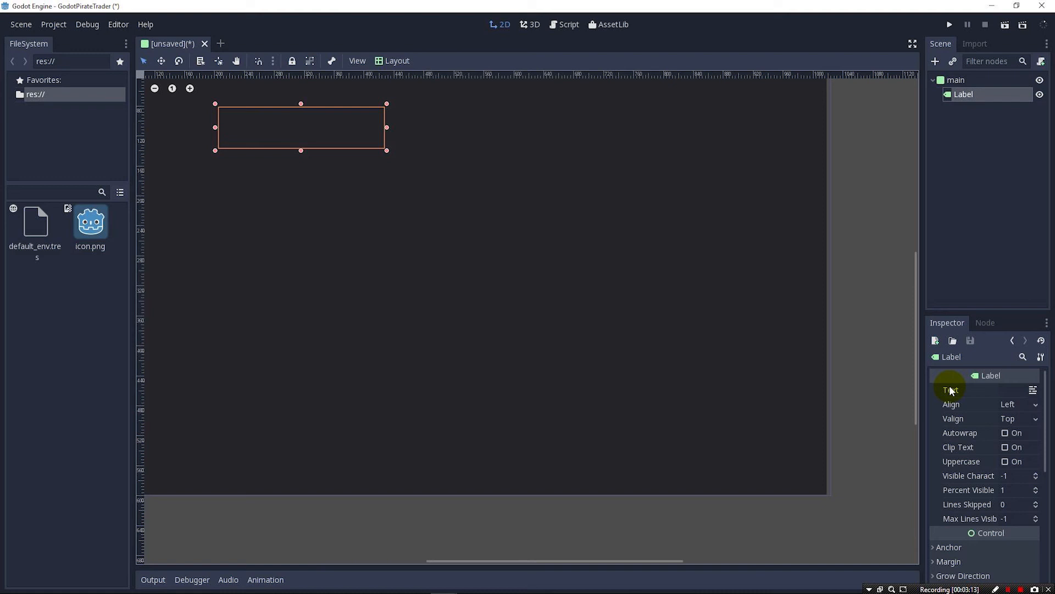
Set the label's text to Cash: $[250] and nudge it into its final spot
left_click(1009, 390)
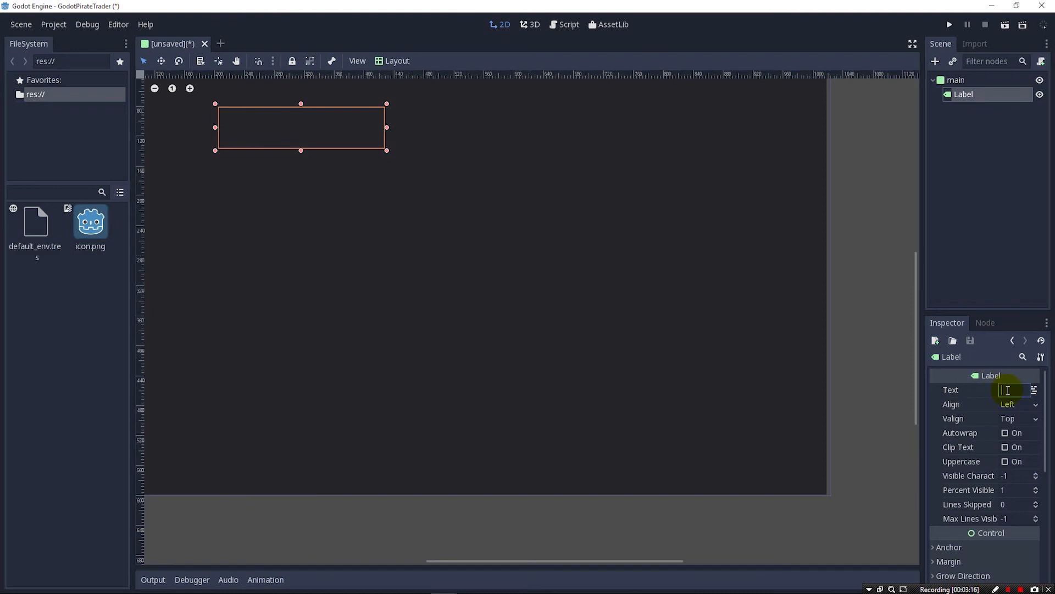
type("ash: $")
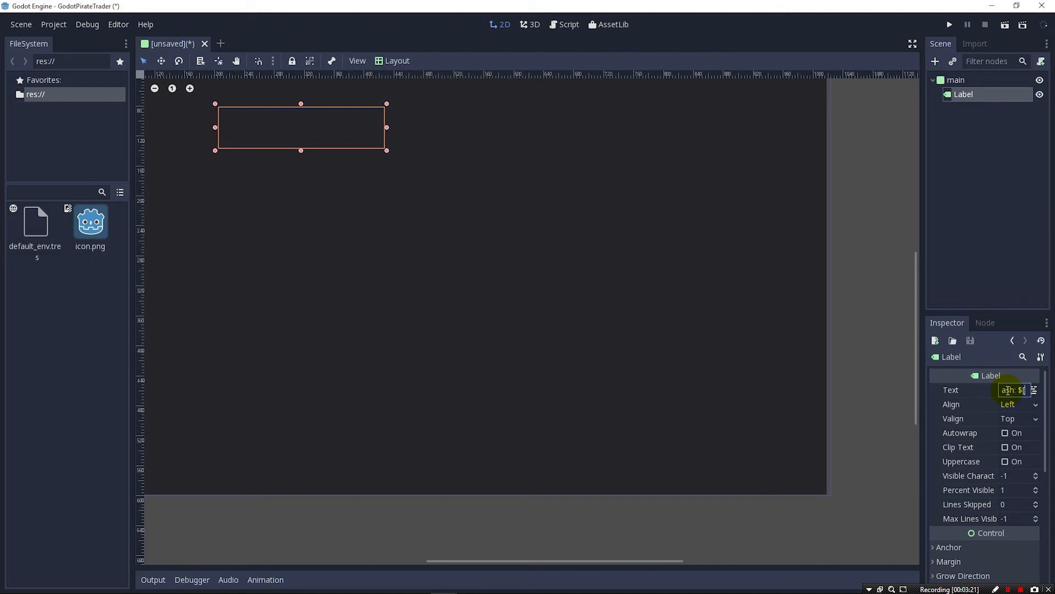
type("$250")
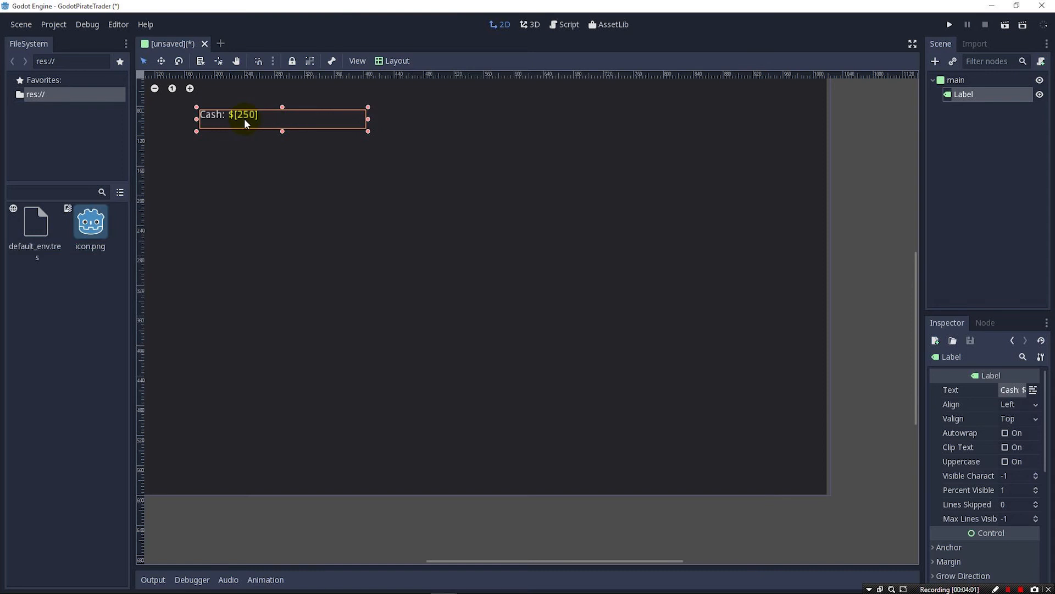
left_click_drag(242, 120, 238, 132)
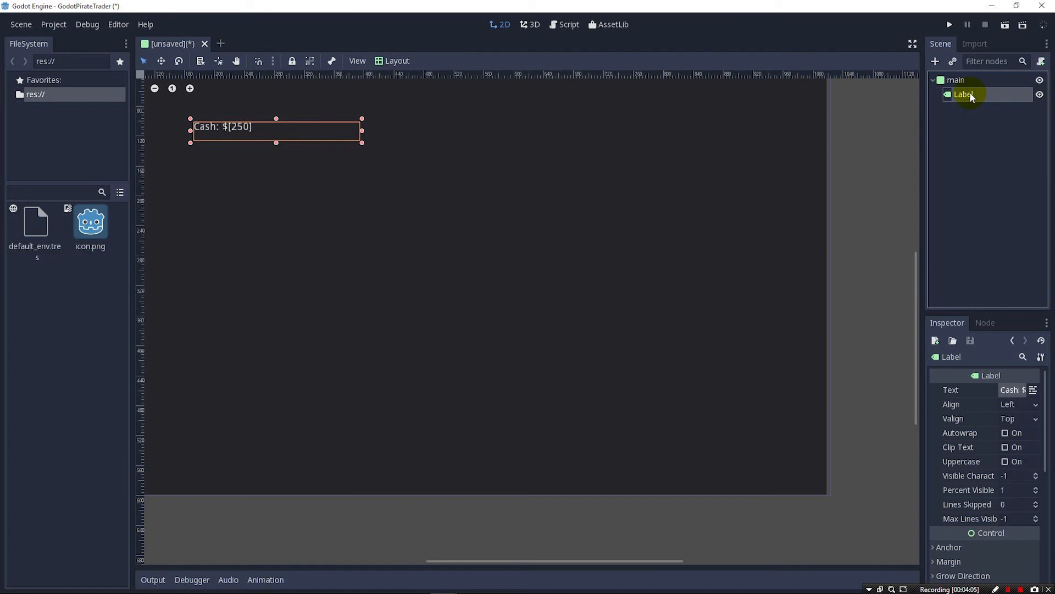
Rename the label CashLabel and create a new child Label node for FirmLabel
double_click(964, 94)
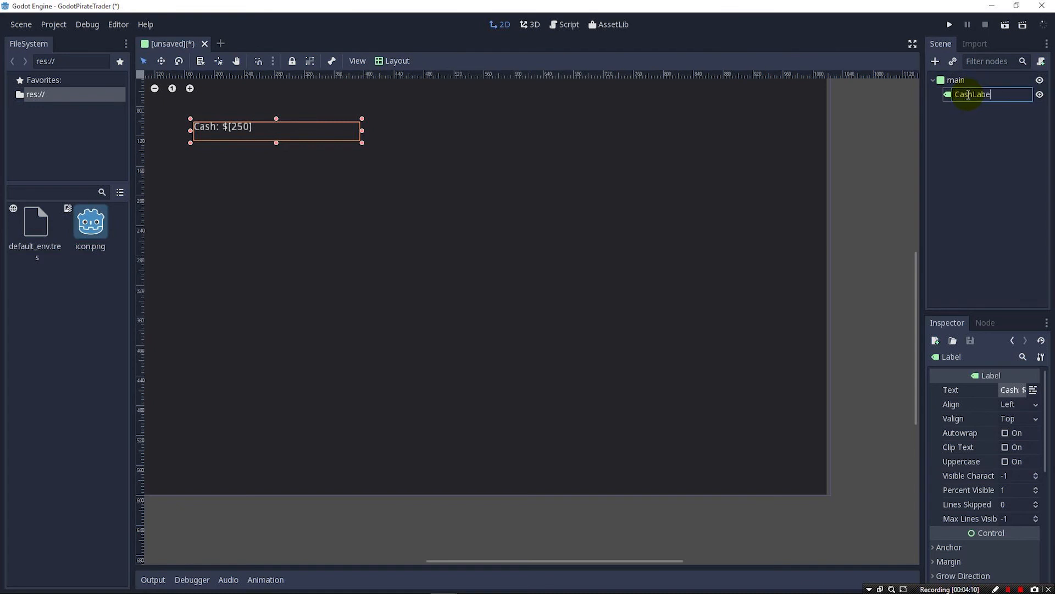
right_click(969, 94)
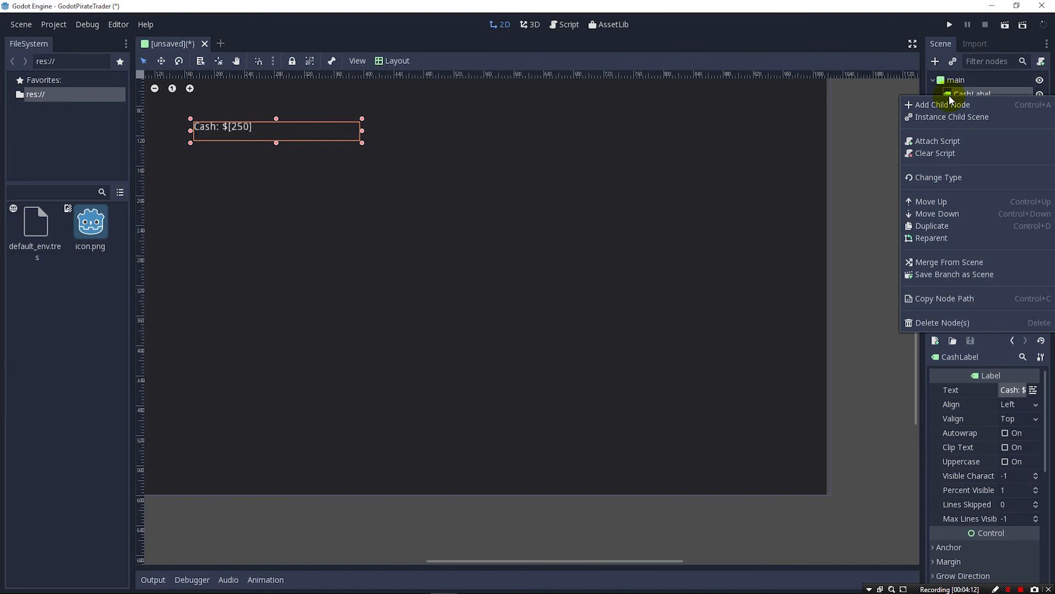
left_click(941, 104)
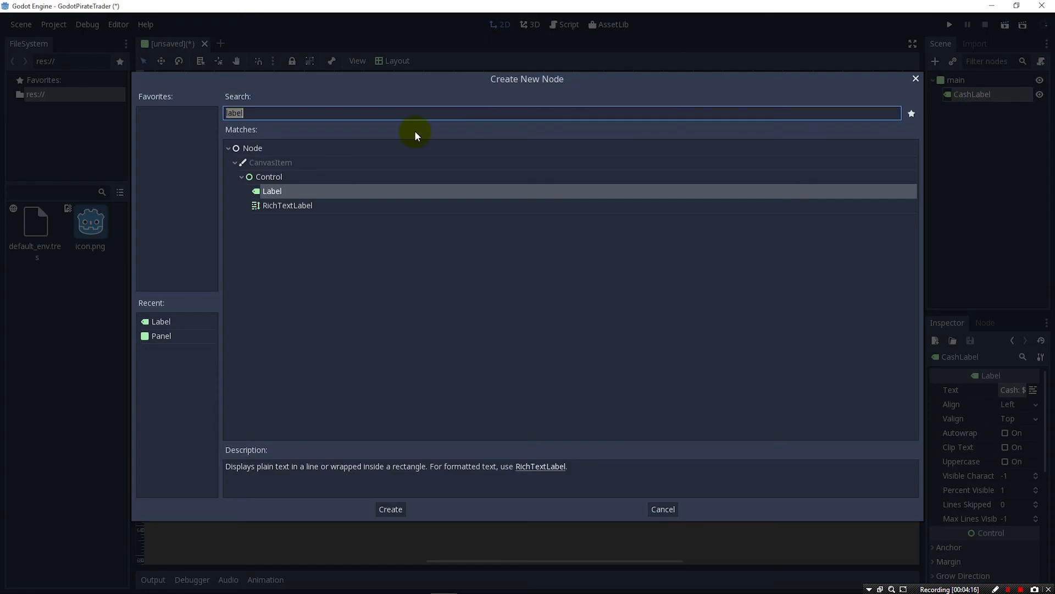
left_click(389, 509)
type("FirmLabel")
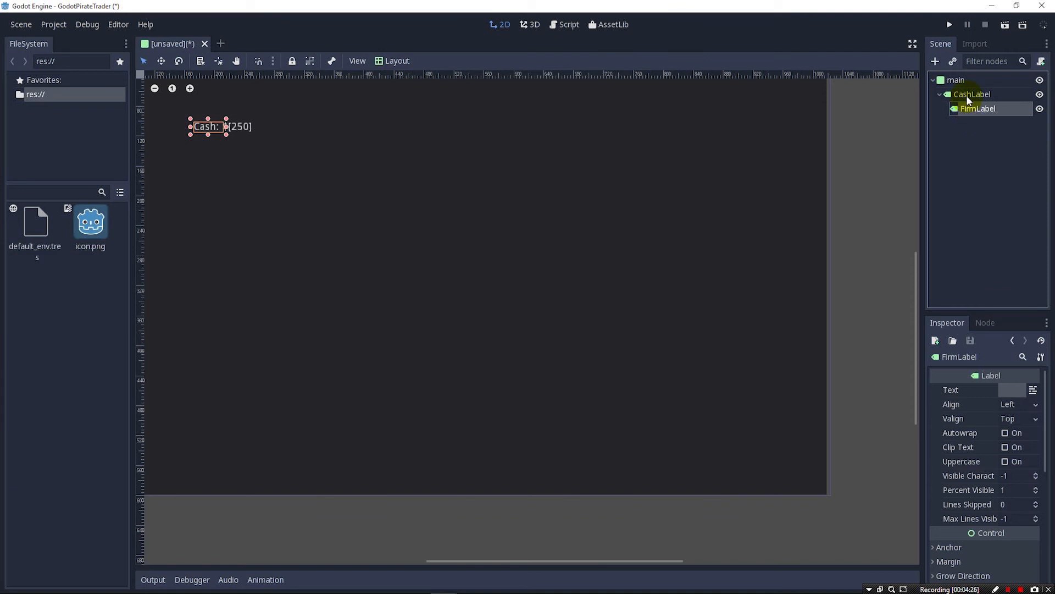
mouse_move(969, 94)
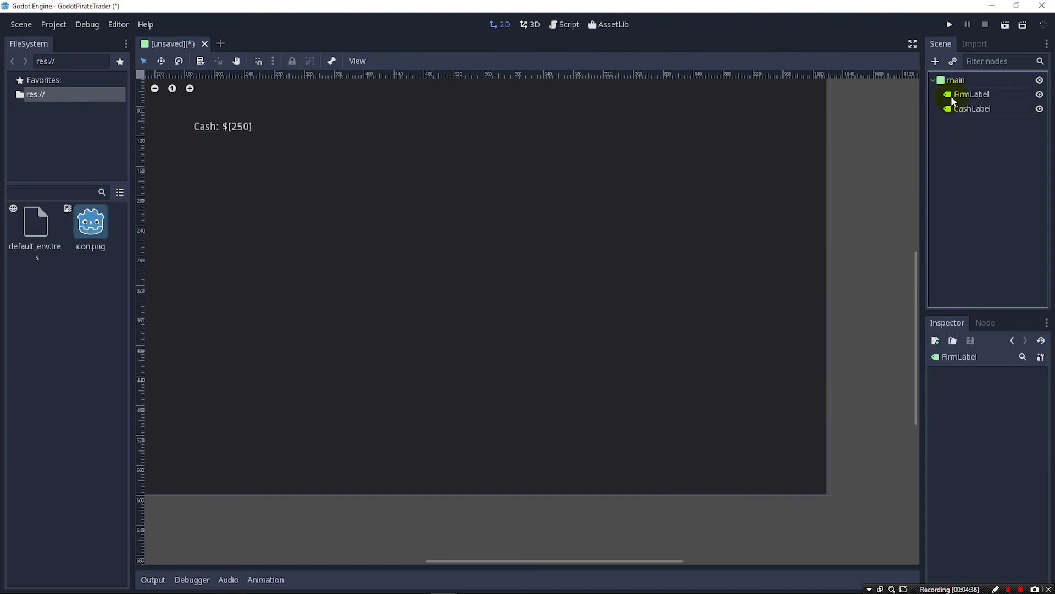
Reorder FirmLabel below CashLabel and move it to the top centre of the screen
left_click(972, 108)
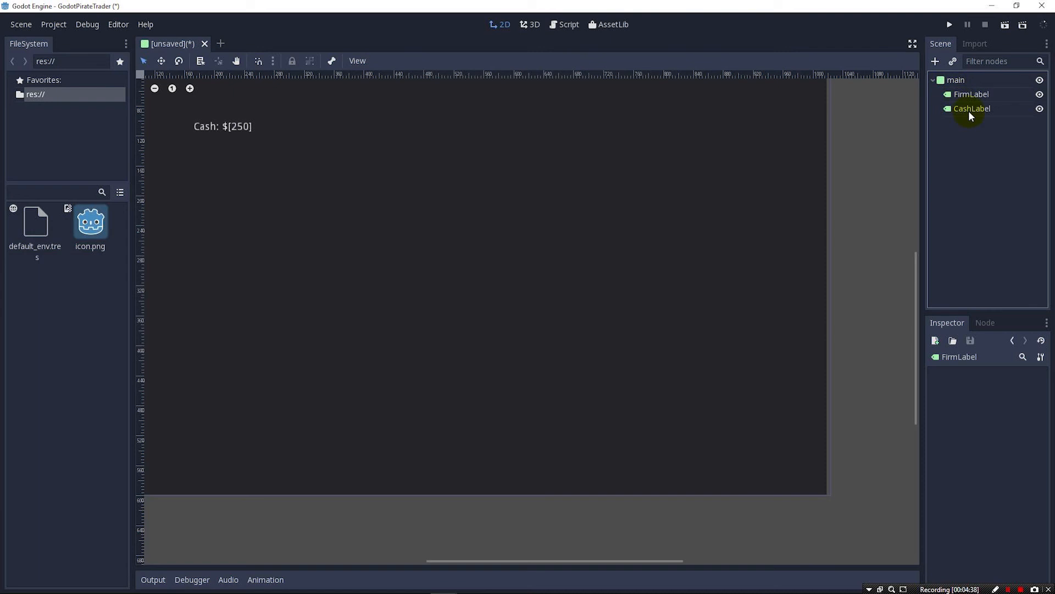
left_click(972, 94)
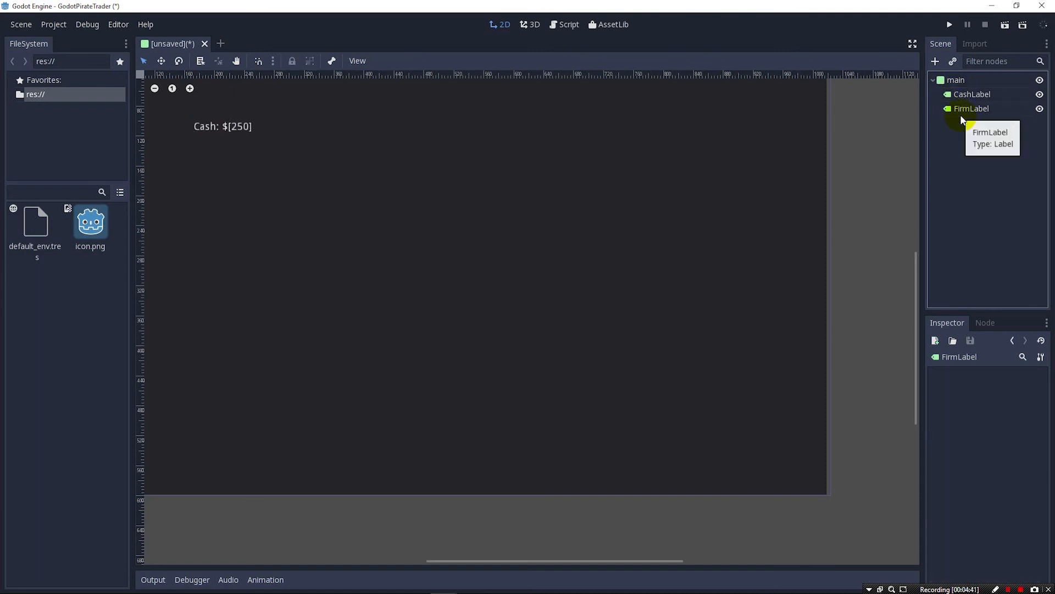
left_click(971, 108)
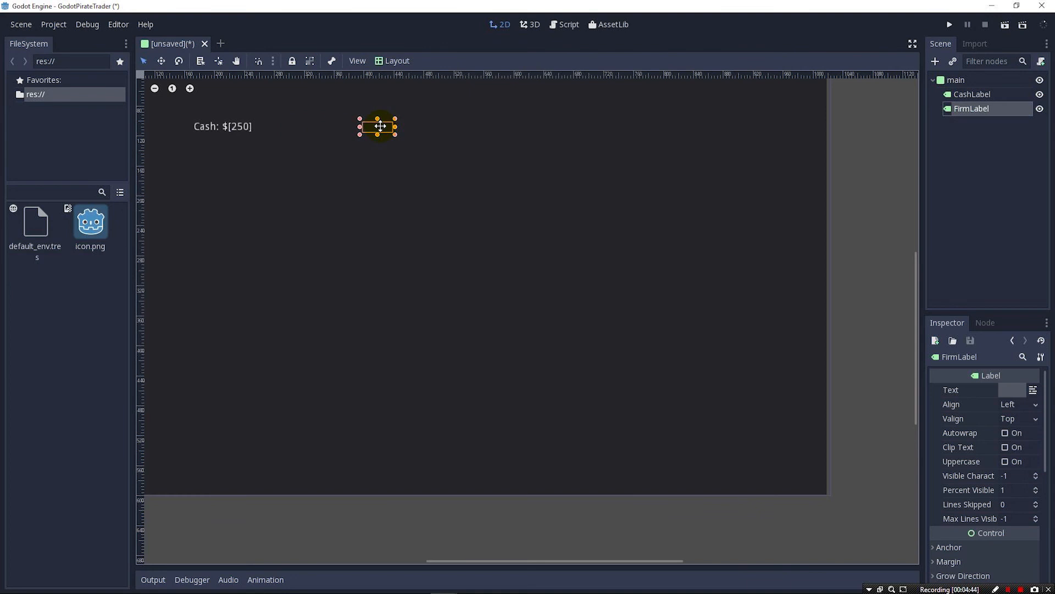
left_click_drag(378, 126, 426, 107)
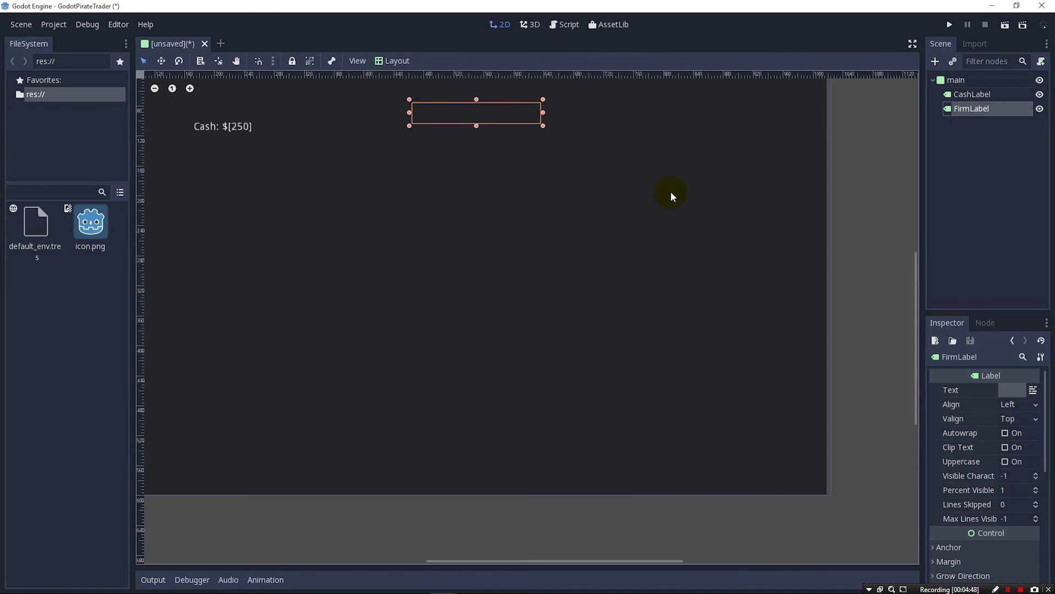
Set FirmLabel's text to [FIRM NAME] with centred alignment
left_click(1009, 390)
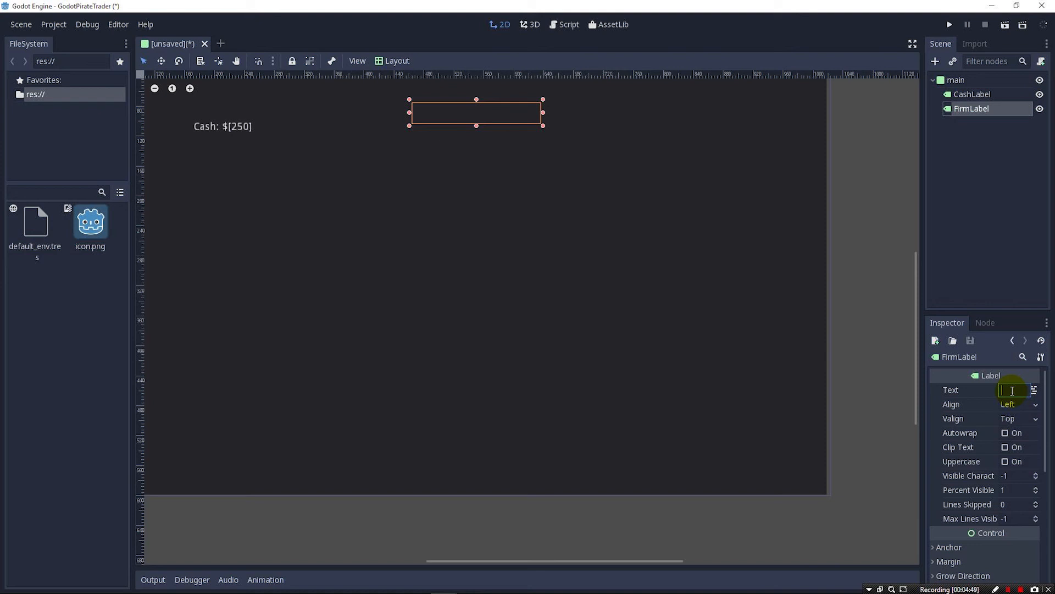
type("NAME")
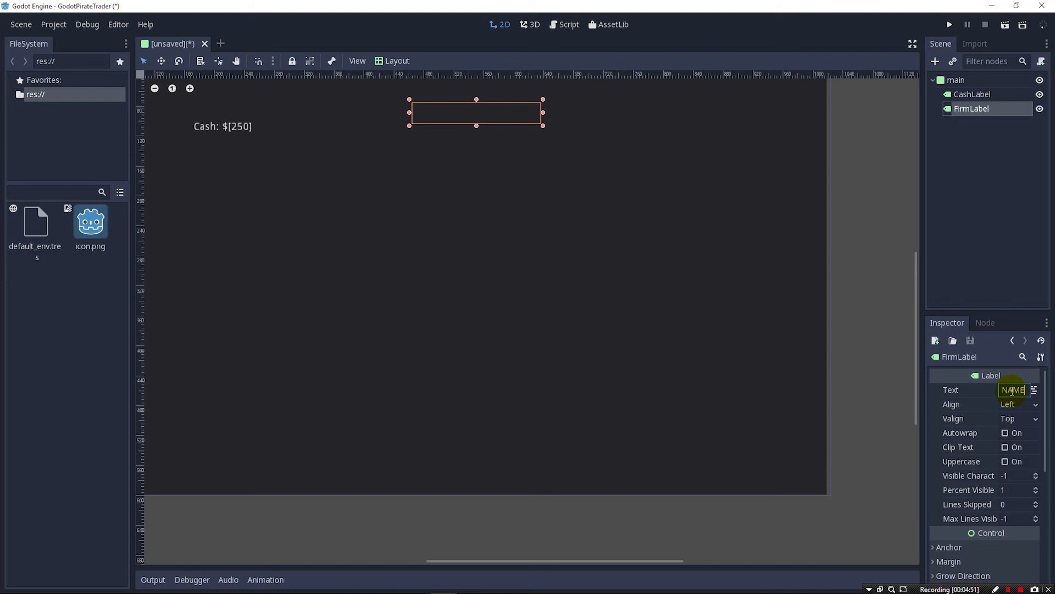
type("[FIRM NAME]")
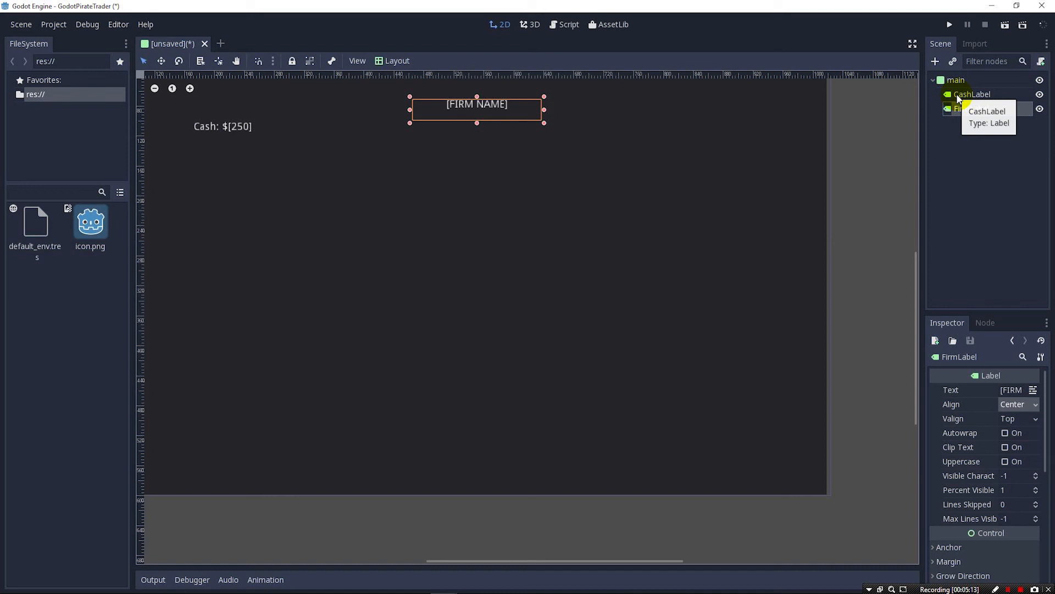
mouse_move(300, 119)
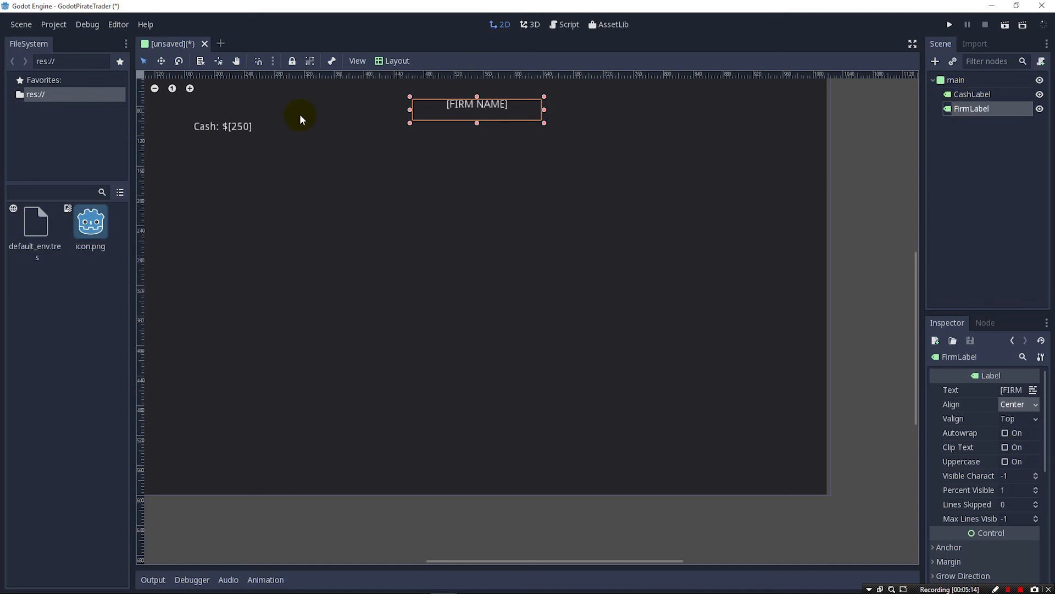
mouse_move(443, 120)
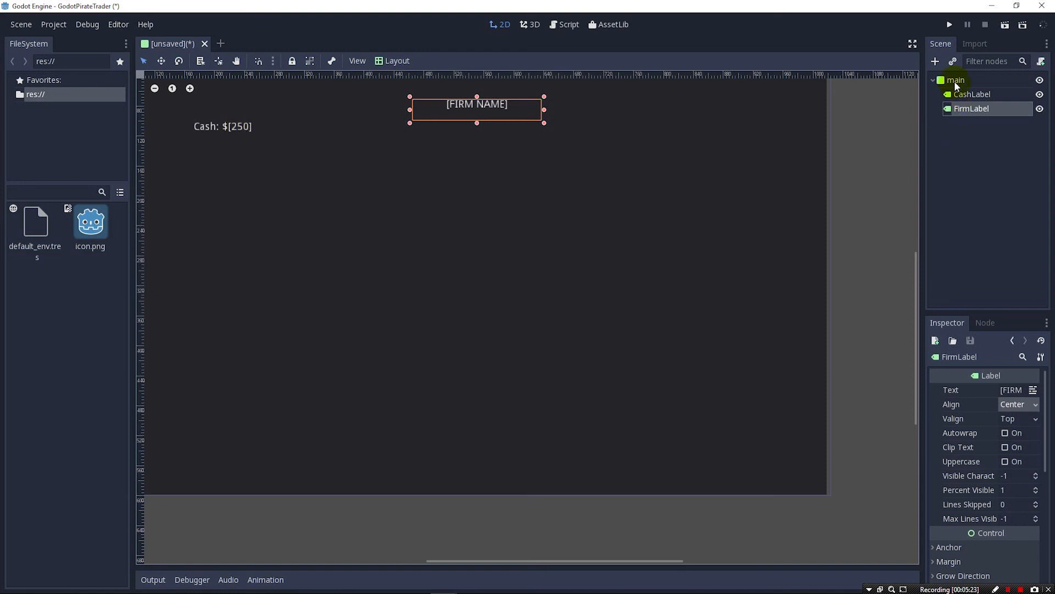
Attach a new GDScript file res://main.gd to the main root node
left_click(955, 79)
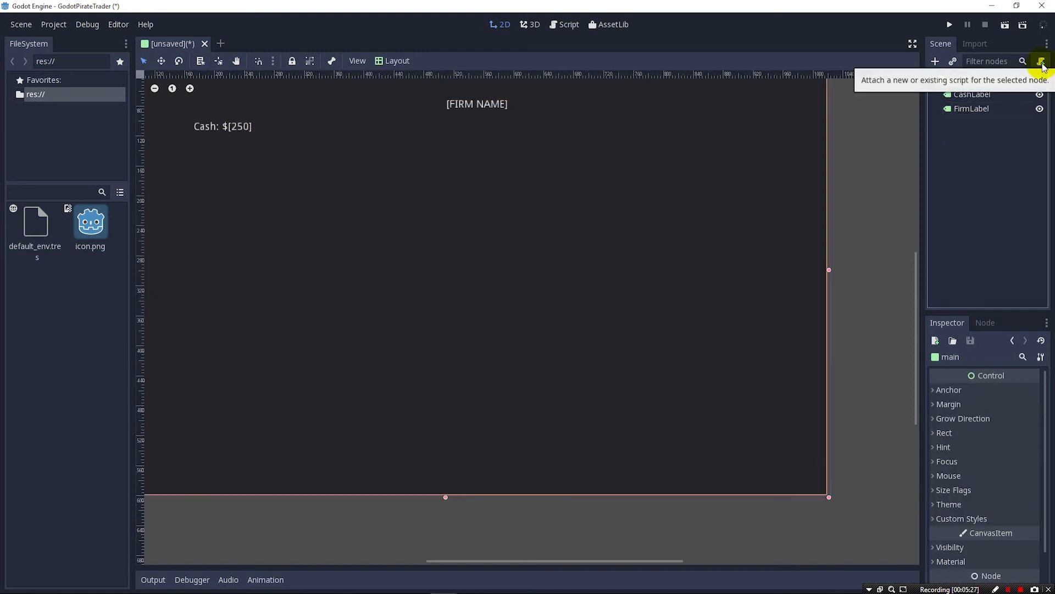
left_click(1041, 61)
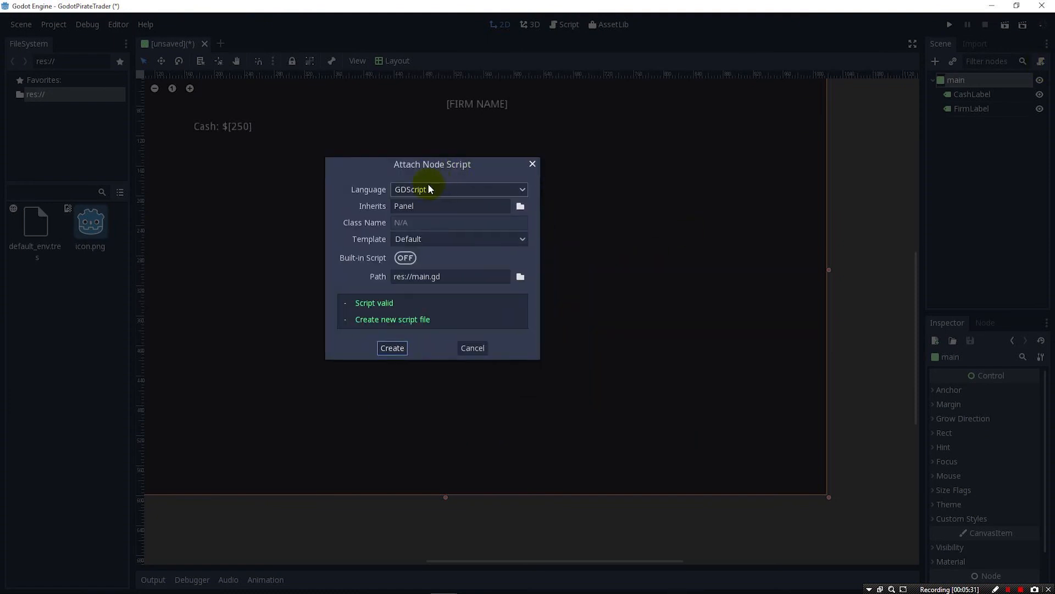
left_click(459, 189)
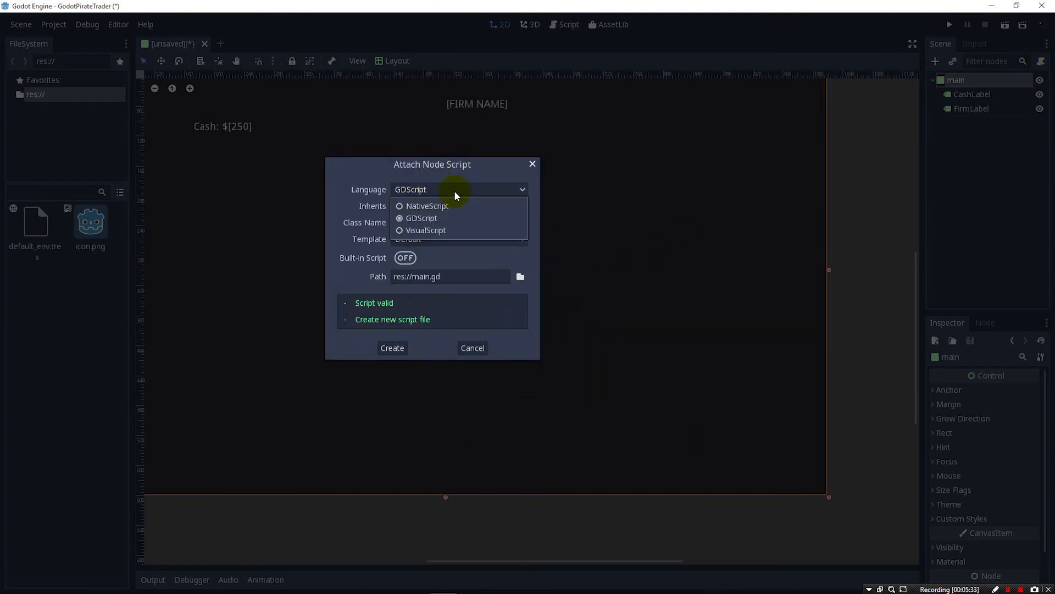
left_click(422, 218)
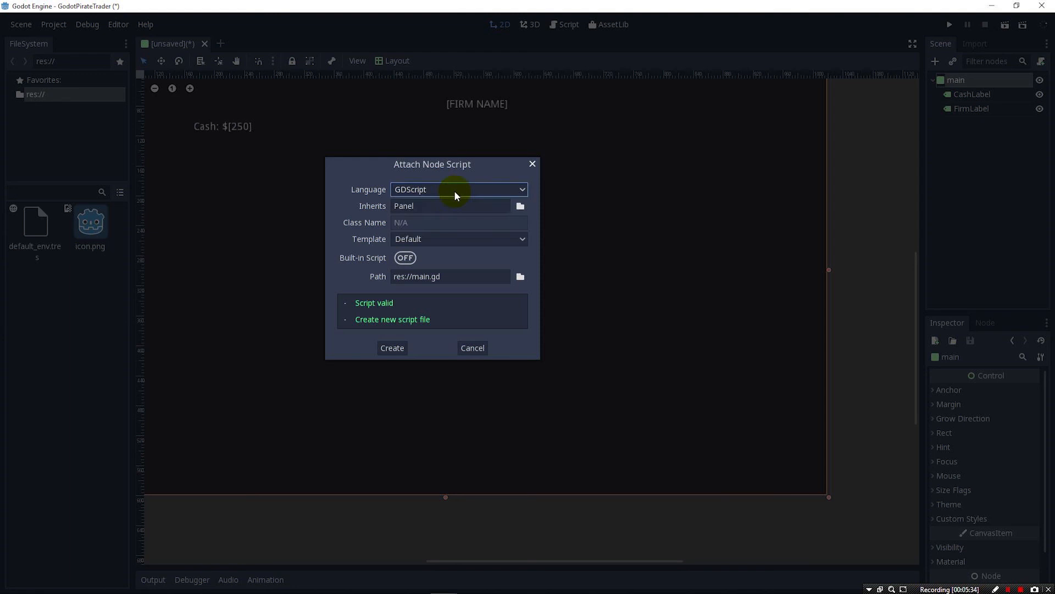
mouse_move(423, 336)
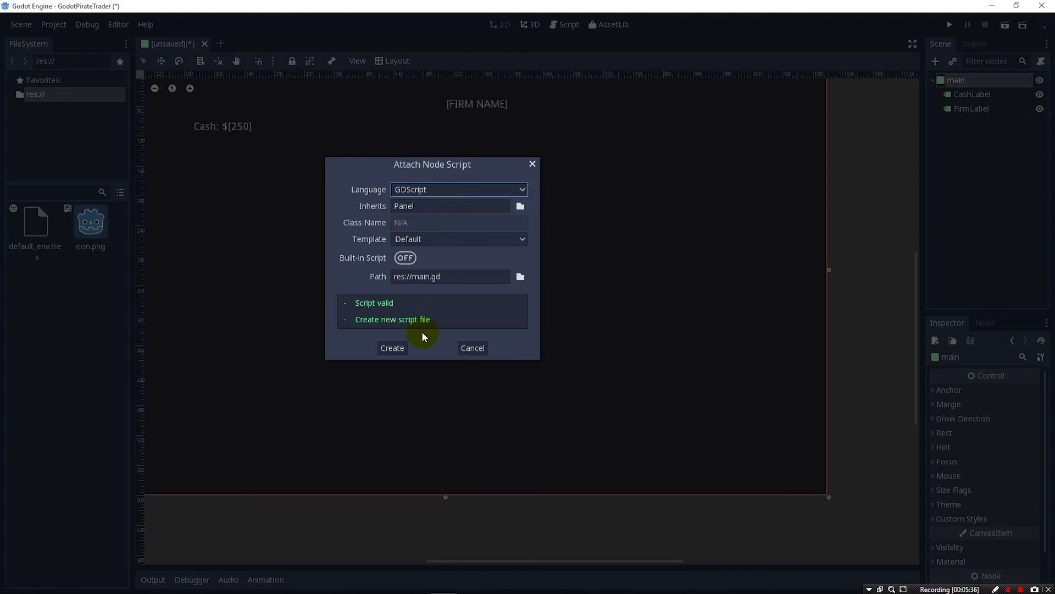
left_click(392, 348)
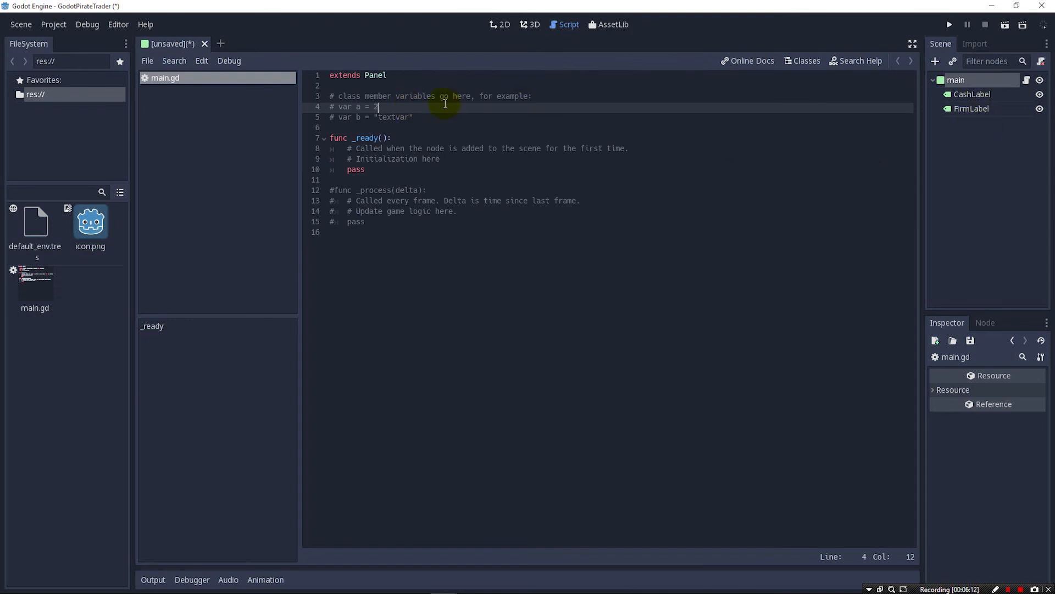
mouse_move(340, 99)
type("v")
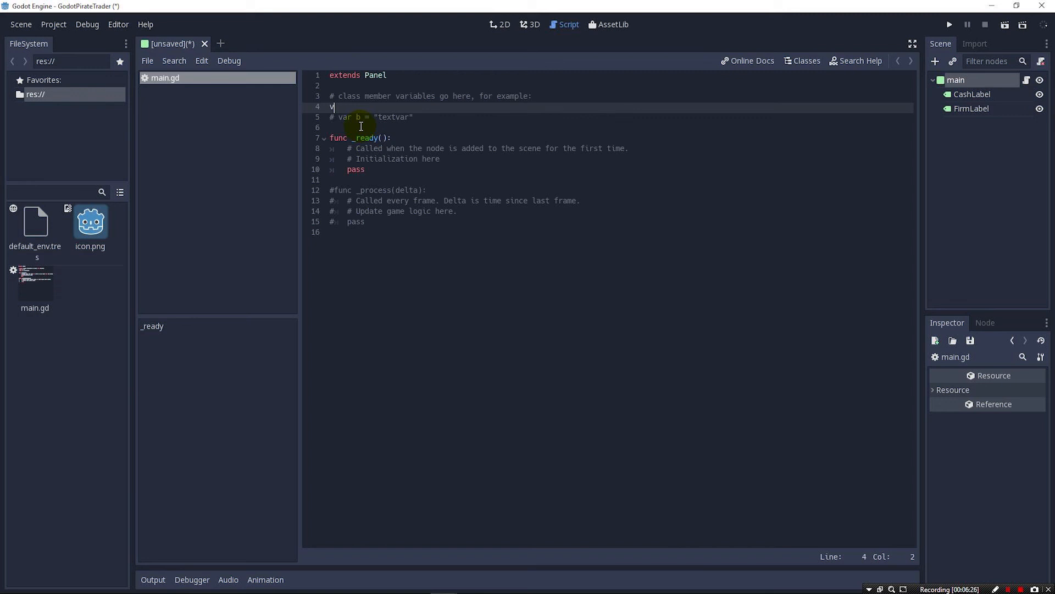
Declare var cash = 250 and var firm_name = "GoDot Pirate Trader" in main.gd
type("ar cash =")
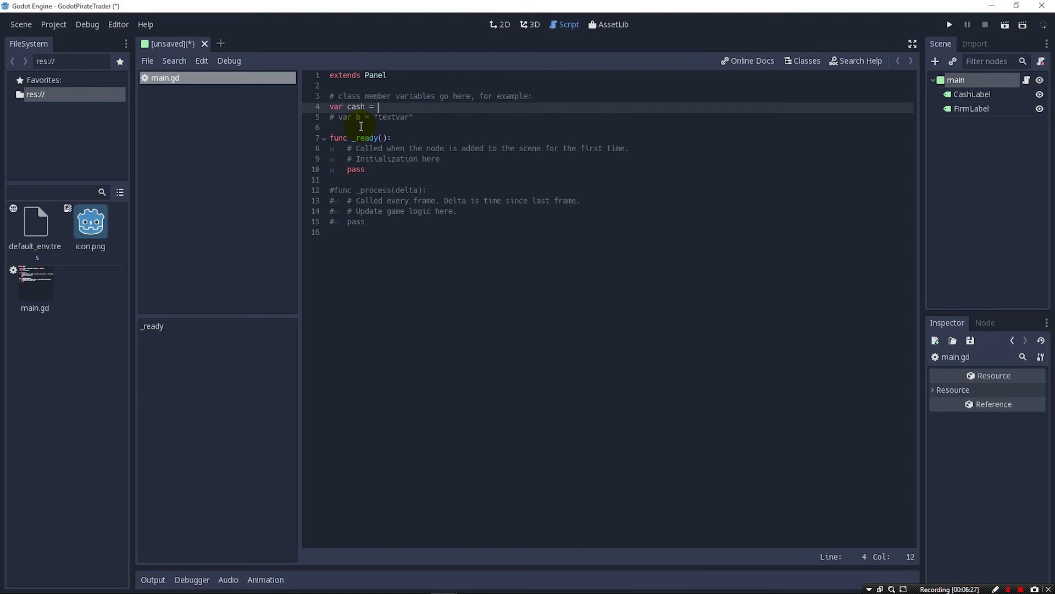
type("250")
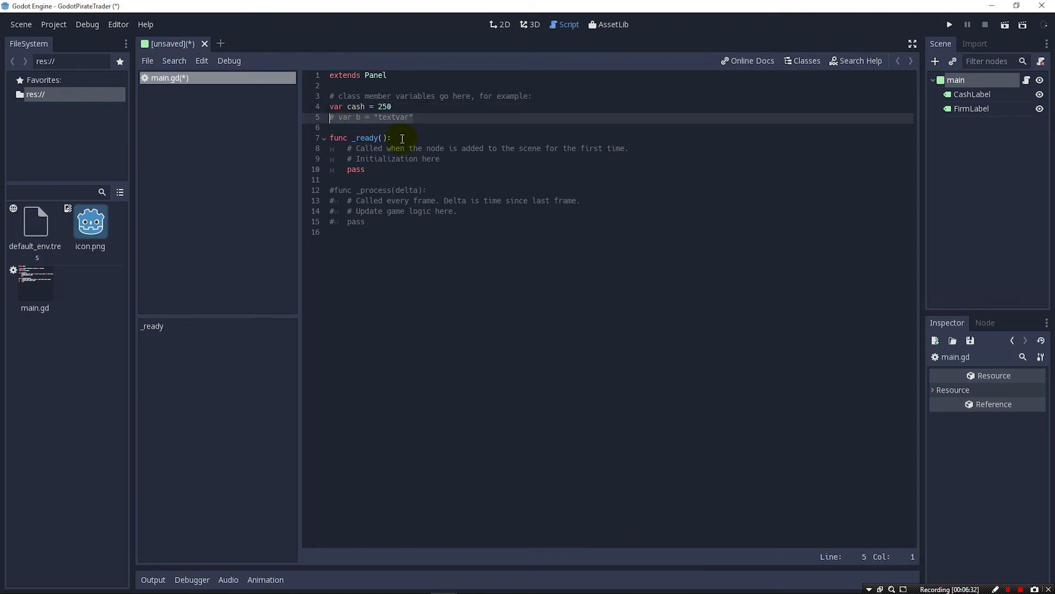
type("var")
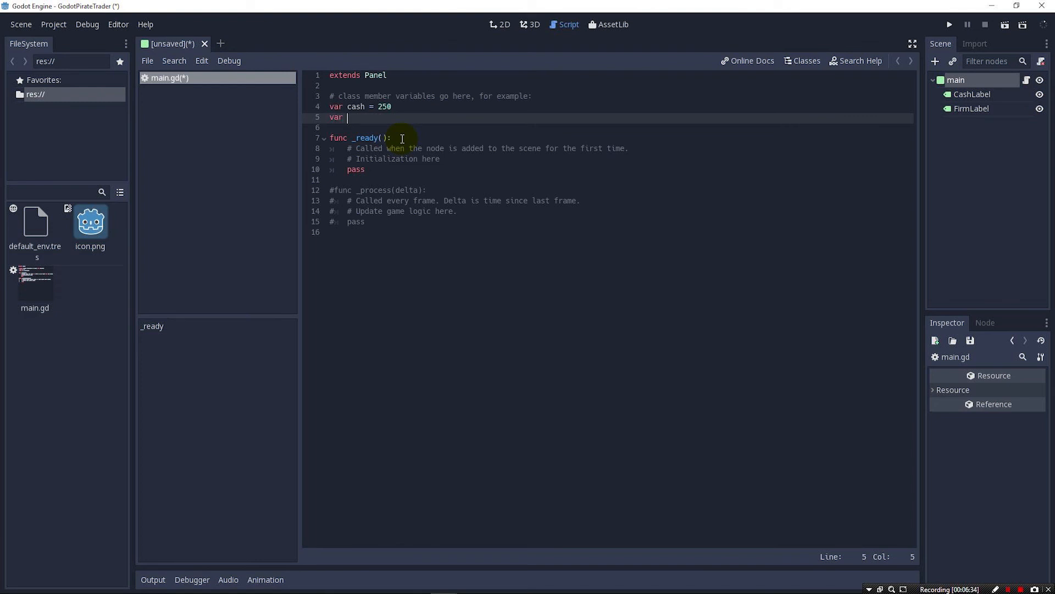
type("firm_name = \"")
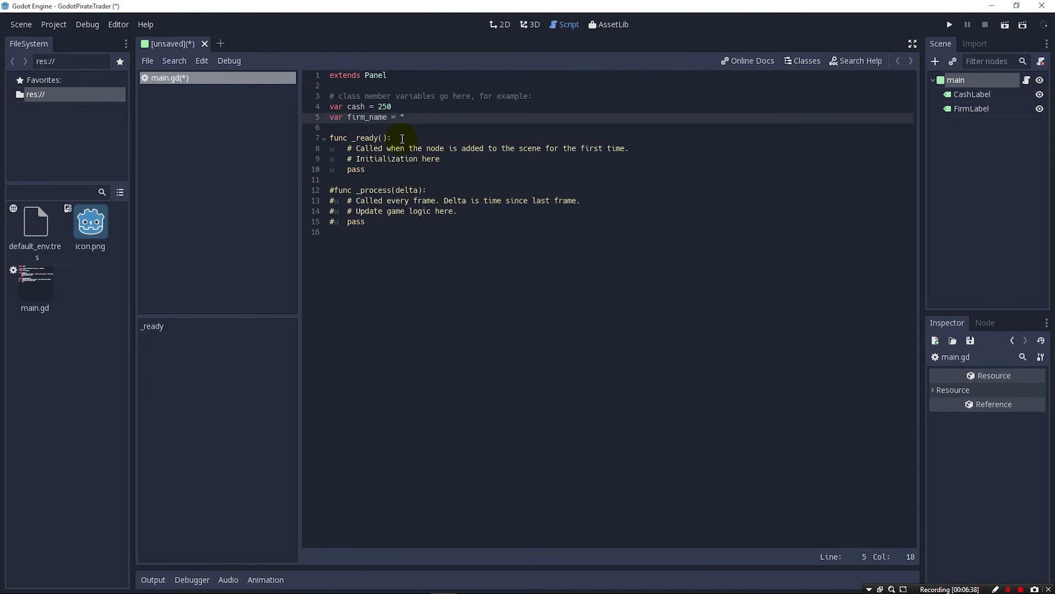
type("GoDot Pi")
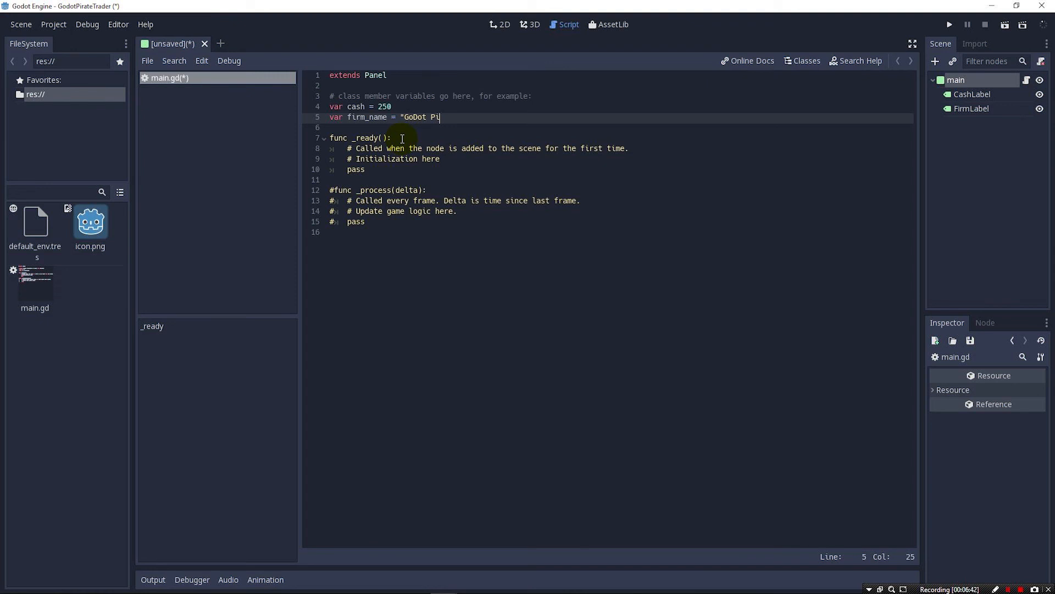
type("rate Trader\"")
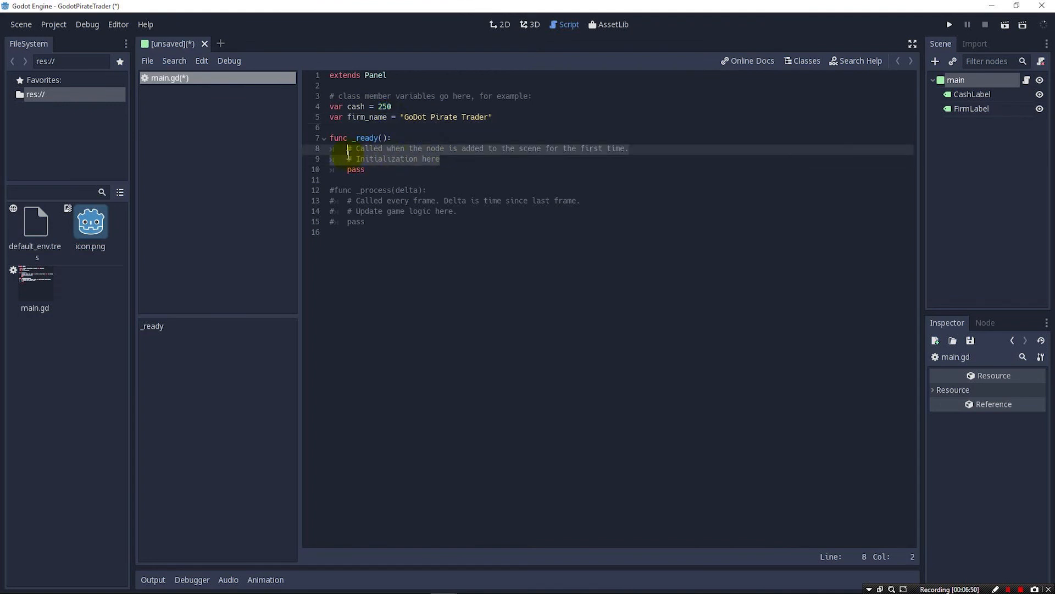
Make _ready() print cash and firm_name
type("print(cash")
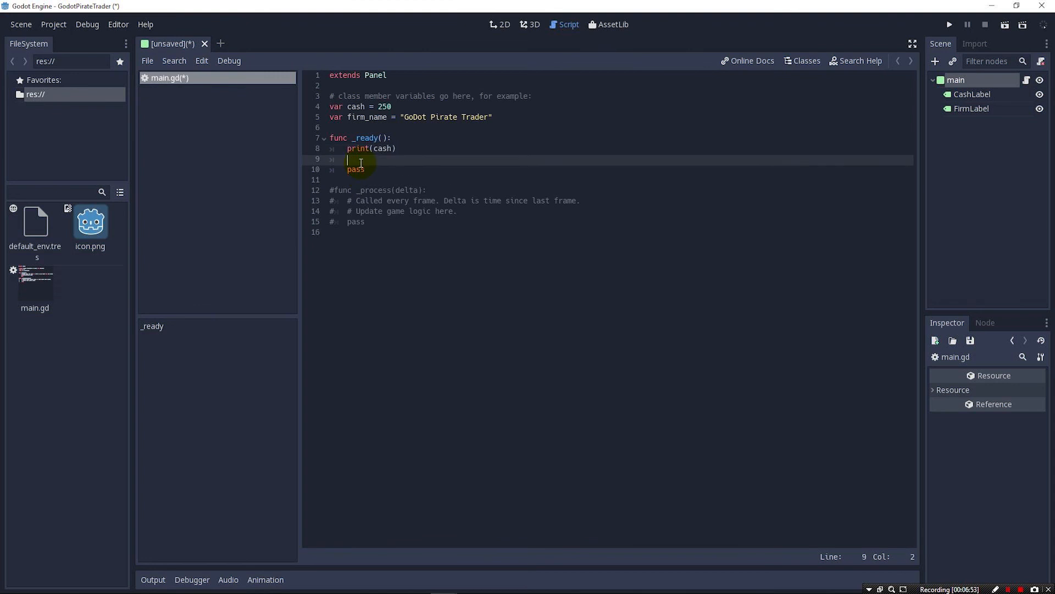
type("print(firm_name")
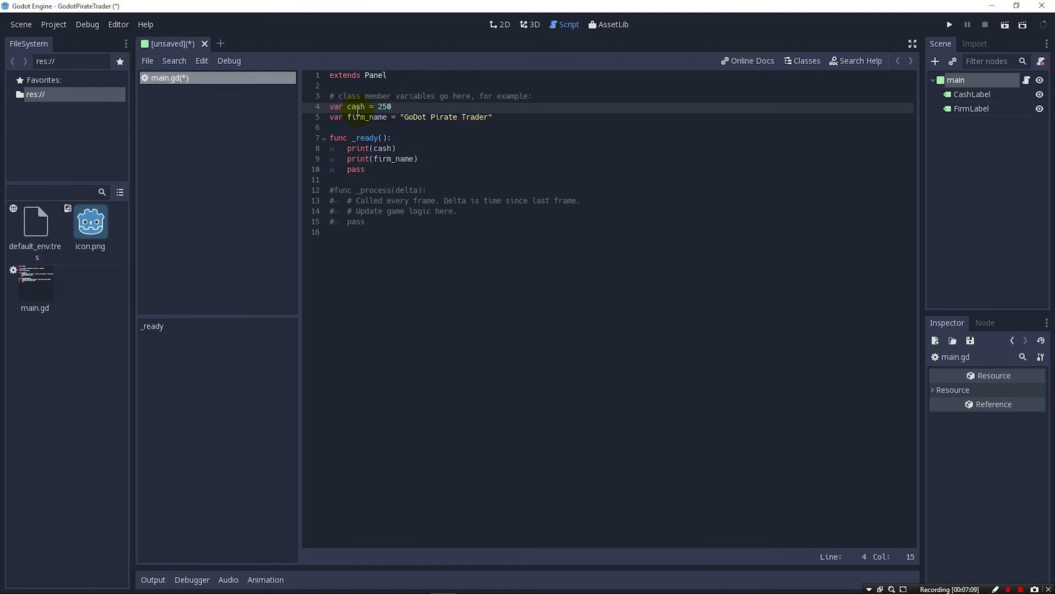
mouse_move(717, 69)
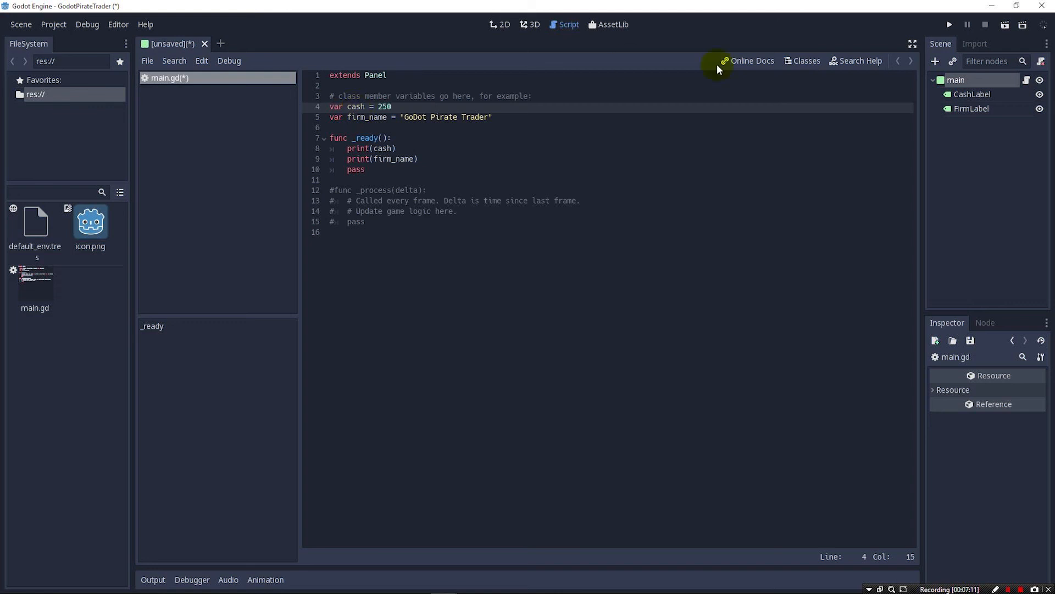
Run the scene, agreeing to save it first as main.tscn
left_click(948, 24)
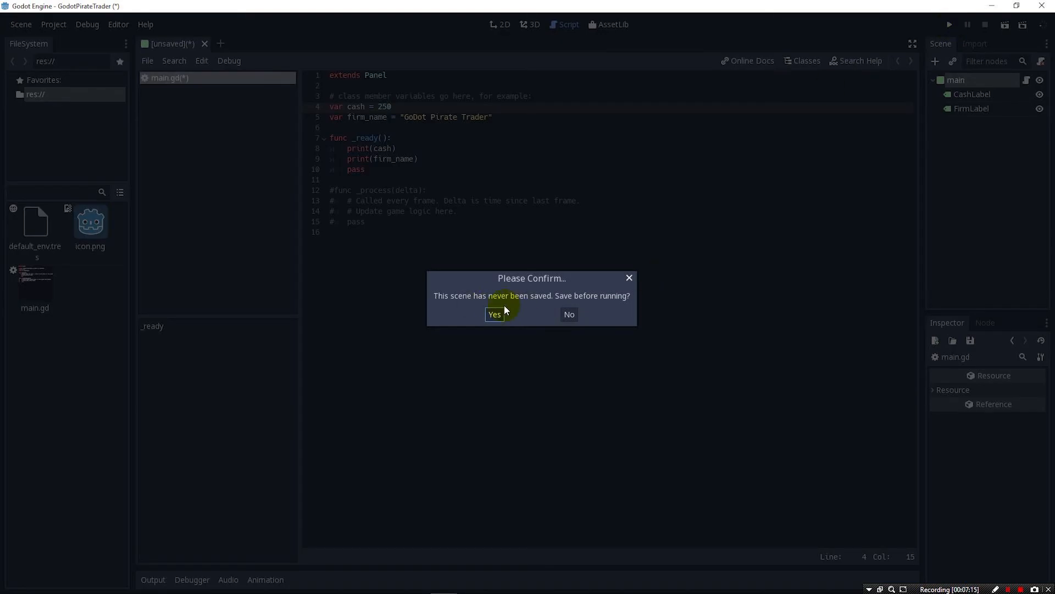
left_click(494, 315)
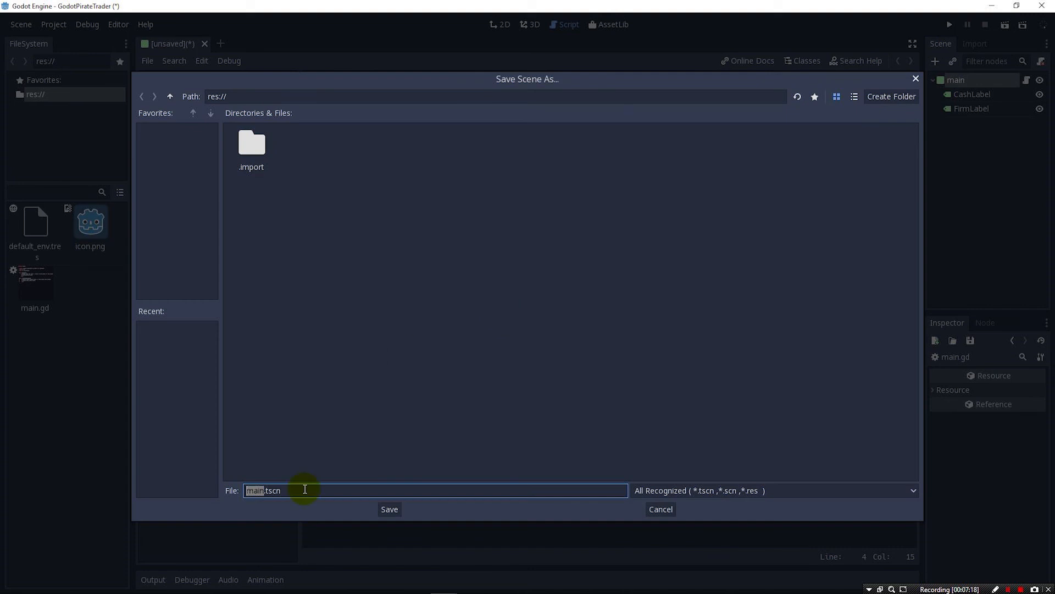
mouse_move(618, 505)
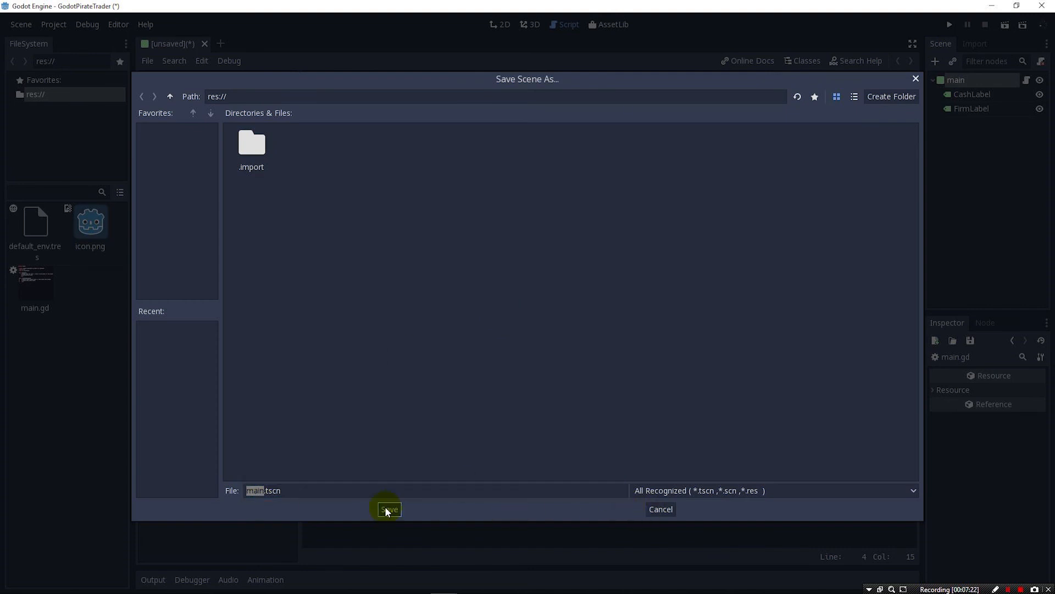
left_click(389, 509)
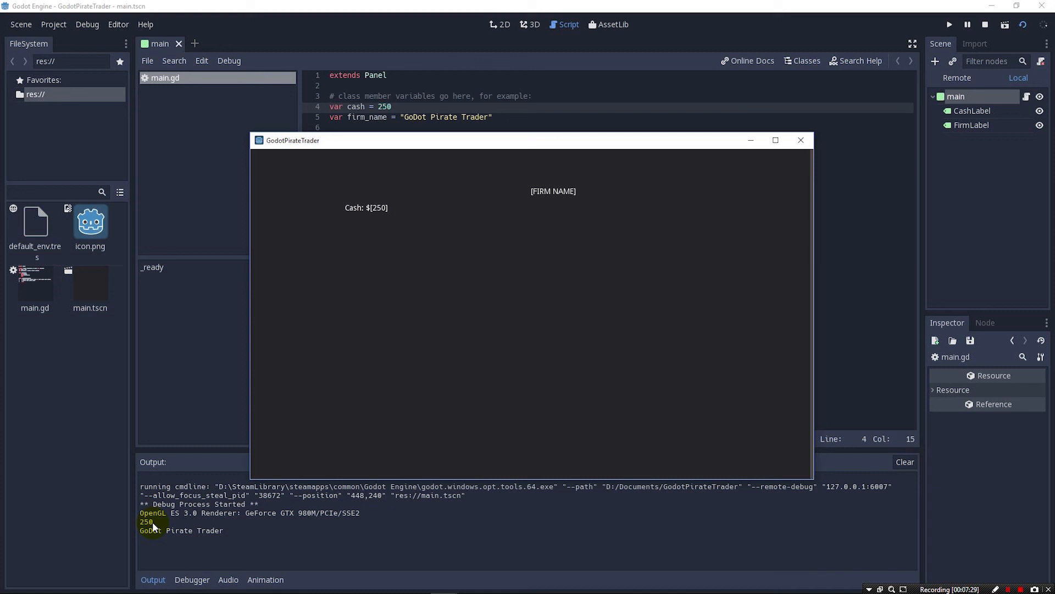
mouse_move(153, 528)
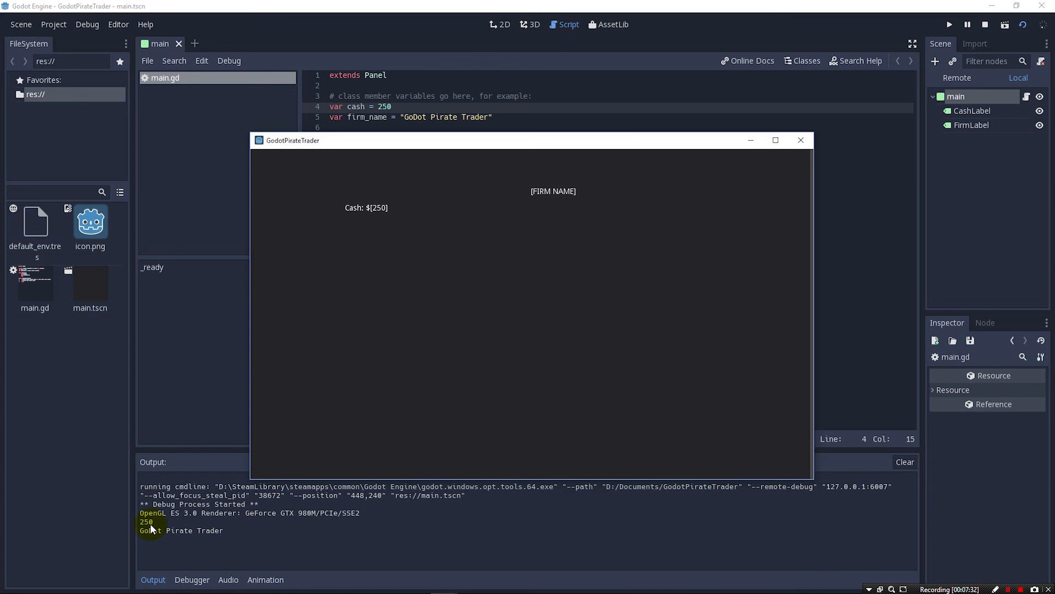
mouse_move(155, 529)
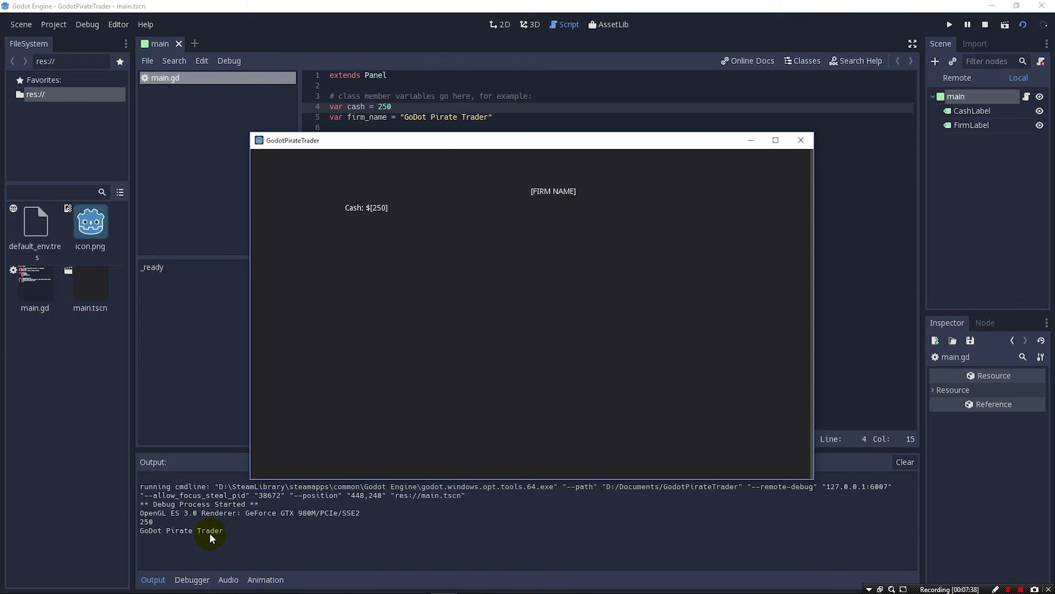
mouse_move(148, 532)
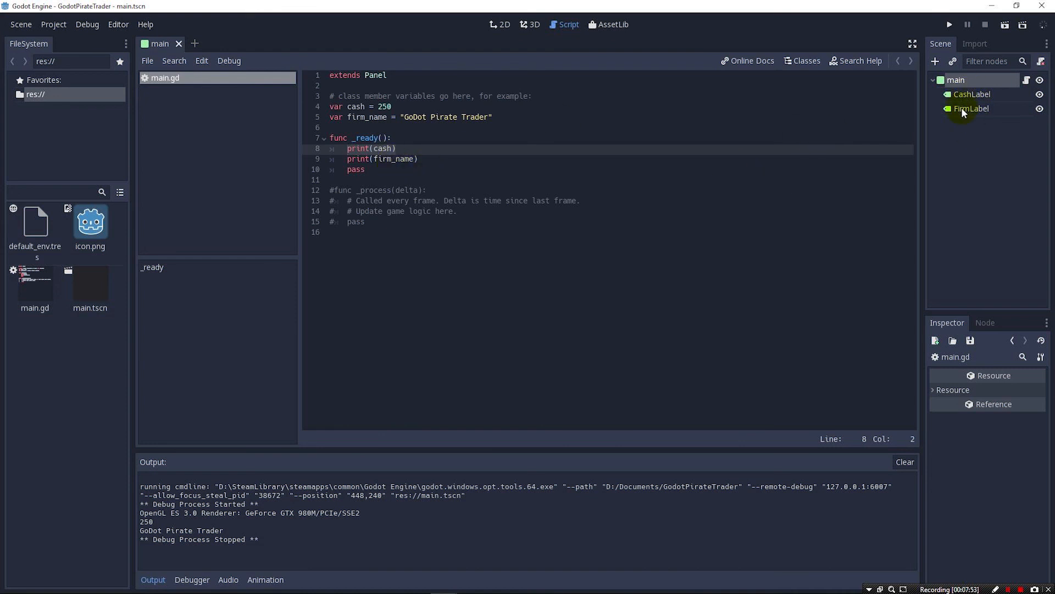
mouse_move(969, 109)
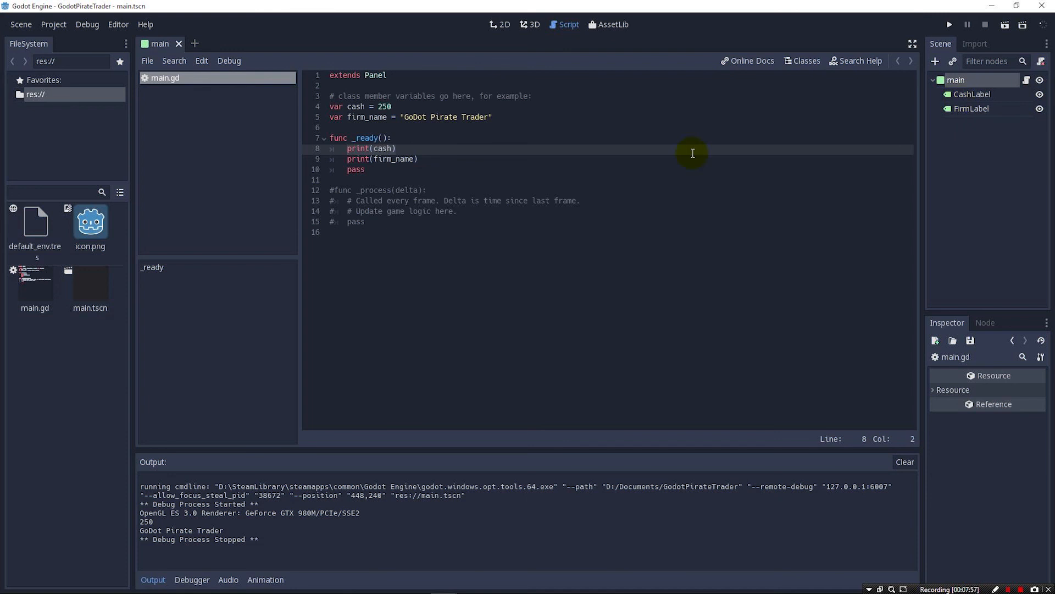
Write a commented-out $CashLabel.text = cash line in _ready()
type("$")
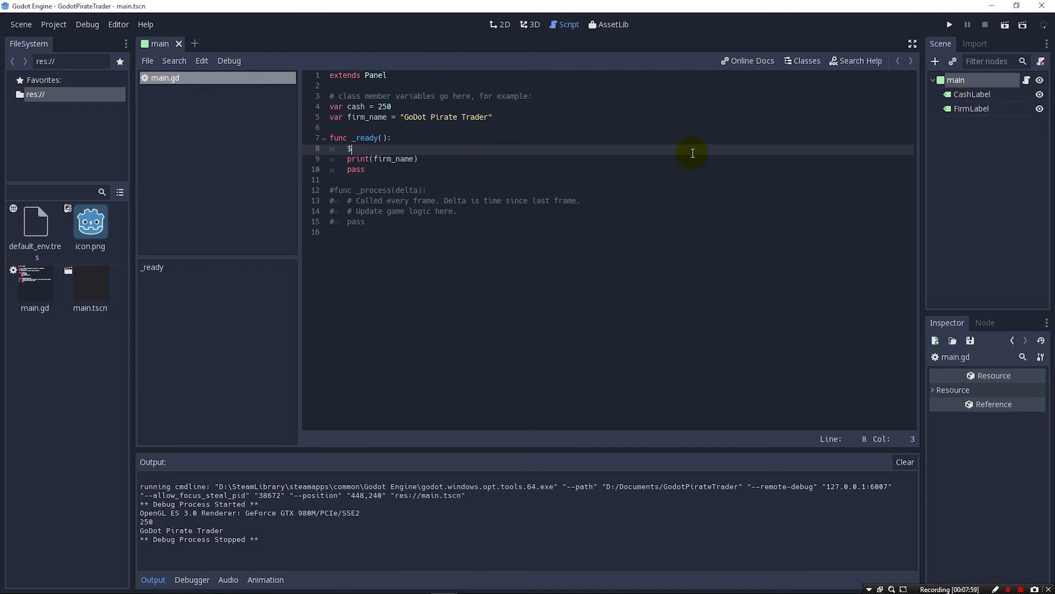
type("$")
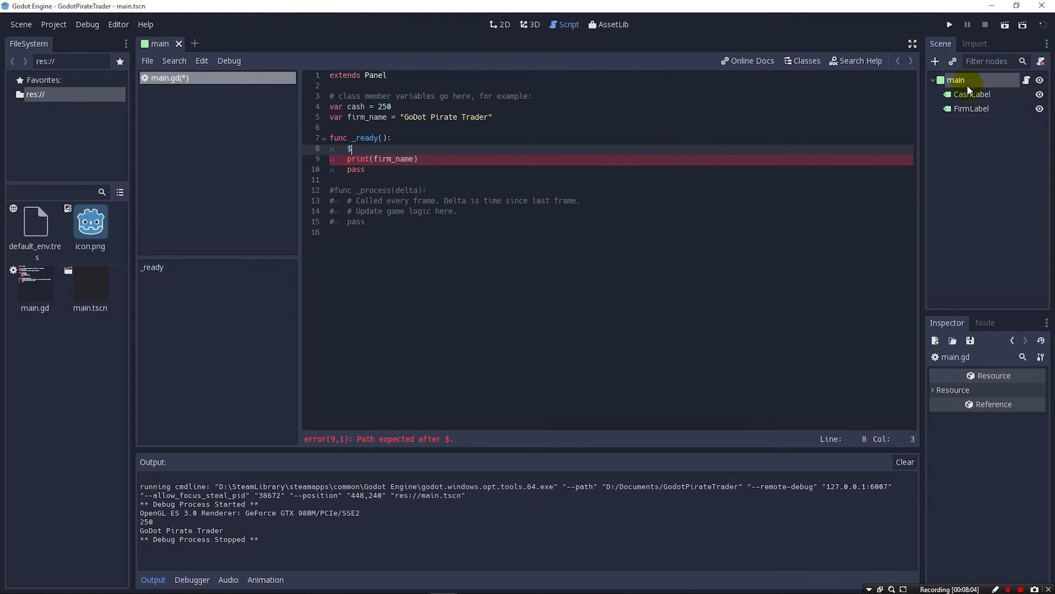
type("CashLabel")
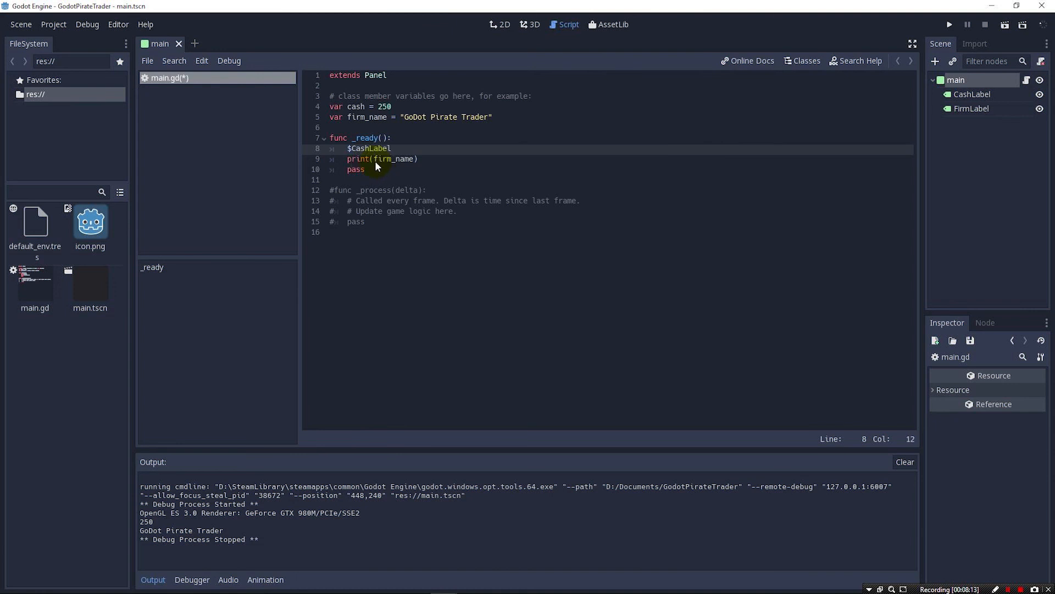
type(".")
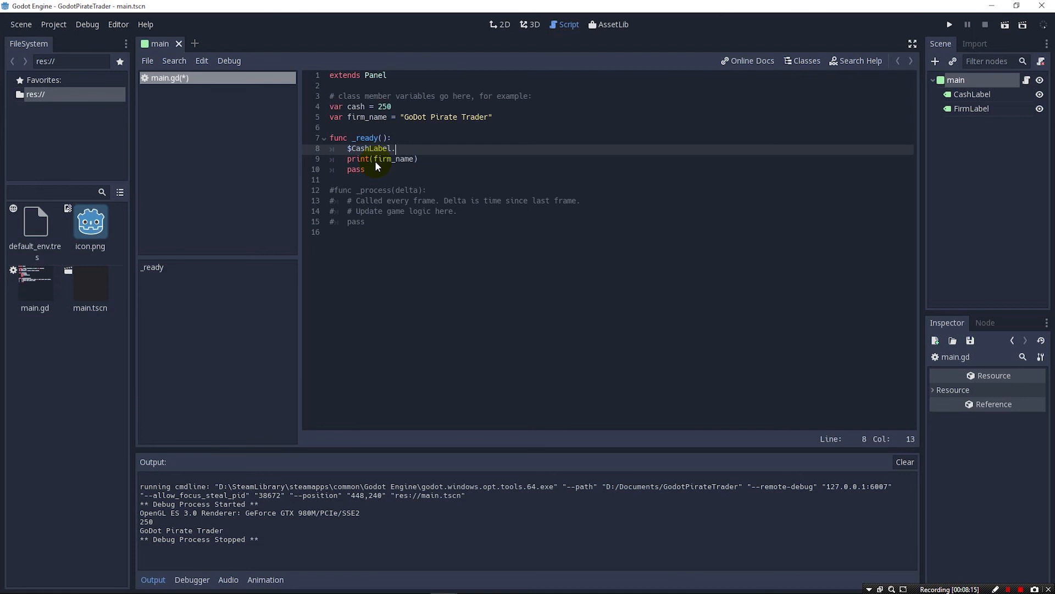
type("text =")
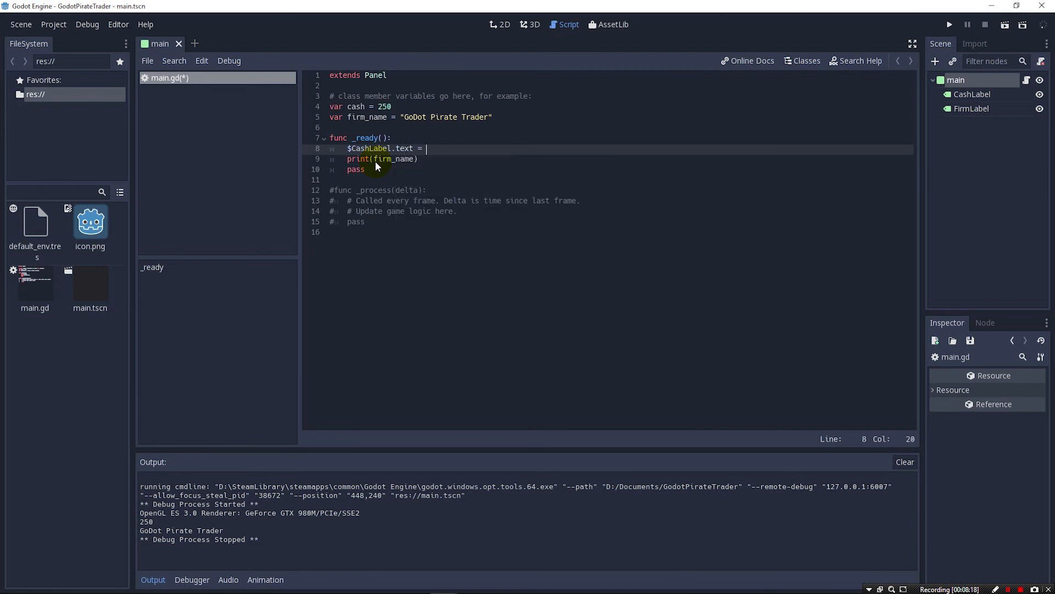
type("cash")
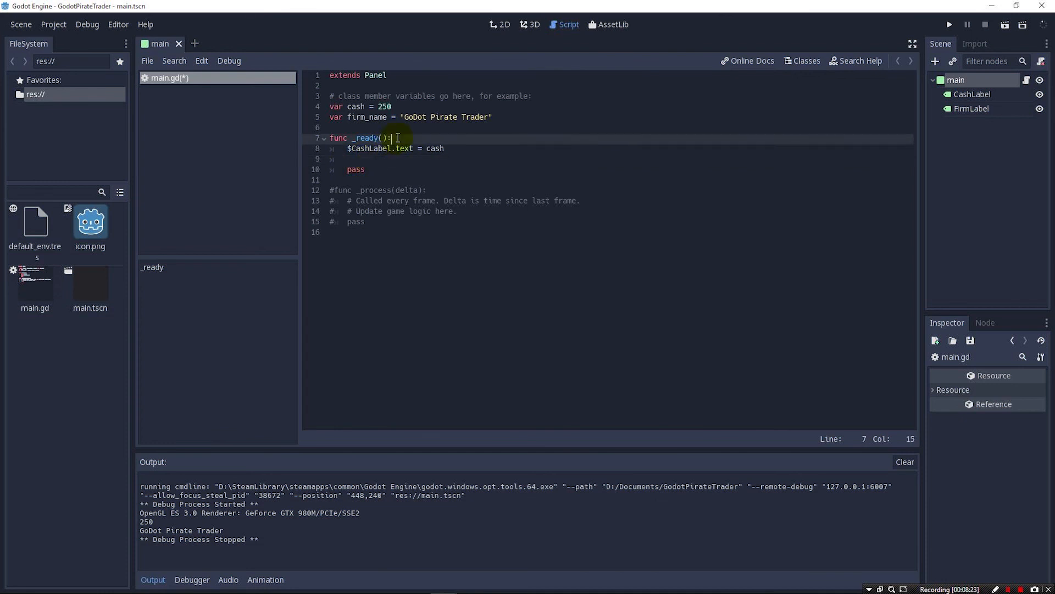
Add $FirmLabel.text = firm_name to _ready() in place of the print lines
type("$FirmLabel.")
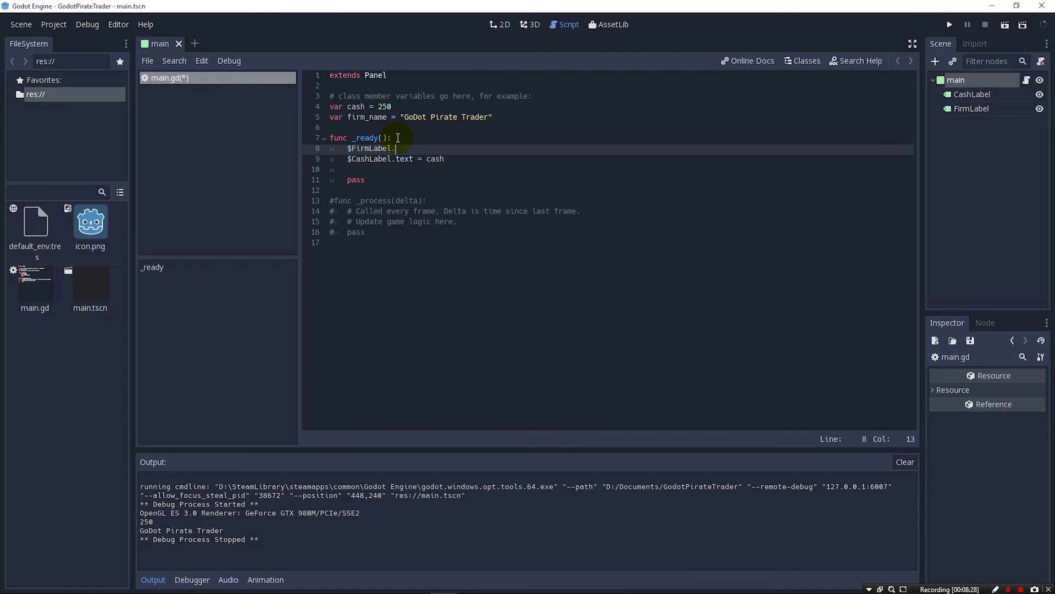
type("text = firm")
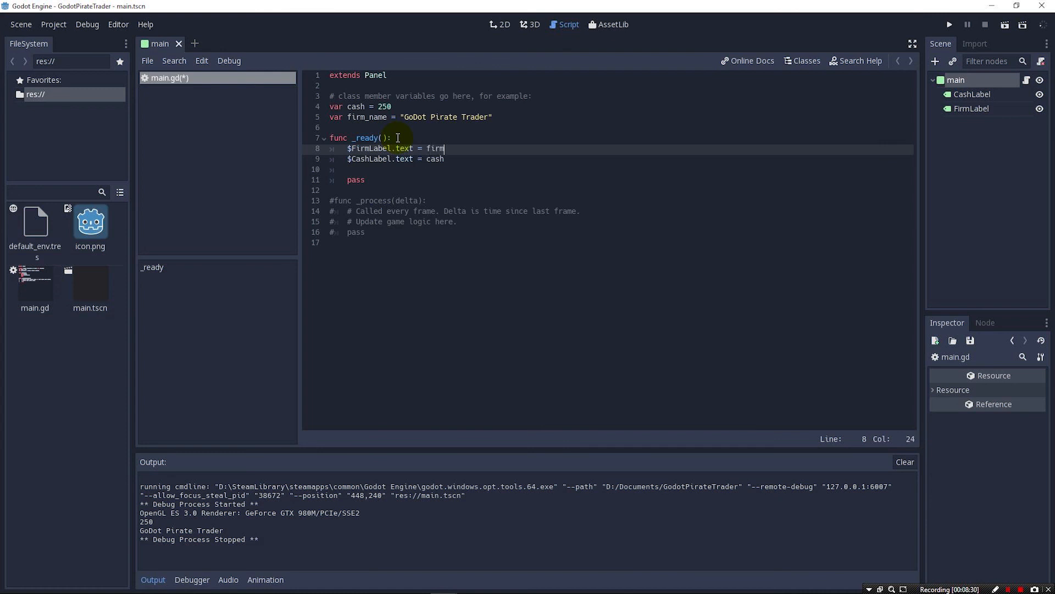
type("_name")
left_click(619, 158)
type("#")
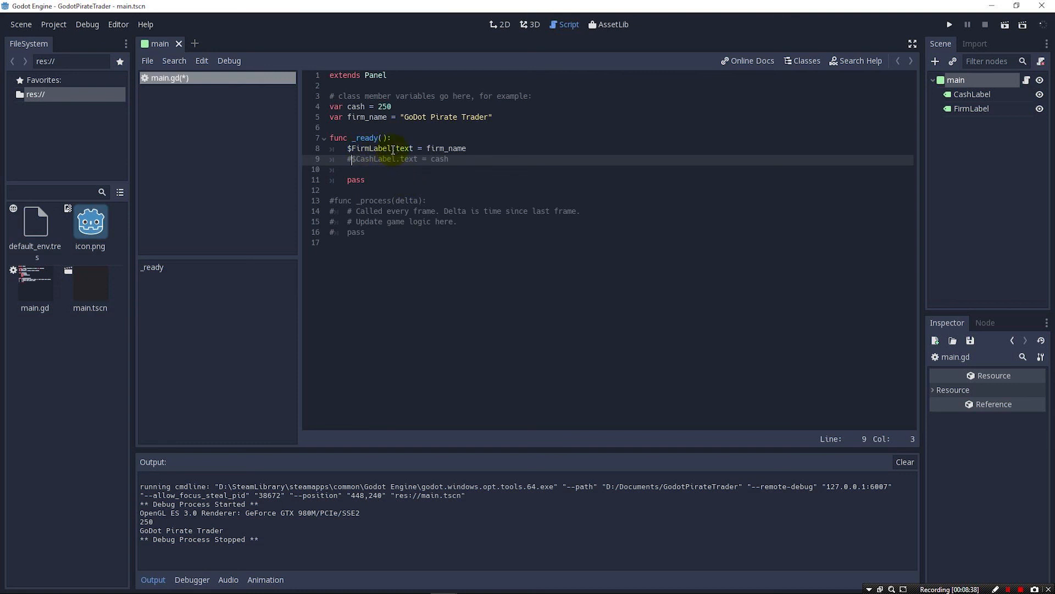
left_click(404, 148)
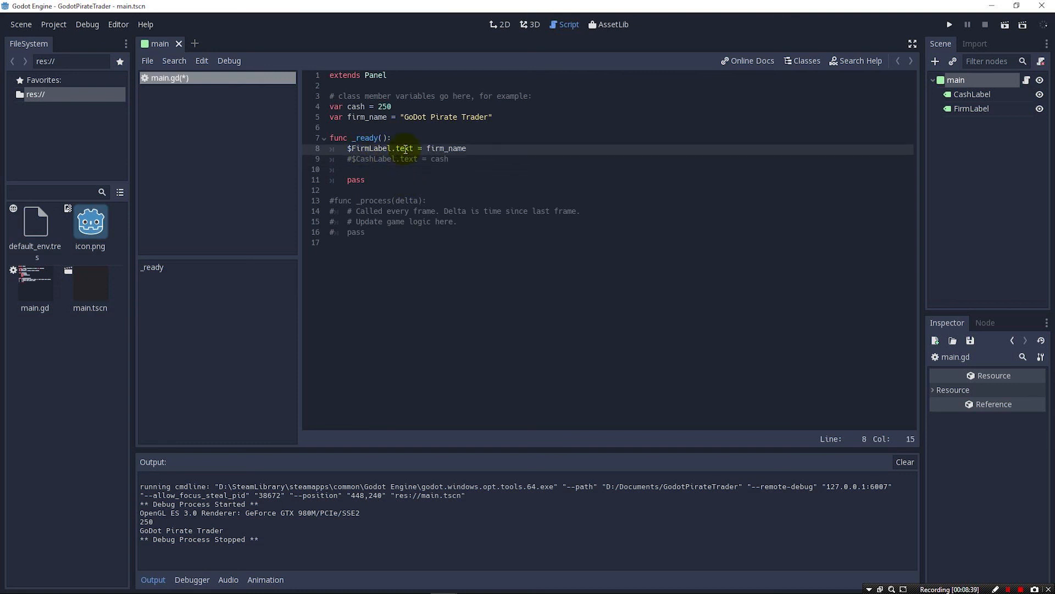
left_click(972, 109)
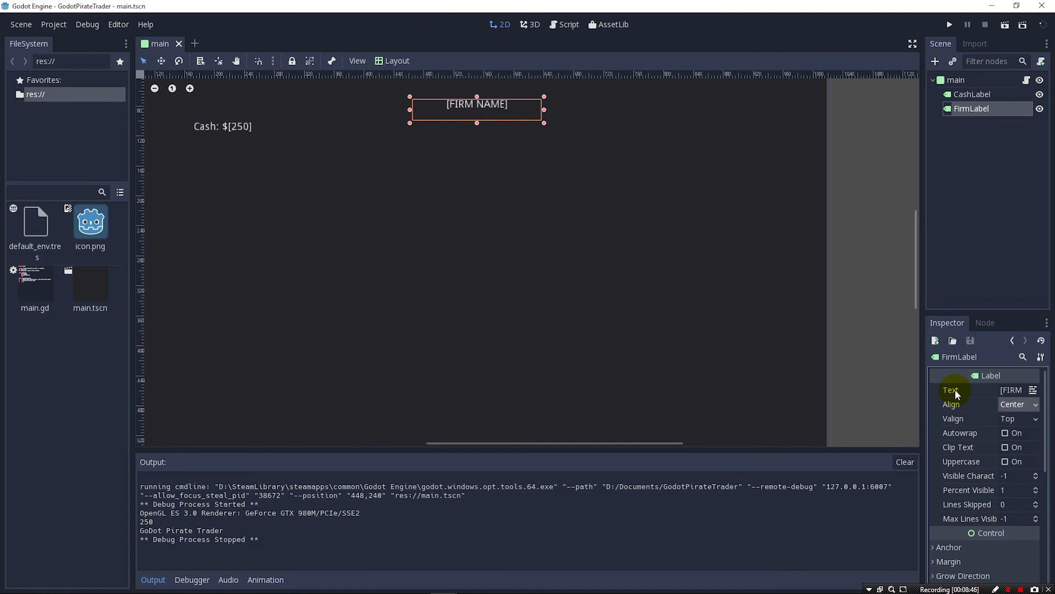
mouse_move(951, 390)
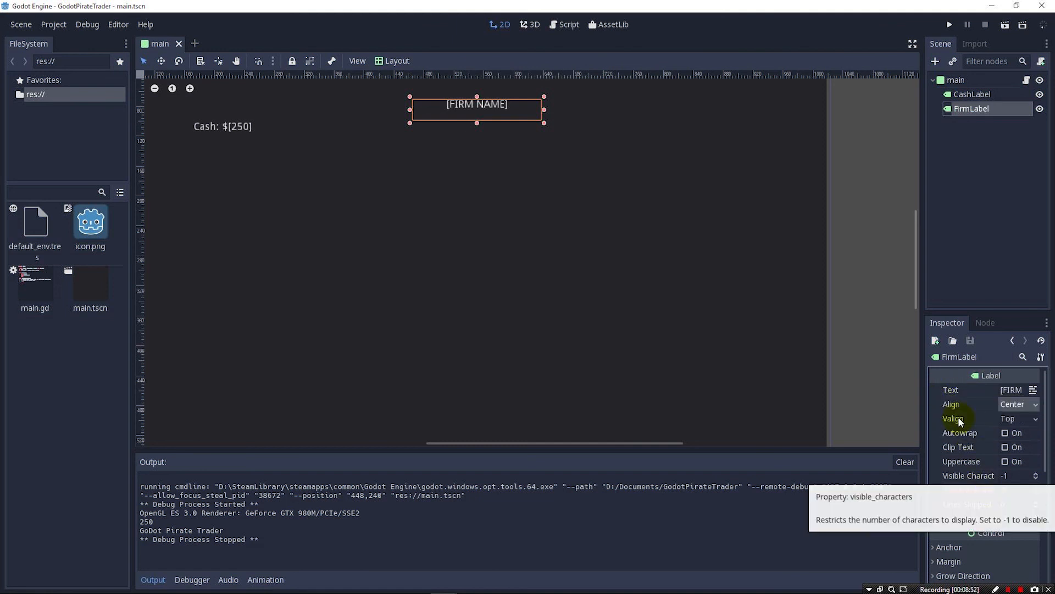
mouse_move(951, 403)
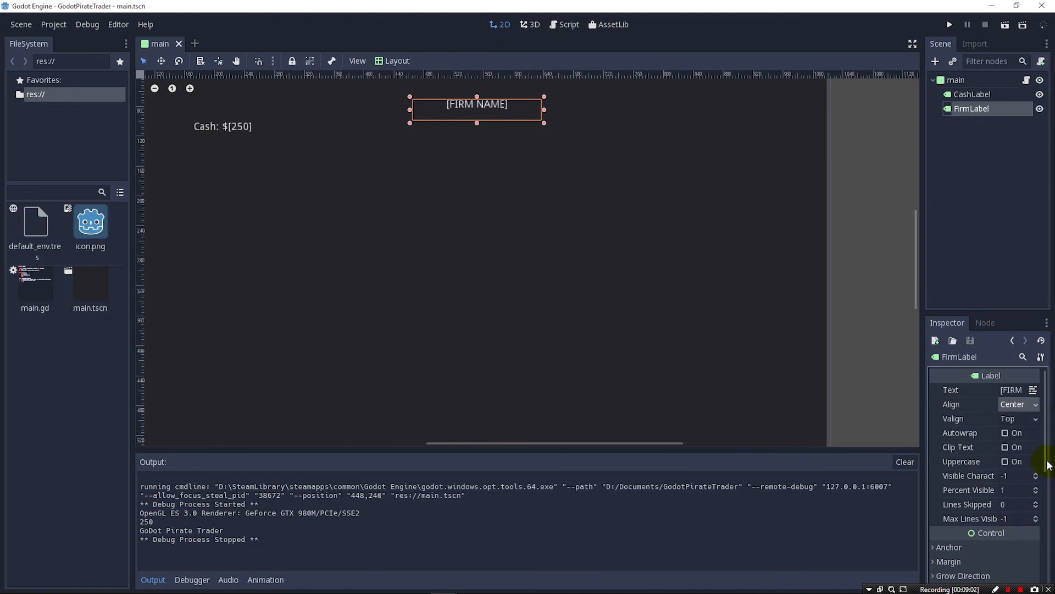
Browse FirmLabel's Inspector properties, expanding a collapsed group, then return to the script
scroll("down", 3)
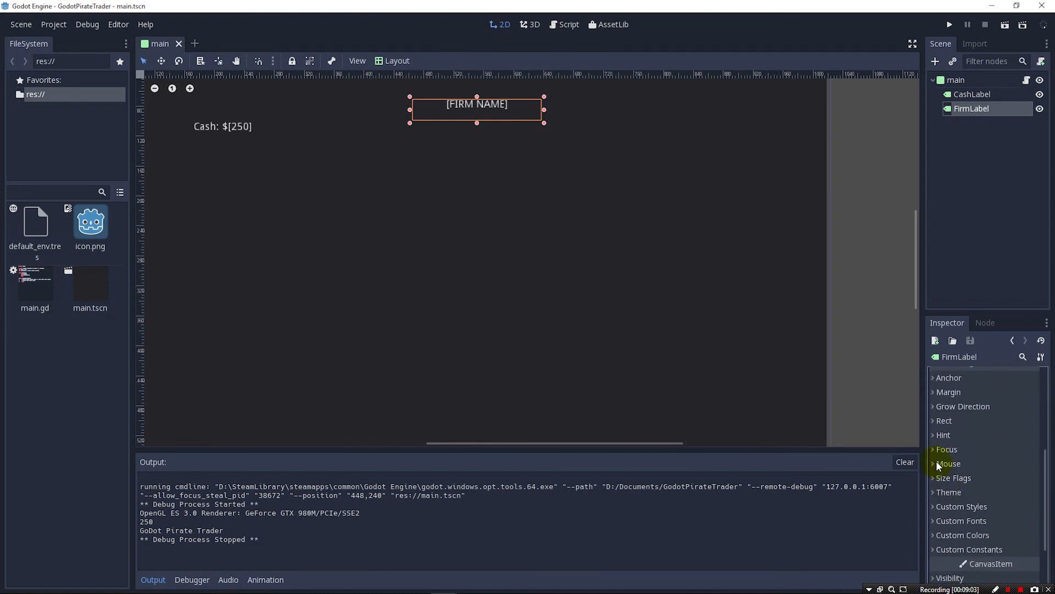
left_click(943, 435)
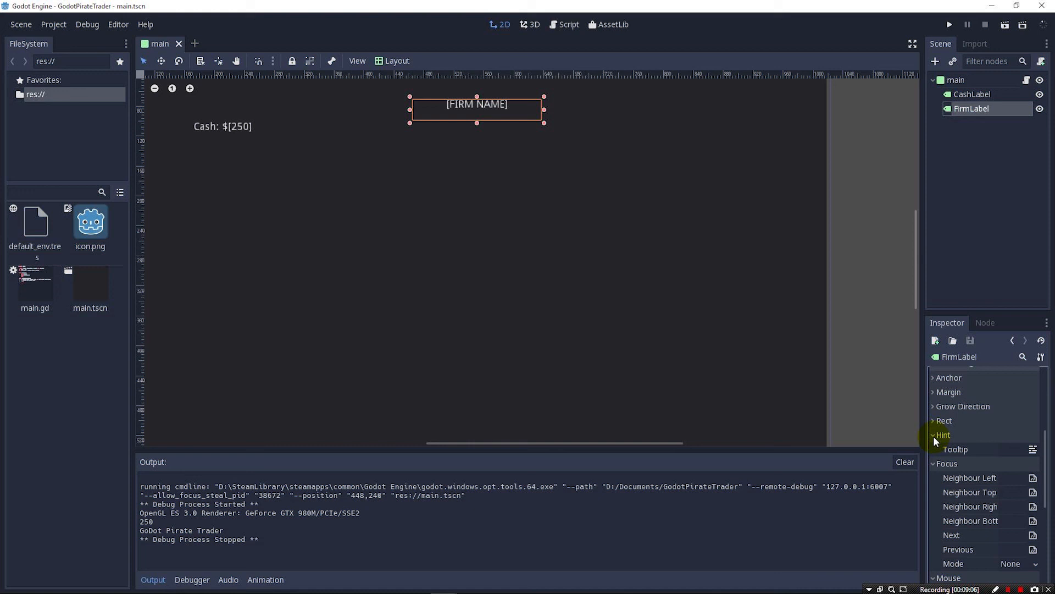
mouse_move(969, 477)
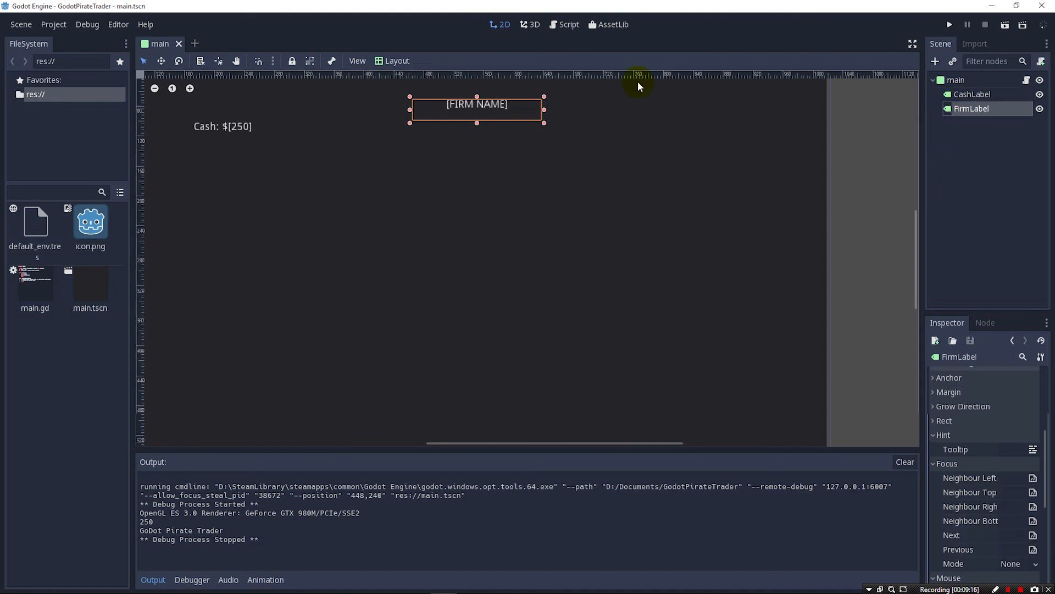
left_click(567, 25)
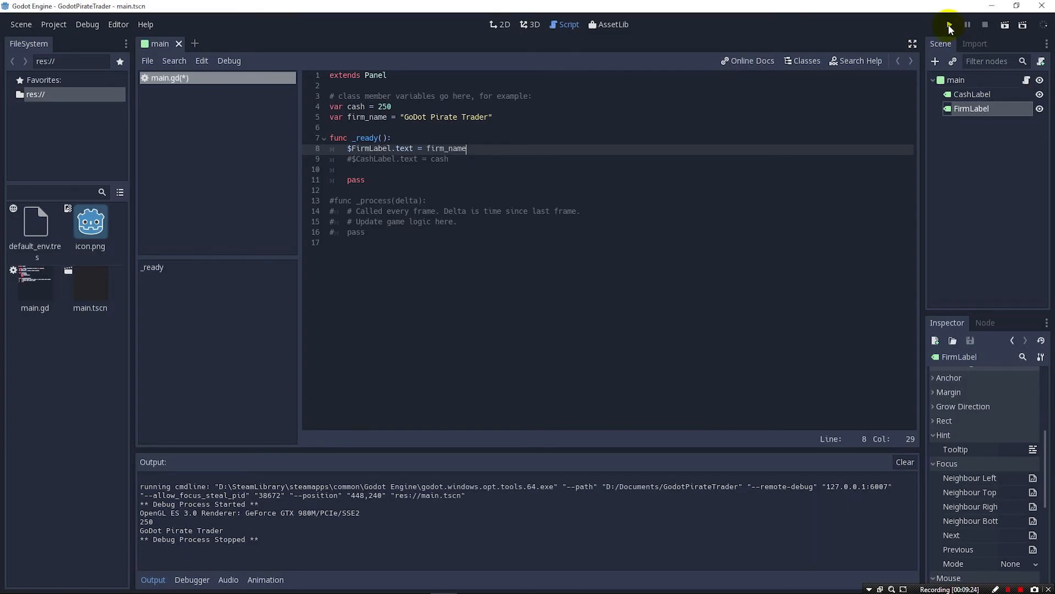
Run the project, choosing main.tscn as its main scene
left_click(950, 24)
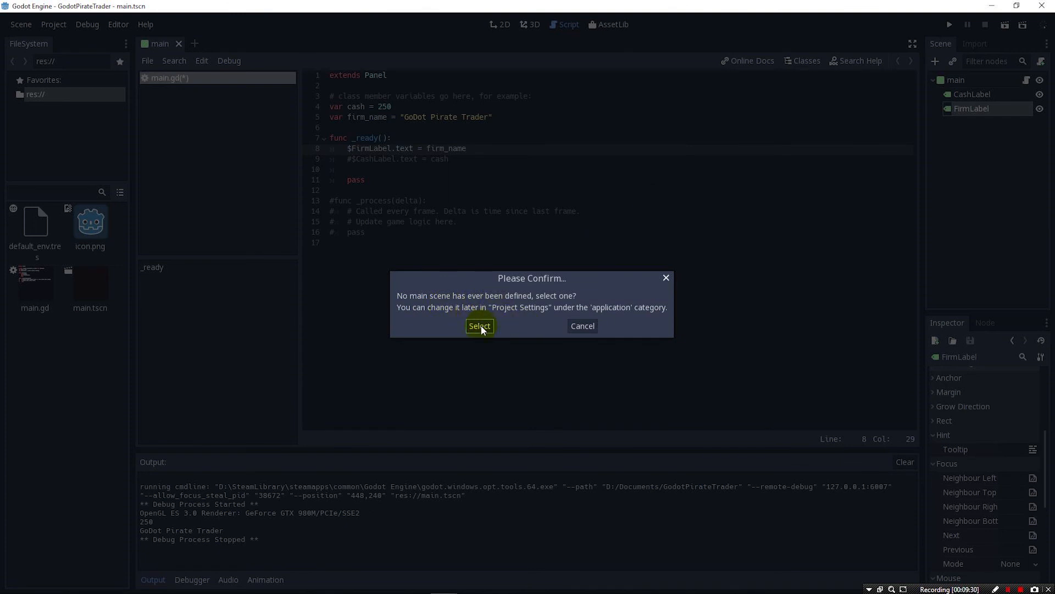
left_click(479, 325)
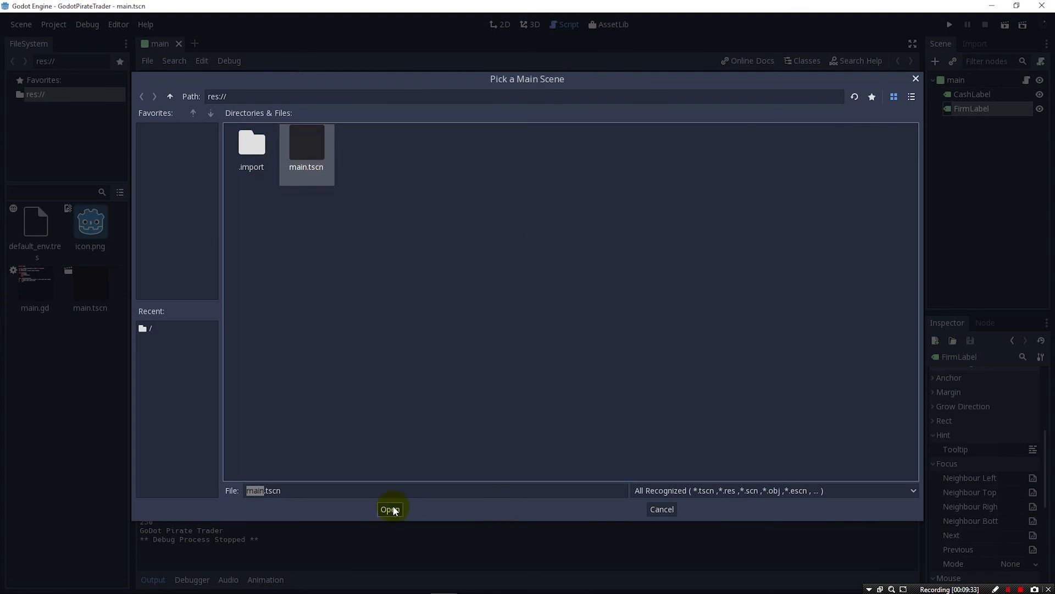
left_click(391, 509)
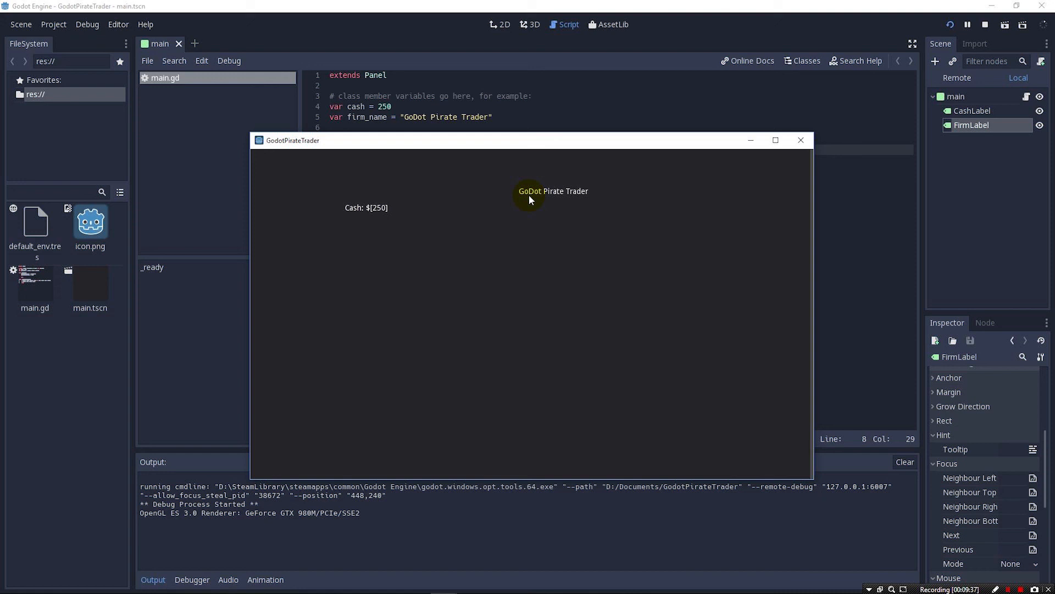
mouse_move(580, 199)
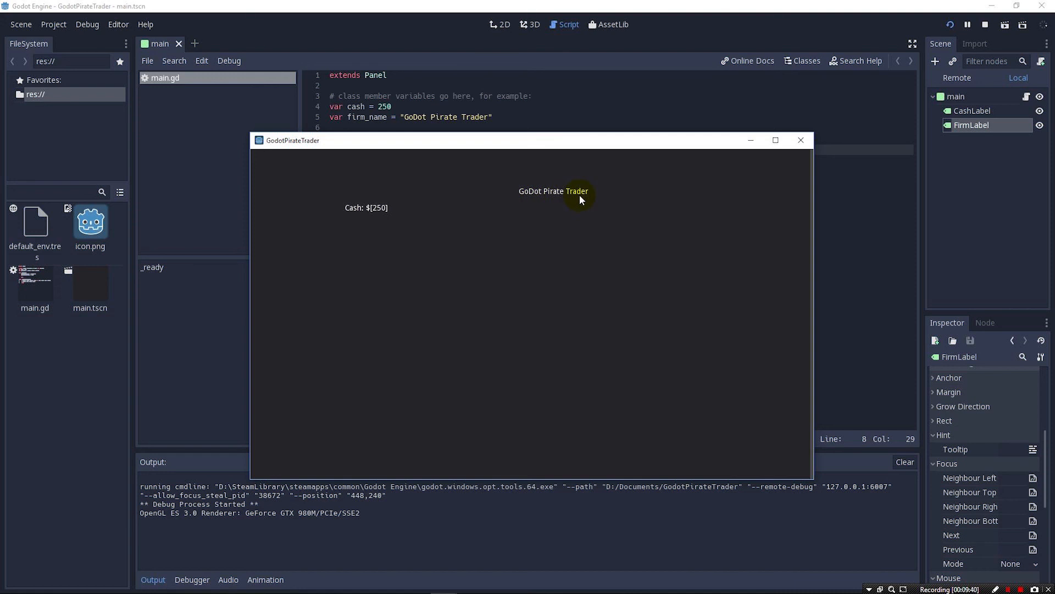
mouse_move(377, 215)
type("$CashLabel.text = cash")
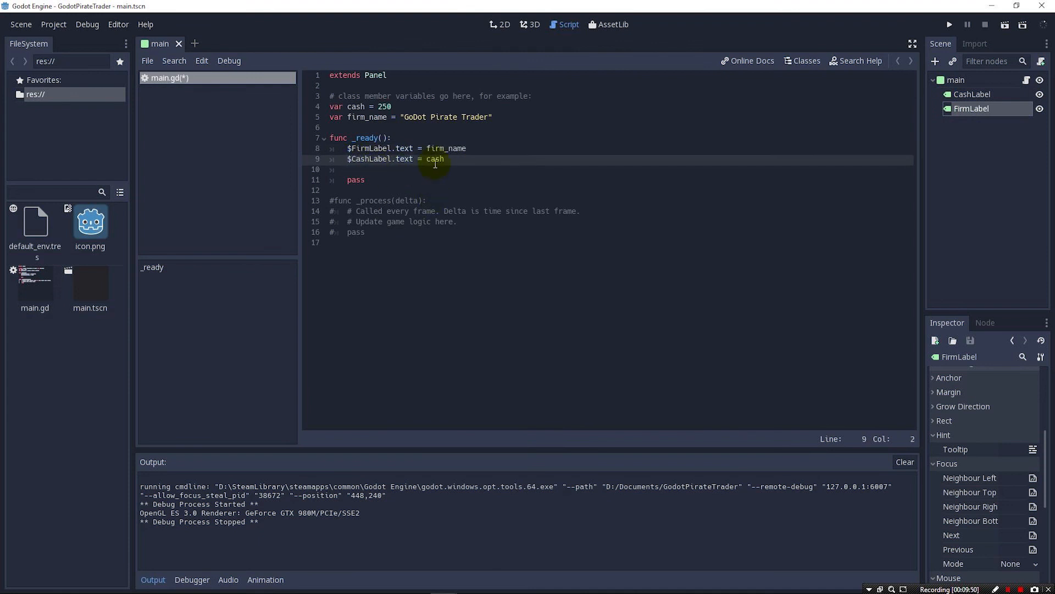
mouse_move(407, 159)
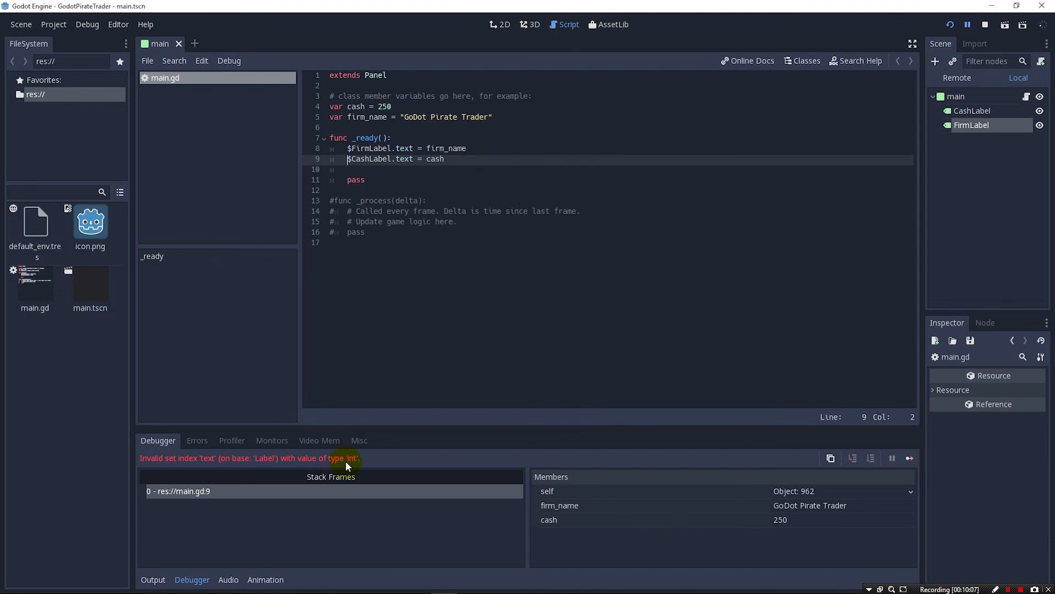
mouse_move(173, 468)
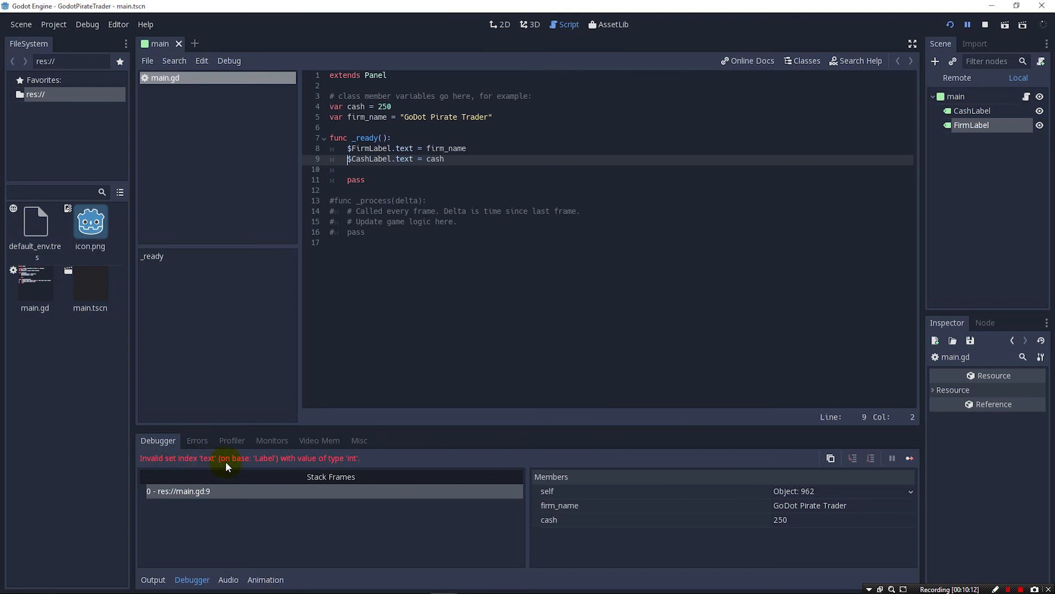
mouse_move(318, 463)
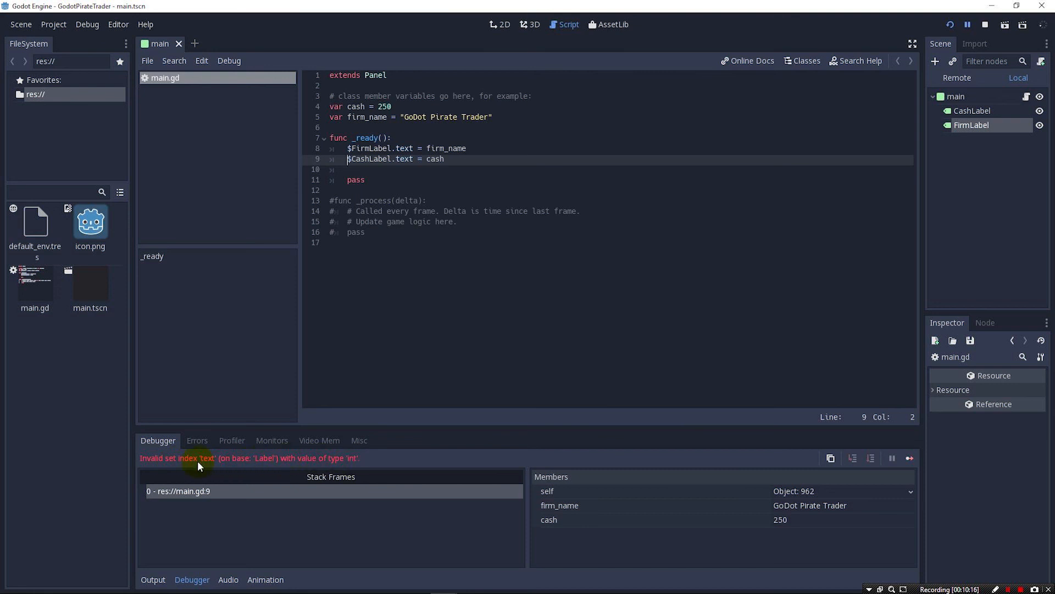
mouse_move(343, 465)
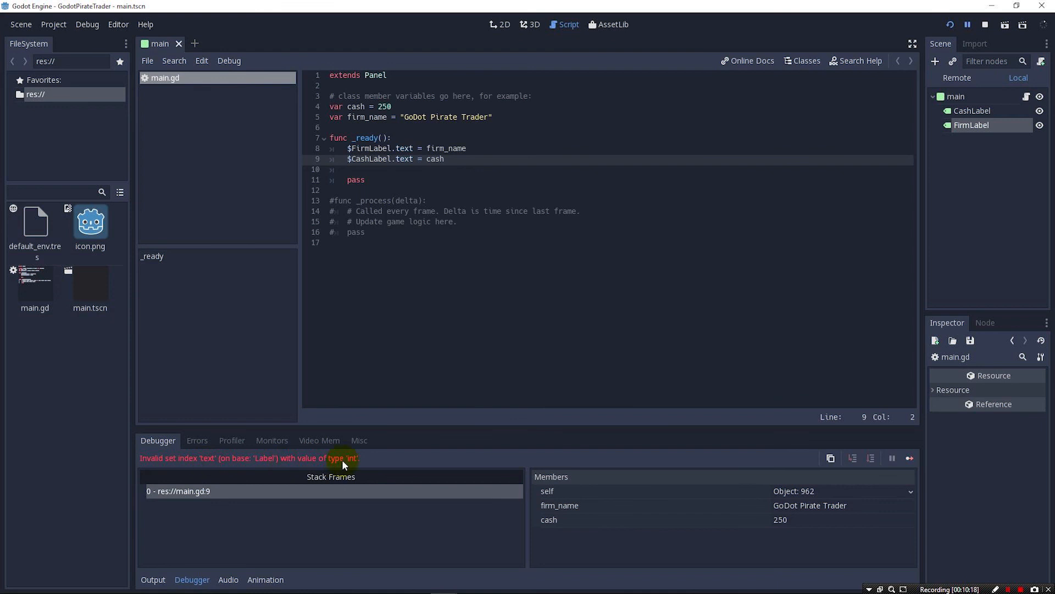
mouse_move(447, 251)
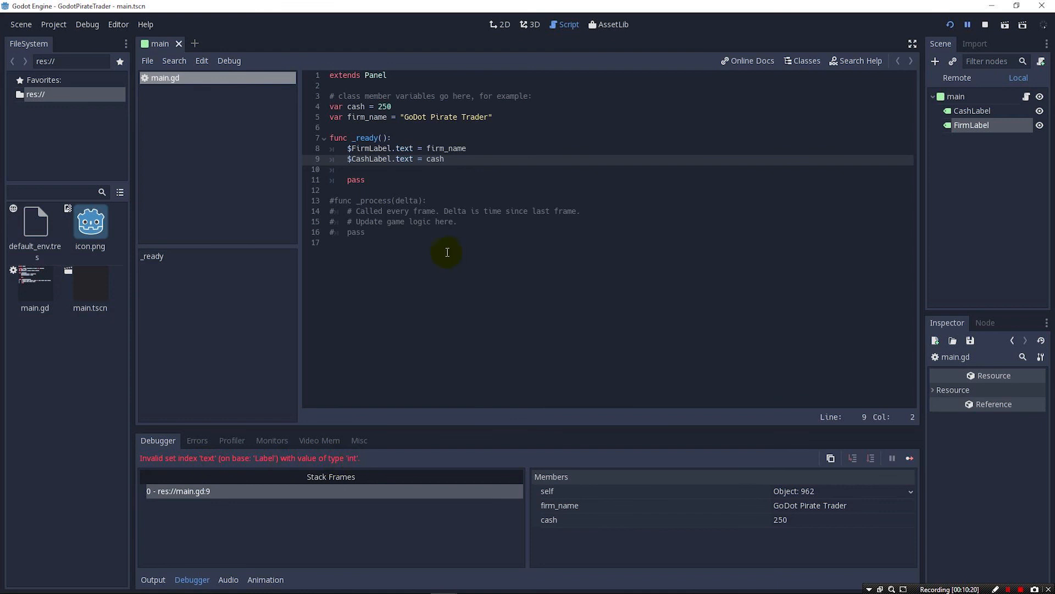
Review the Errors tab for the int-to-text error and stop the running game
left_click(196, 440)
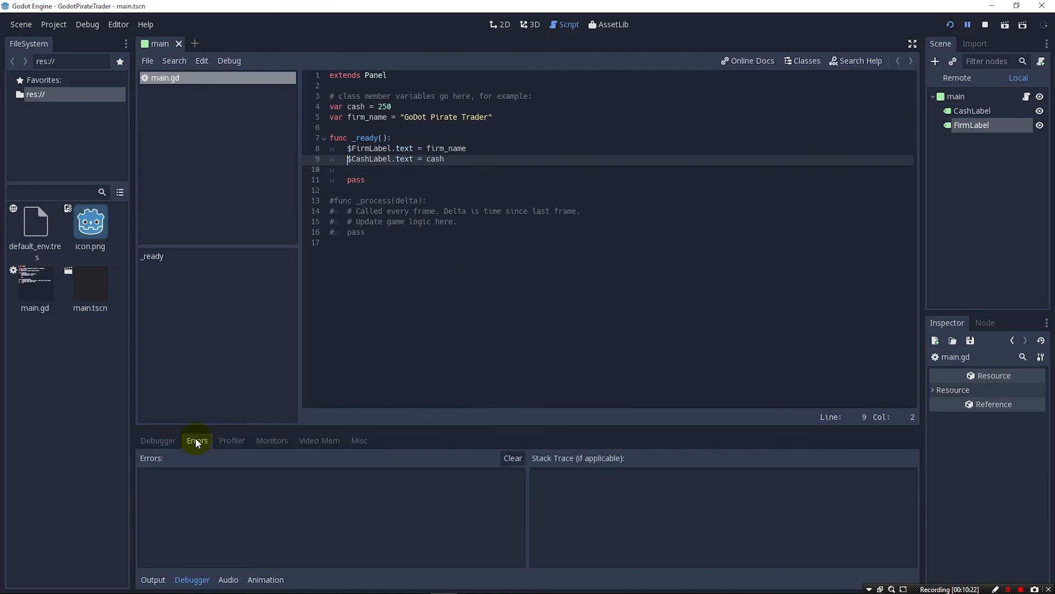
mouse_move(212, 569)
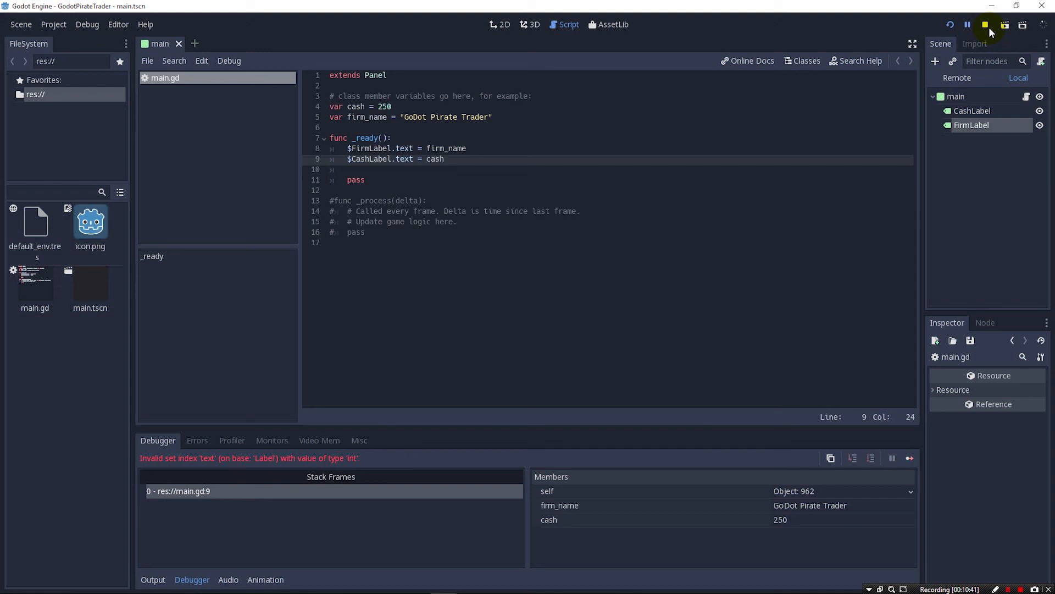
left_click(984, 25)
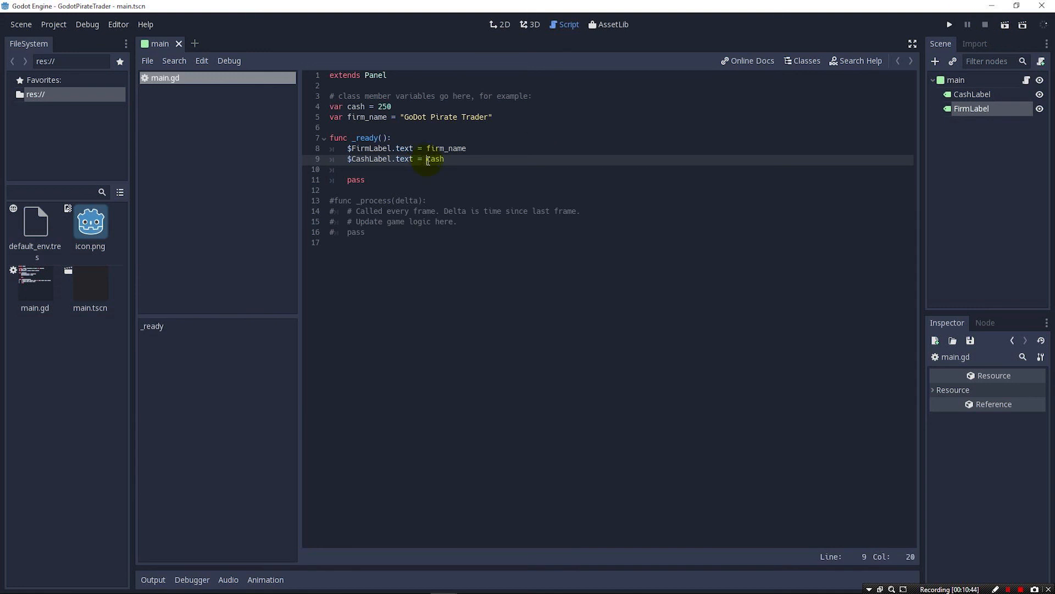
Change the line to $CashLabel.text = str(cash) and rerun the game
type("str(")
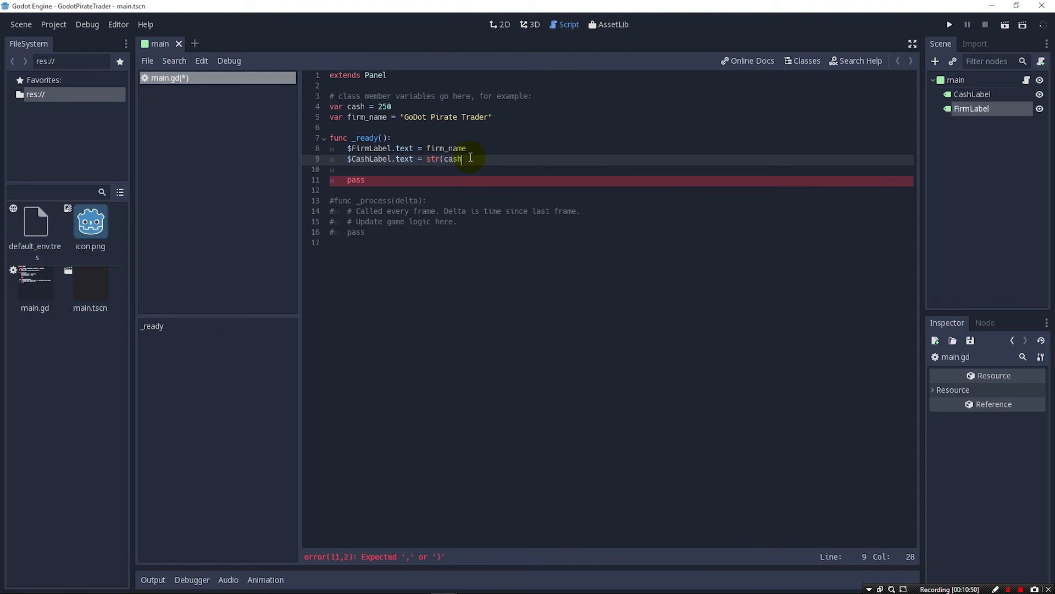
type(")")
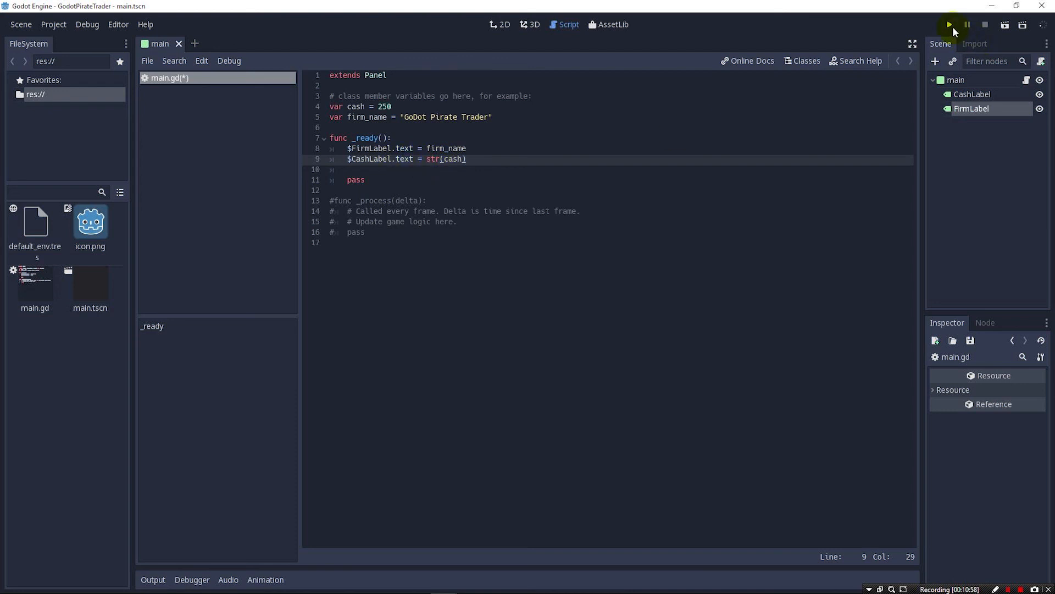
left_click(950, 25)
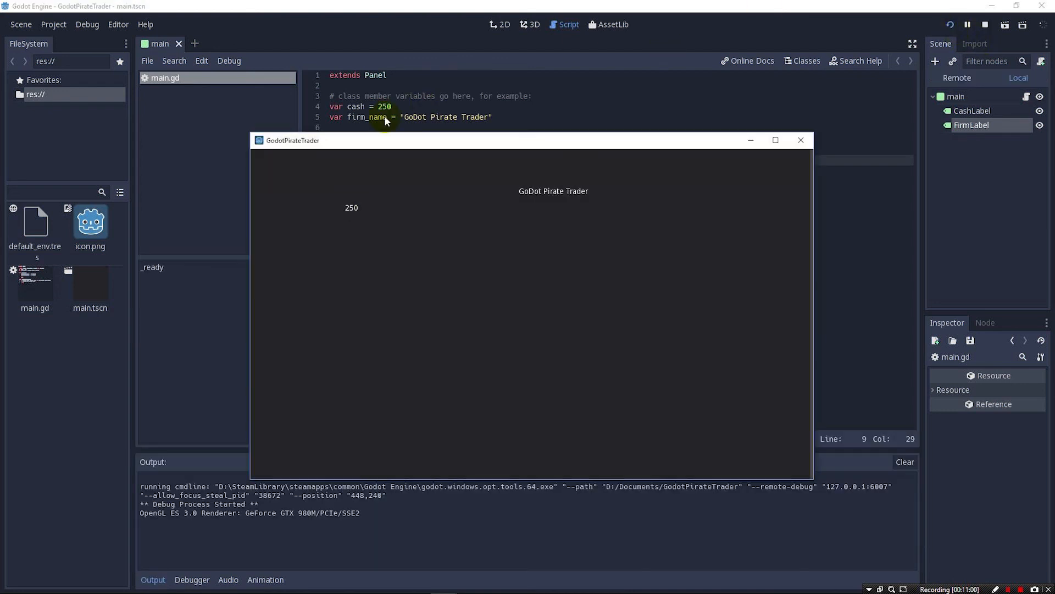
mouse_move(360, 215)
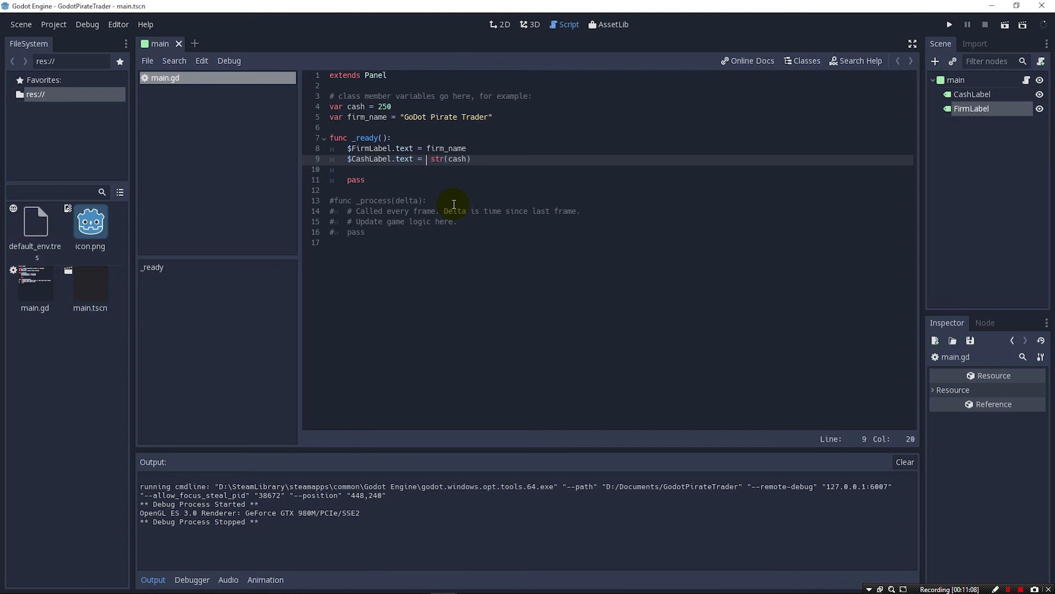
Make CashLabel show "Cash: $" + str(cash), verify it in the running game, then close it
type("\"Cash:")
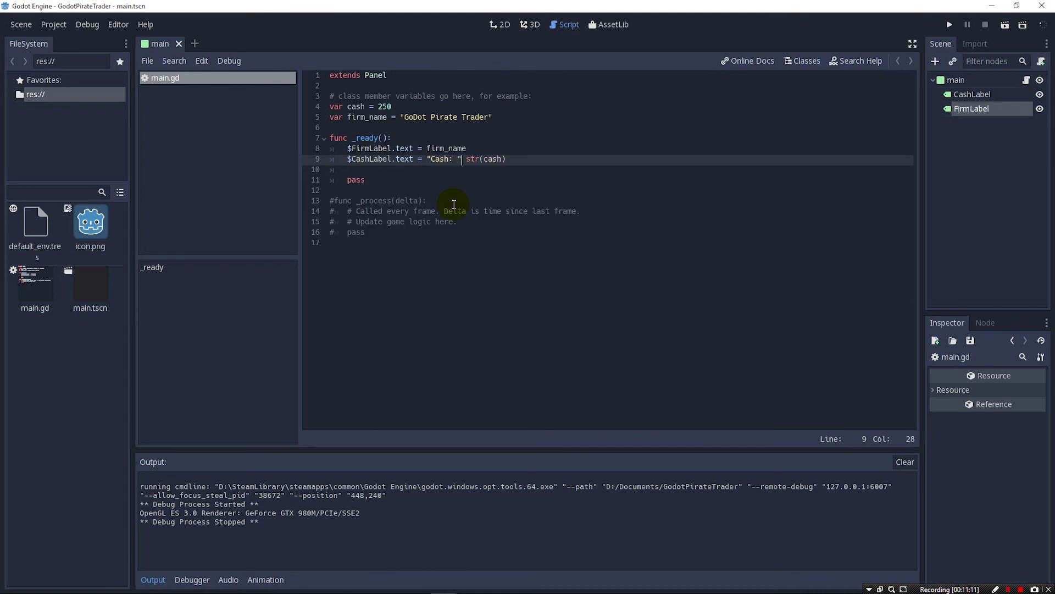
type("$")
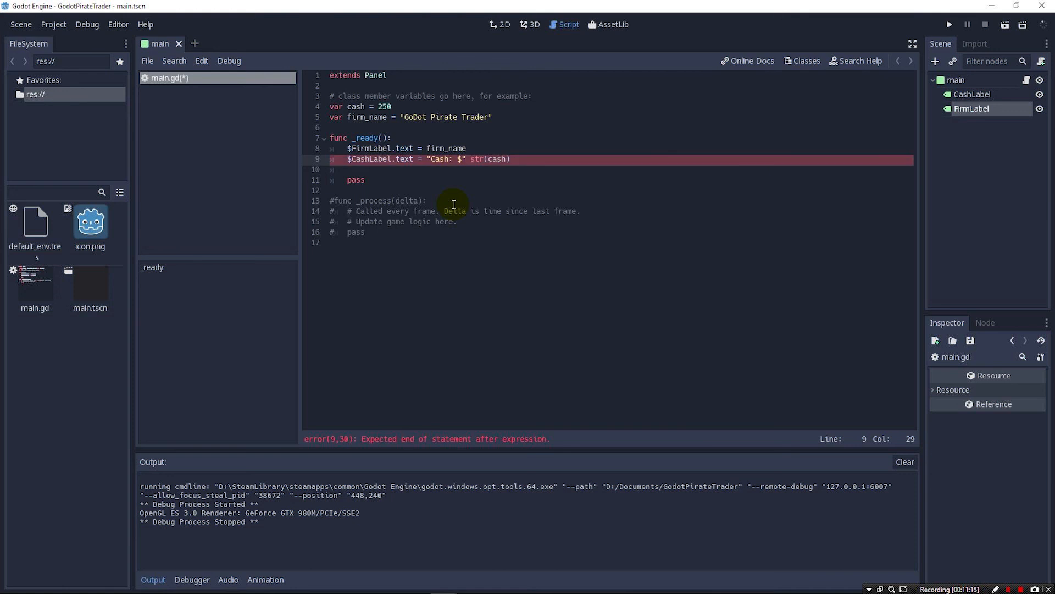
type("+")
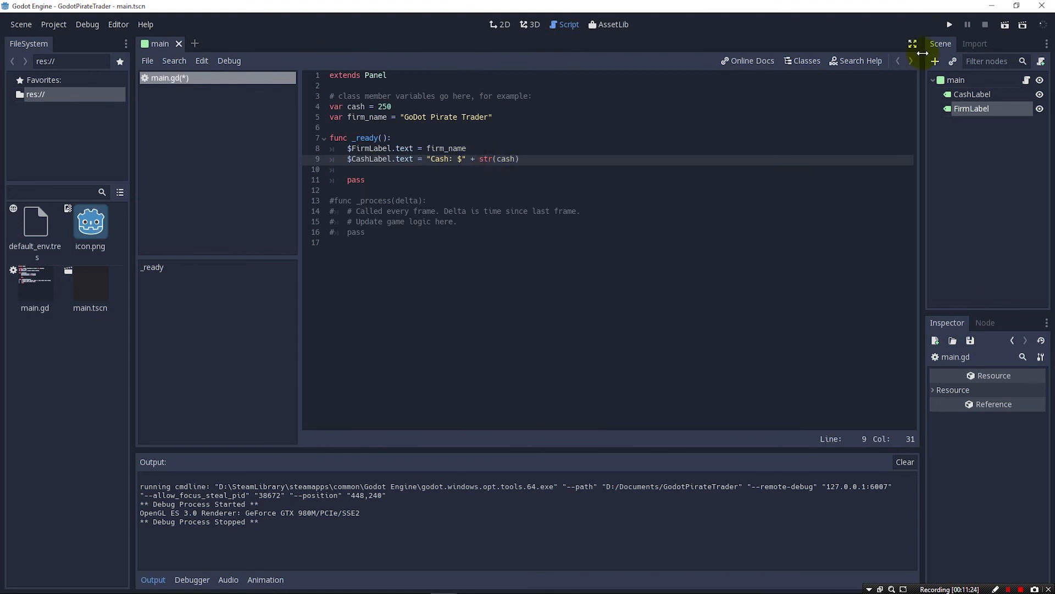
left_click(948, 24)
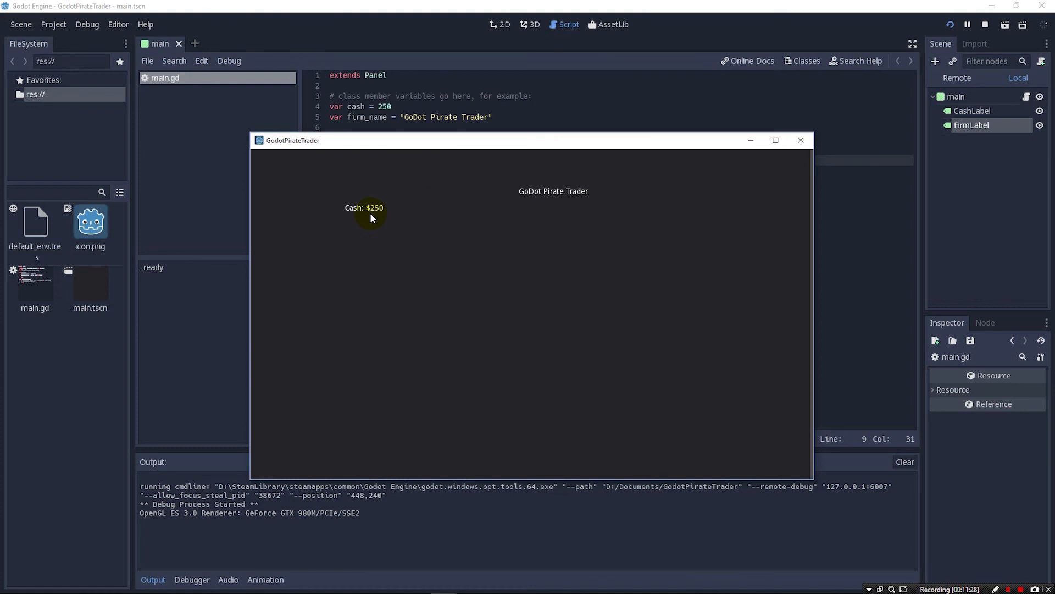
mouse_move(734, 150)
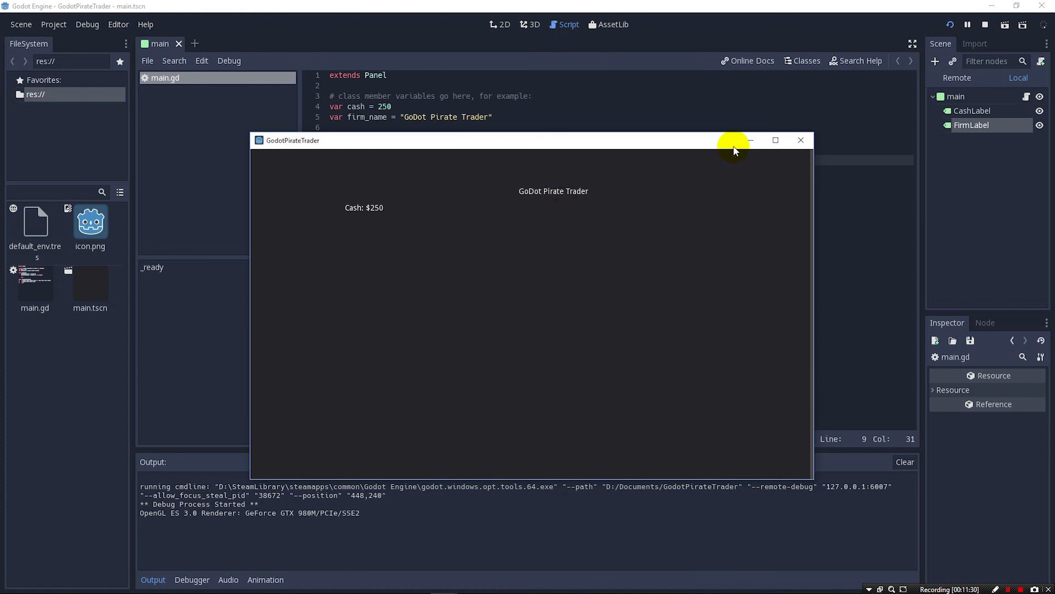
left_click(800, 140)
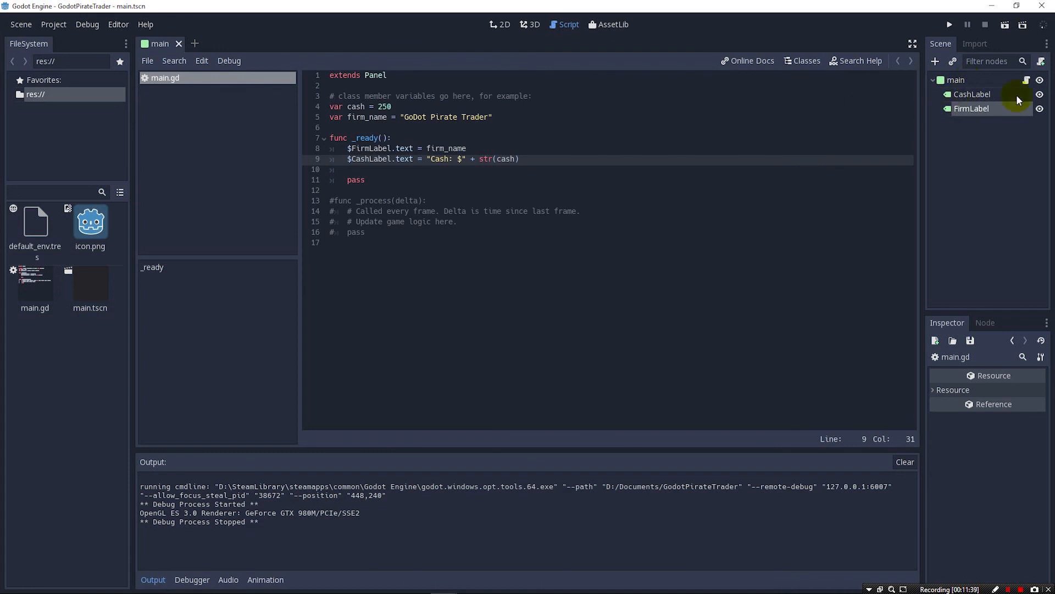
left_click(971, 108)
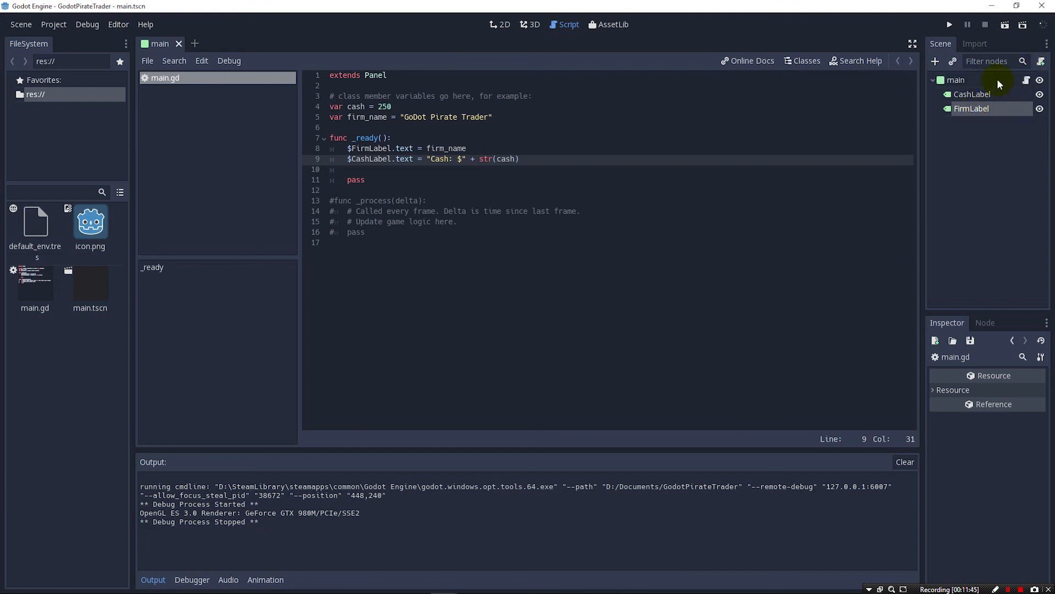
mouse_move(485, 102)
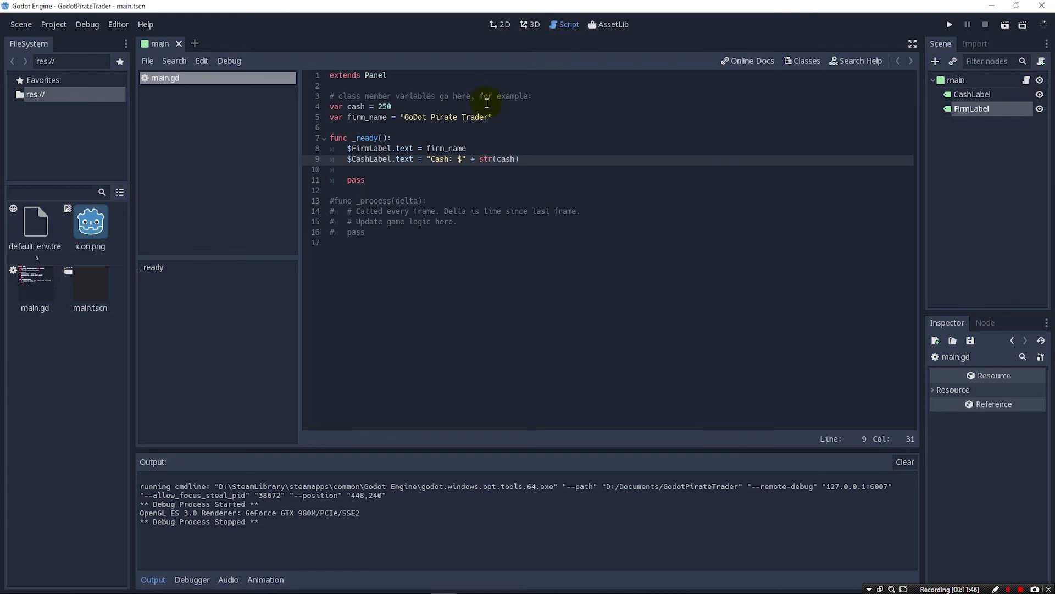
left_click(330, 106)
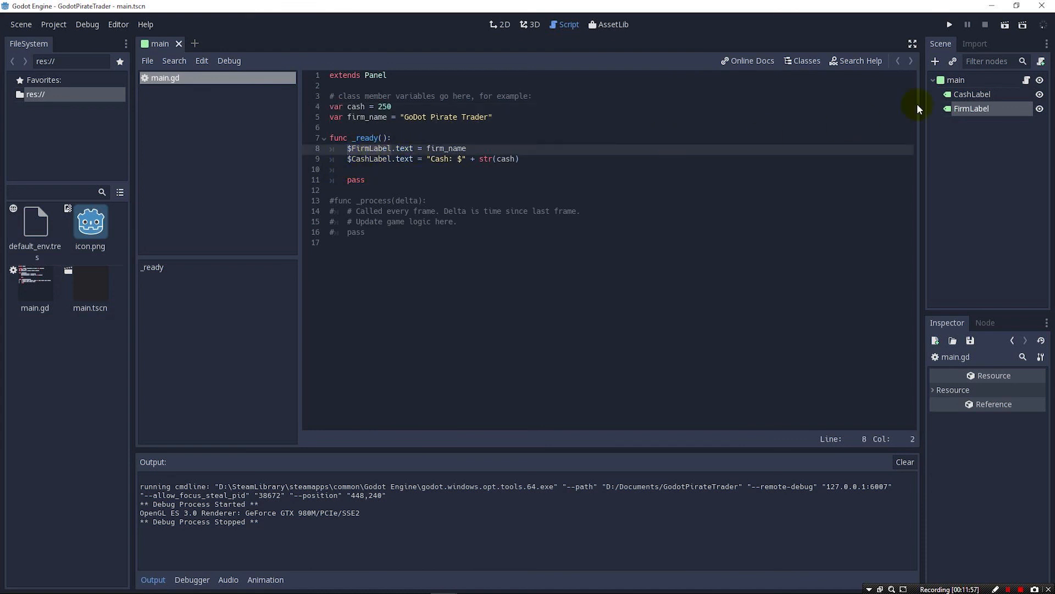
mouse_move(971, 109)
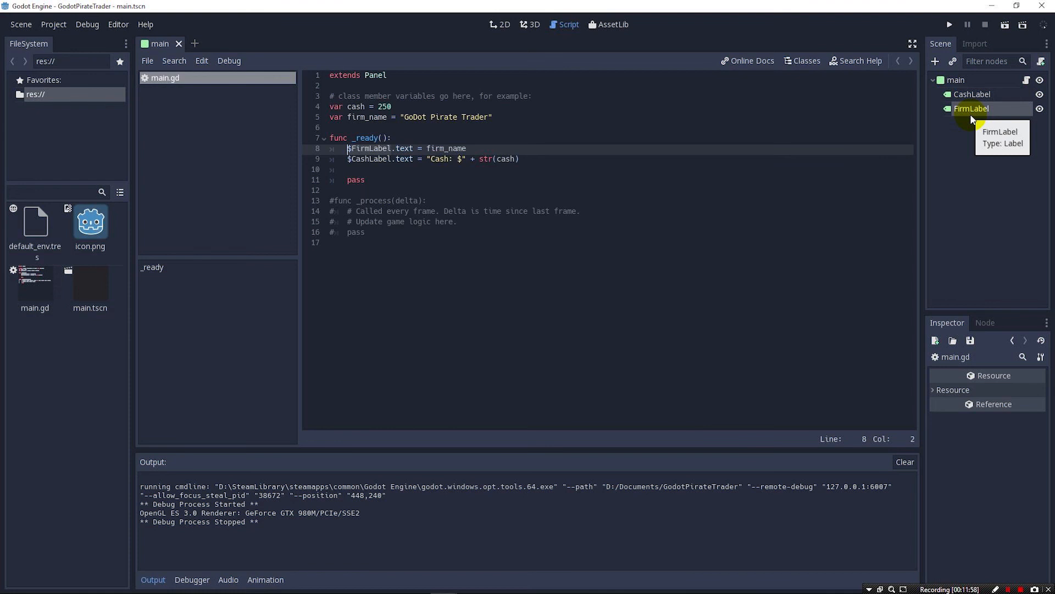
left_click(500, 24)
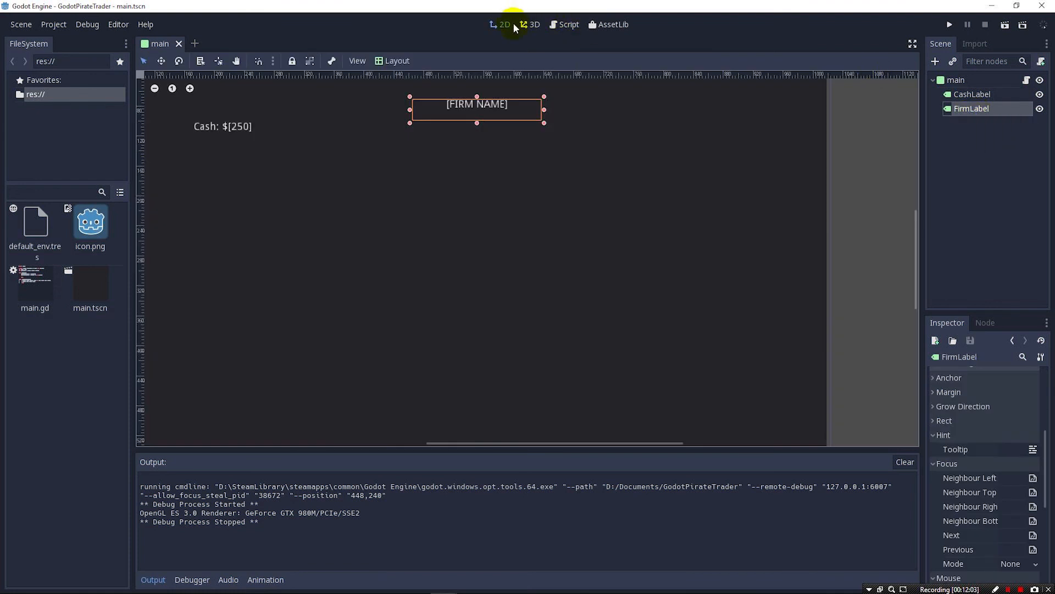
left_click(567, 24)
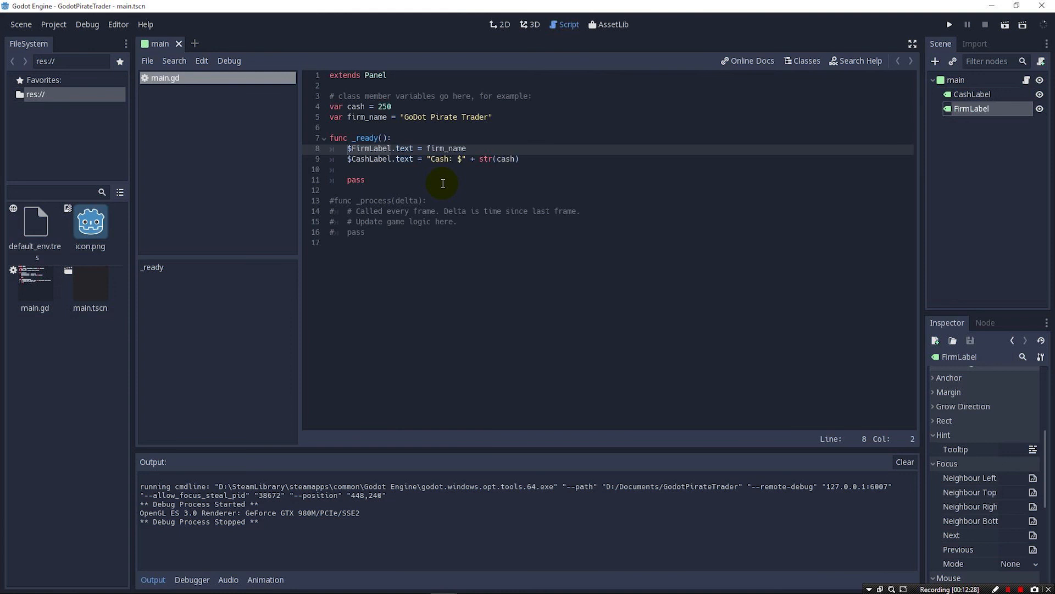
left_click(347, 148)
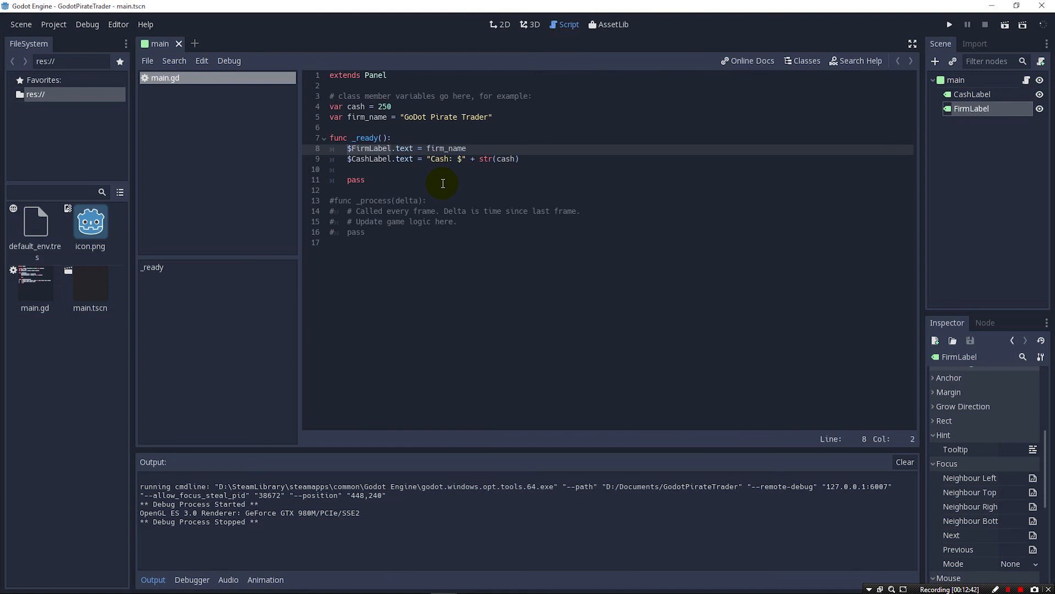
left_click(347, 148)
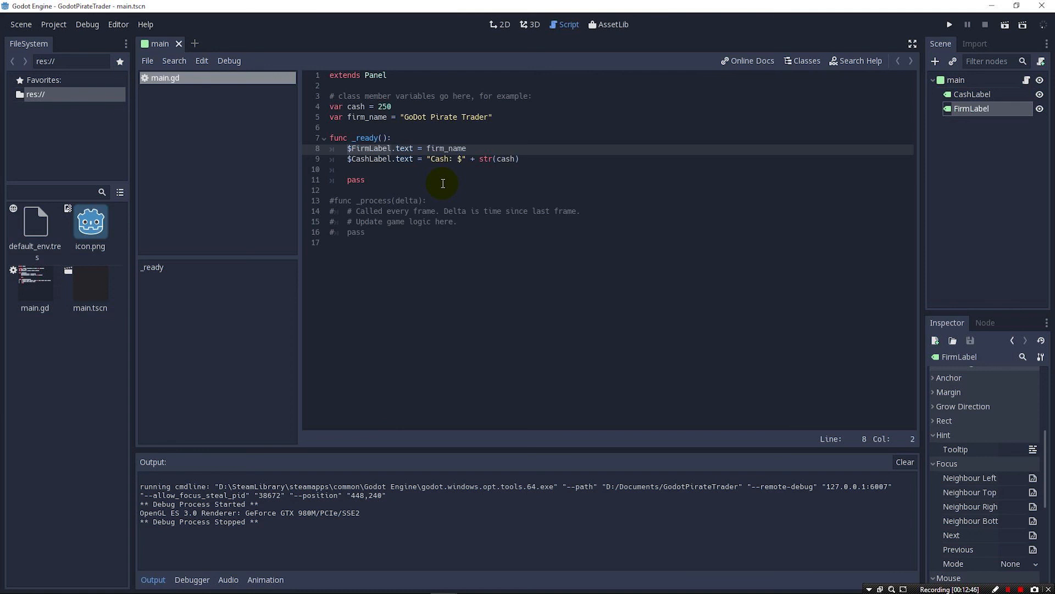
left_click(347, 148)
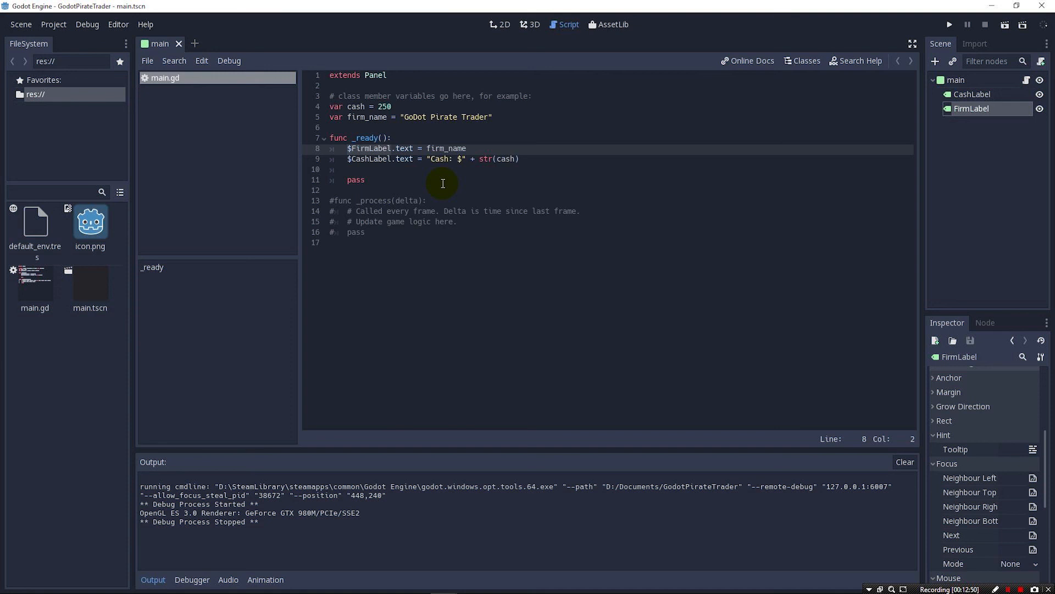
left_click(347, 148)
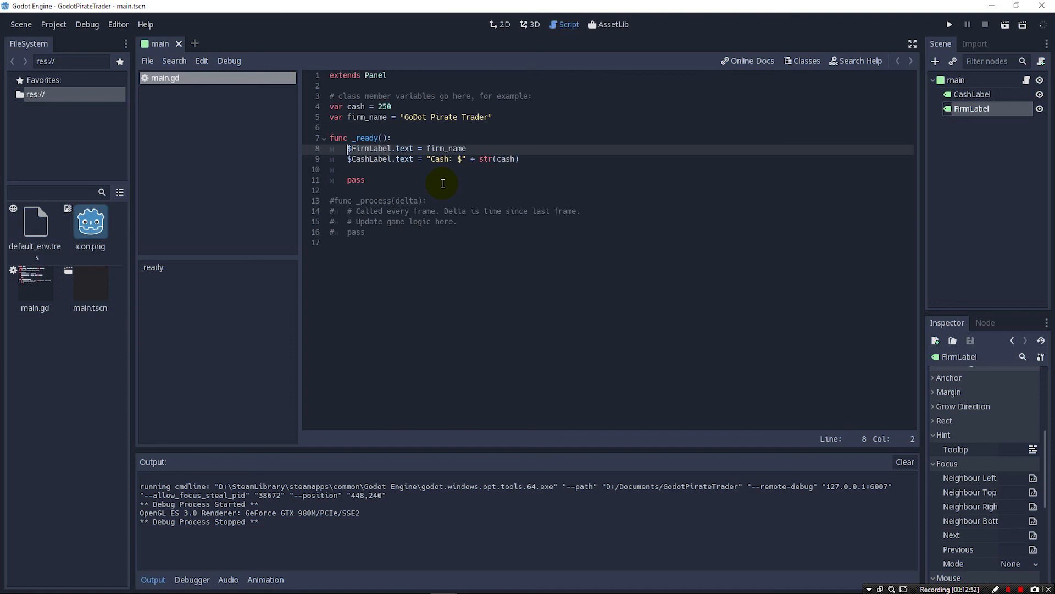